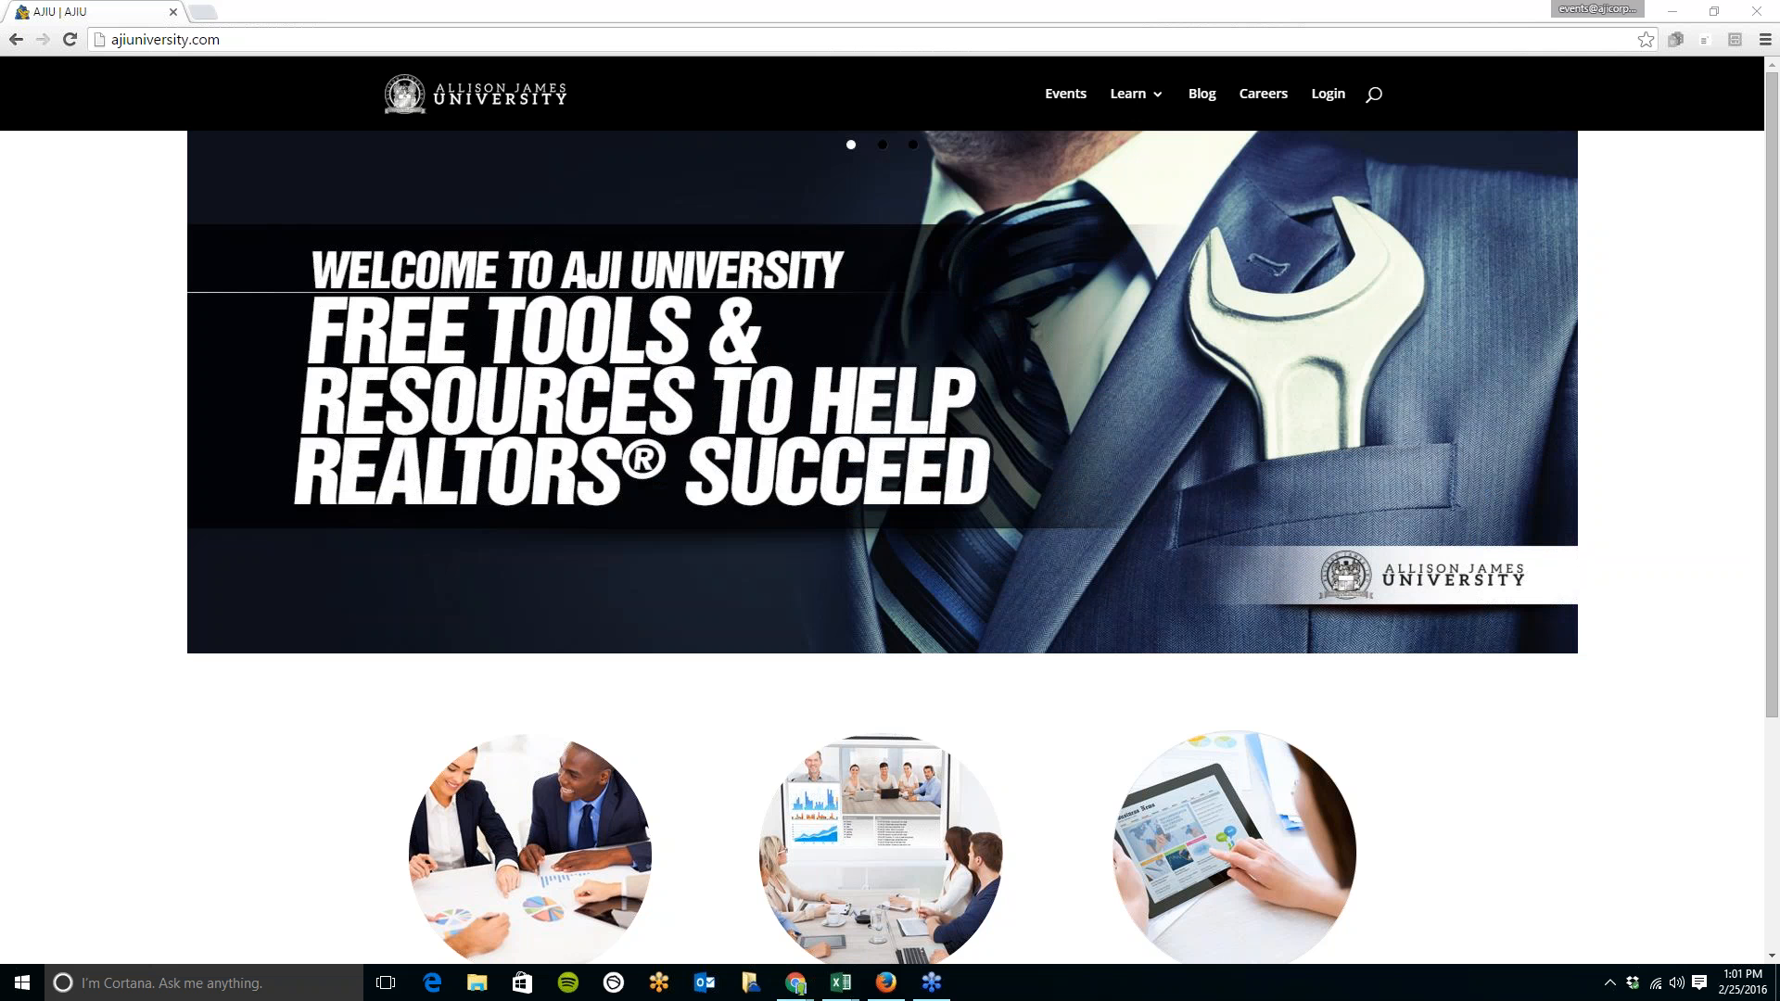
{"action": "mouse_move", "coordinate": [1437, 737]}
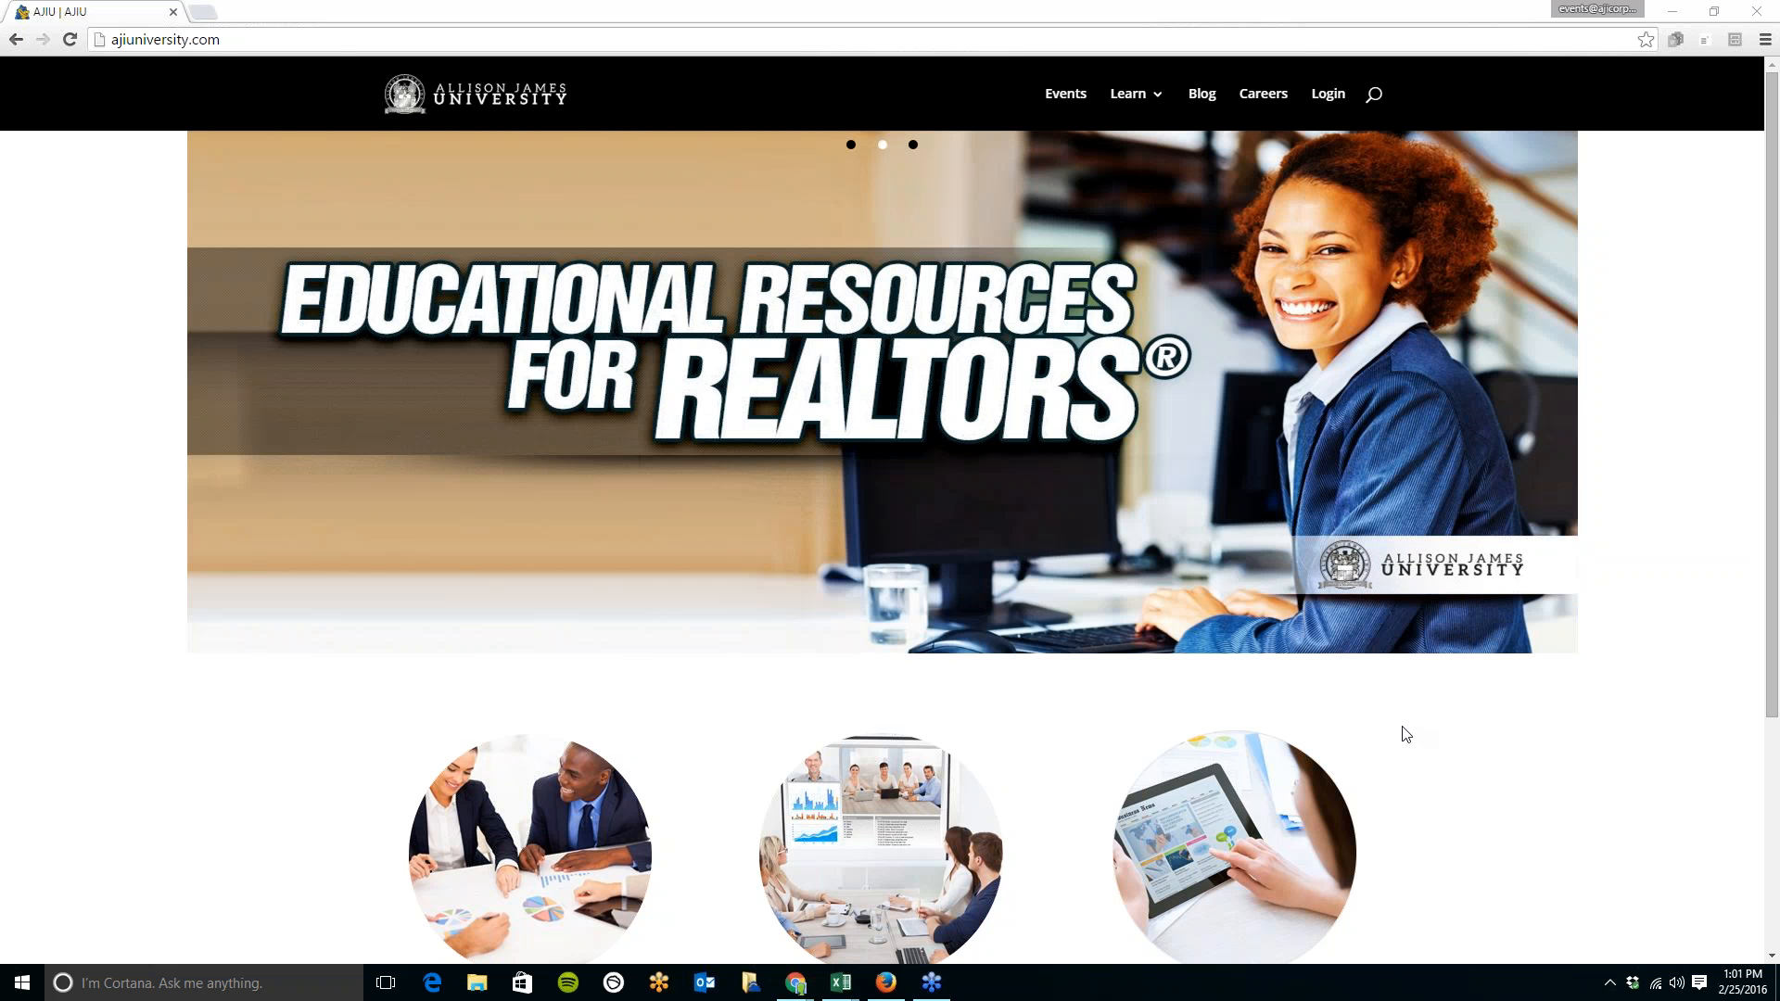
{"action": "mouse_move", "coordinate": [1385, 753]}
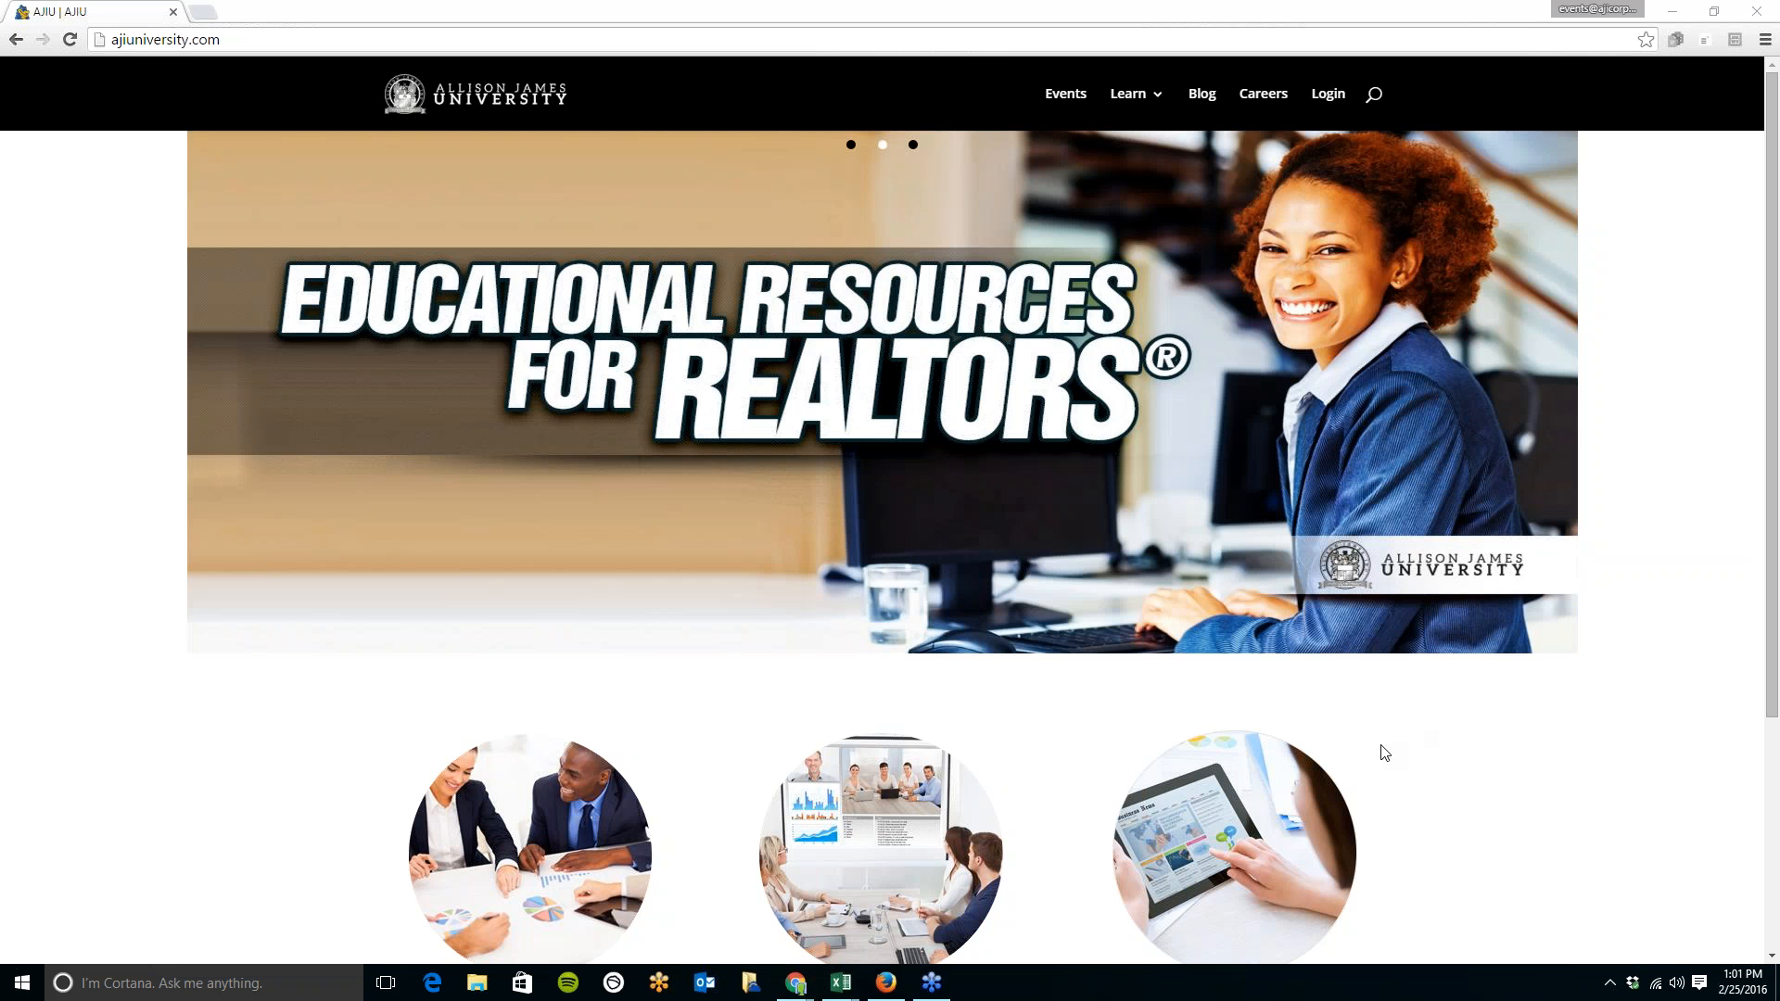
{"action": "mouse_move", "coordinate": [1405, 801]}
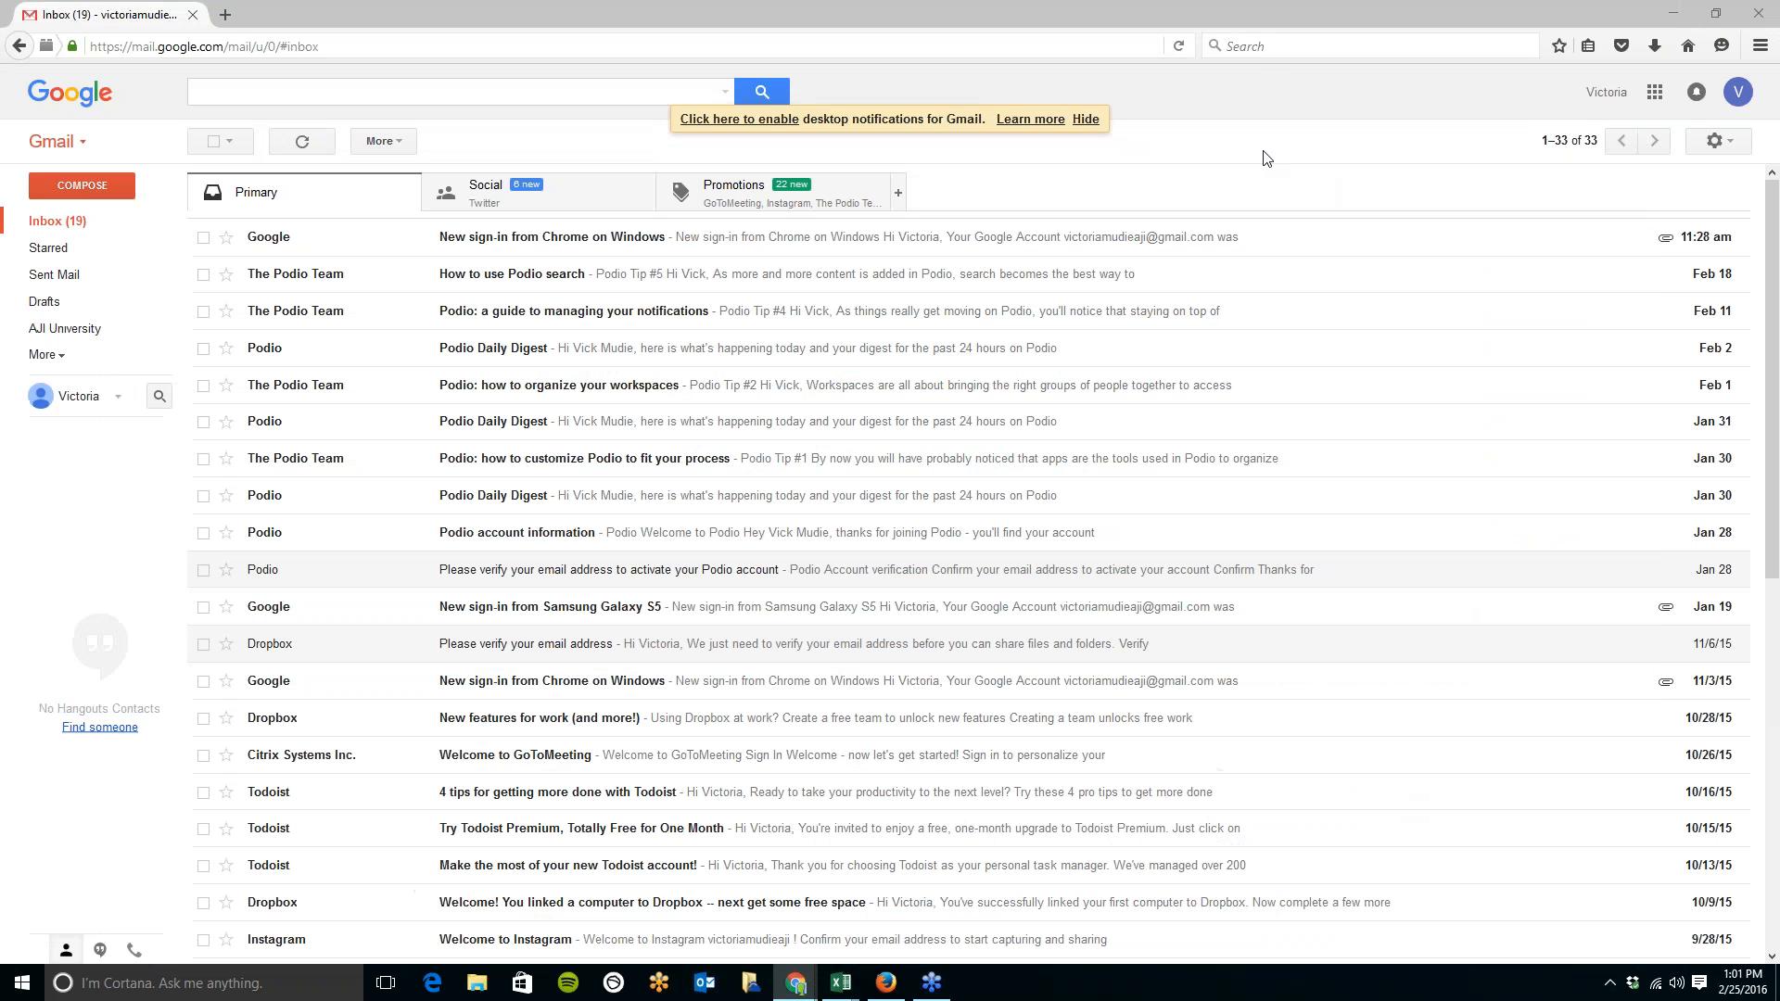
{"action": "mouse_move", "coordinate": [1215, 147]}
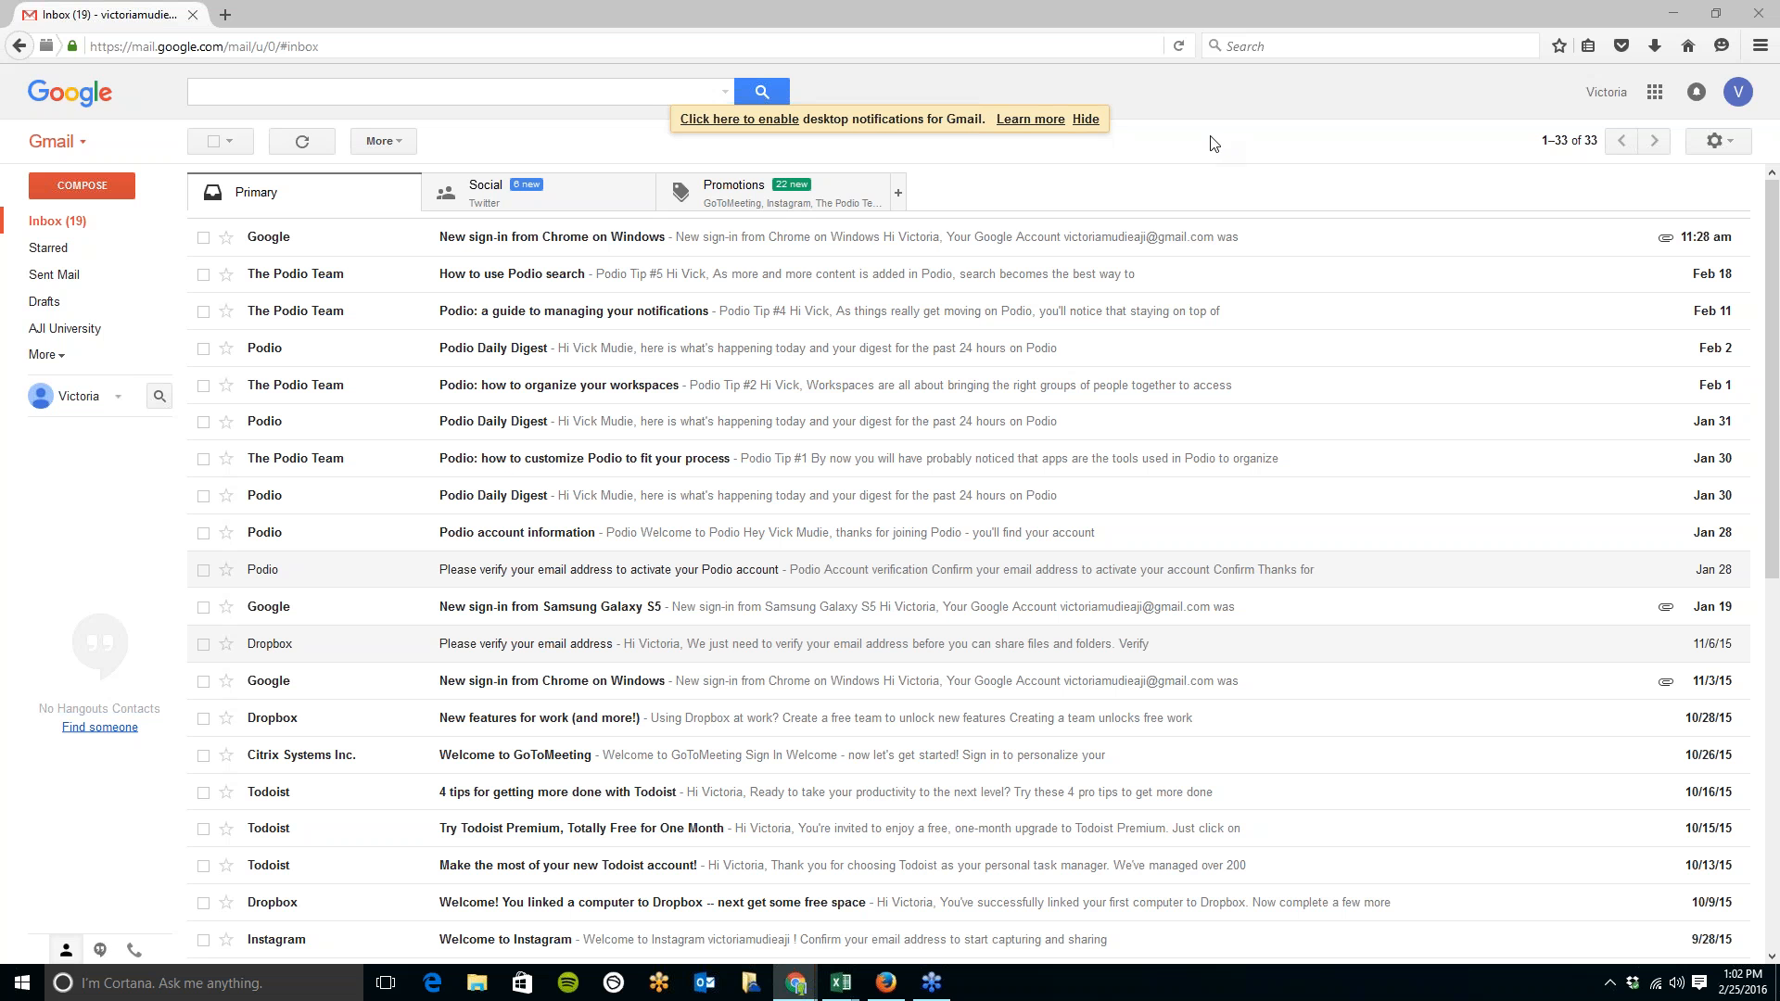
{"action": "mouse_move", "coordinate": [1234, 111]}
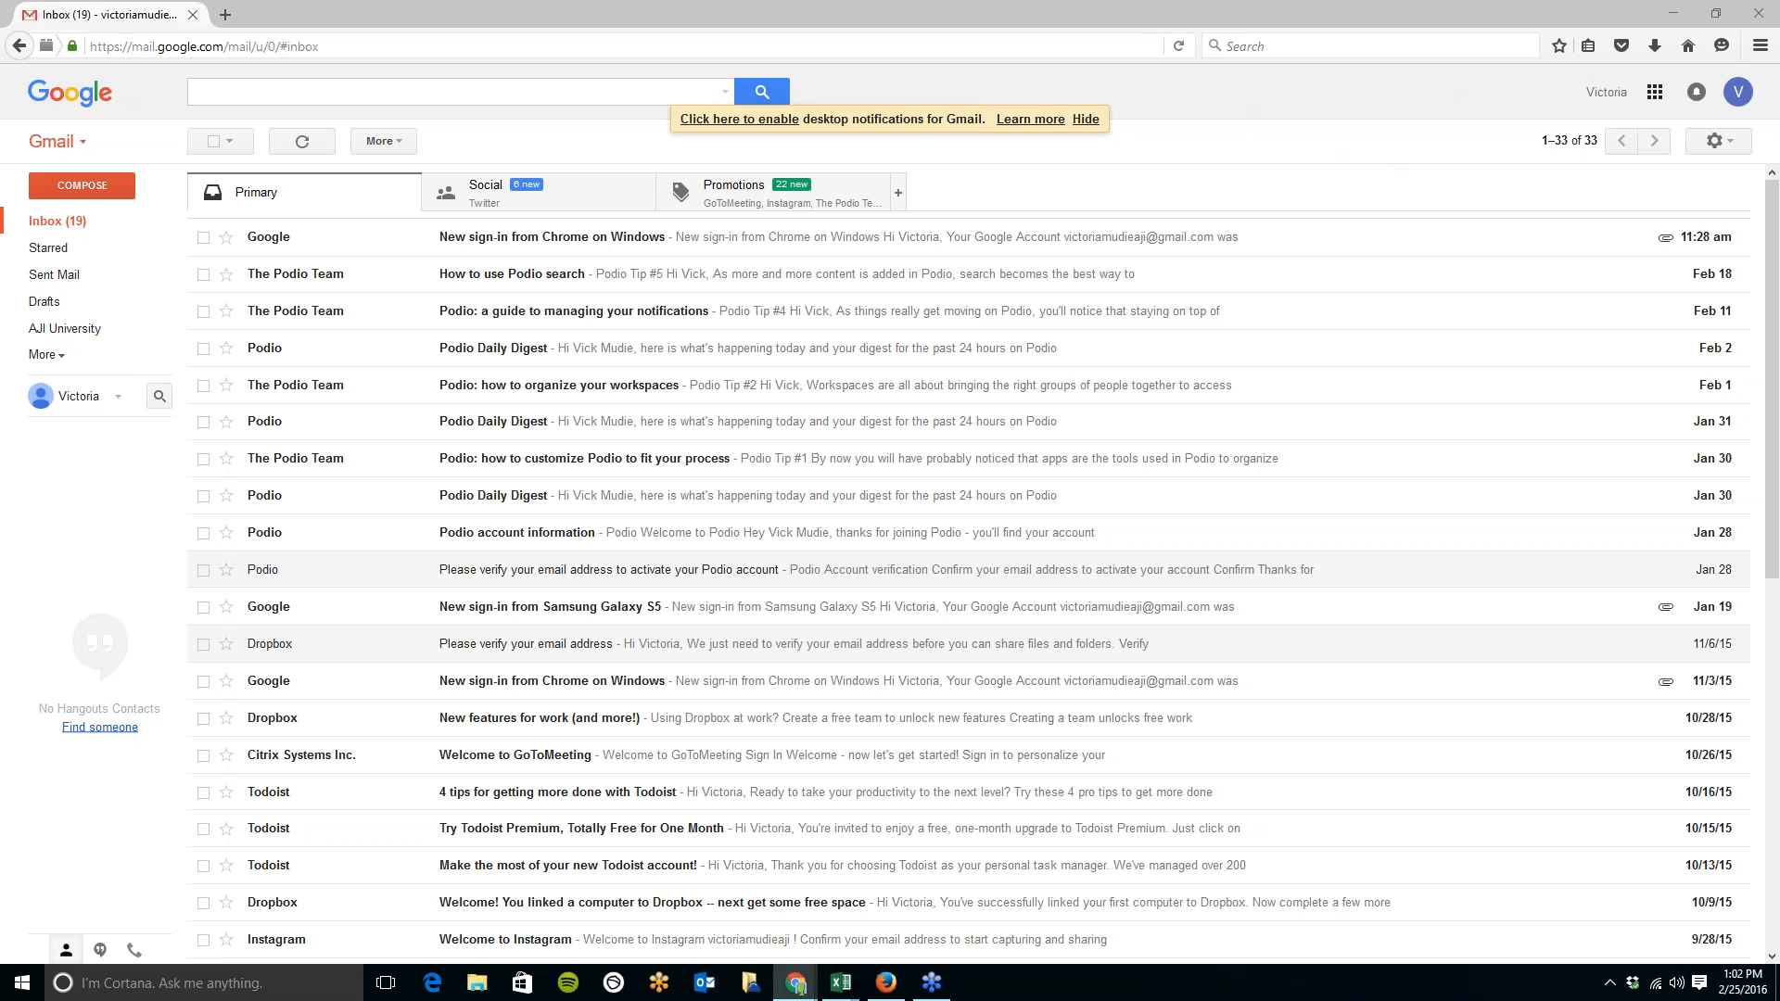
{"action": "mouse_move", "coordinate": [1653, 92]}
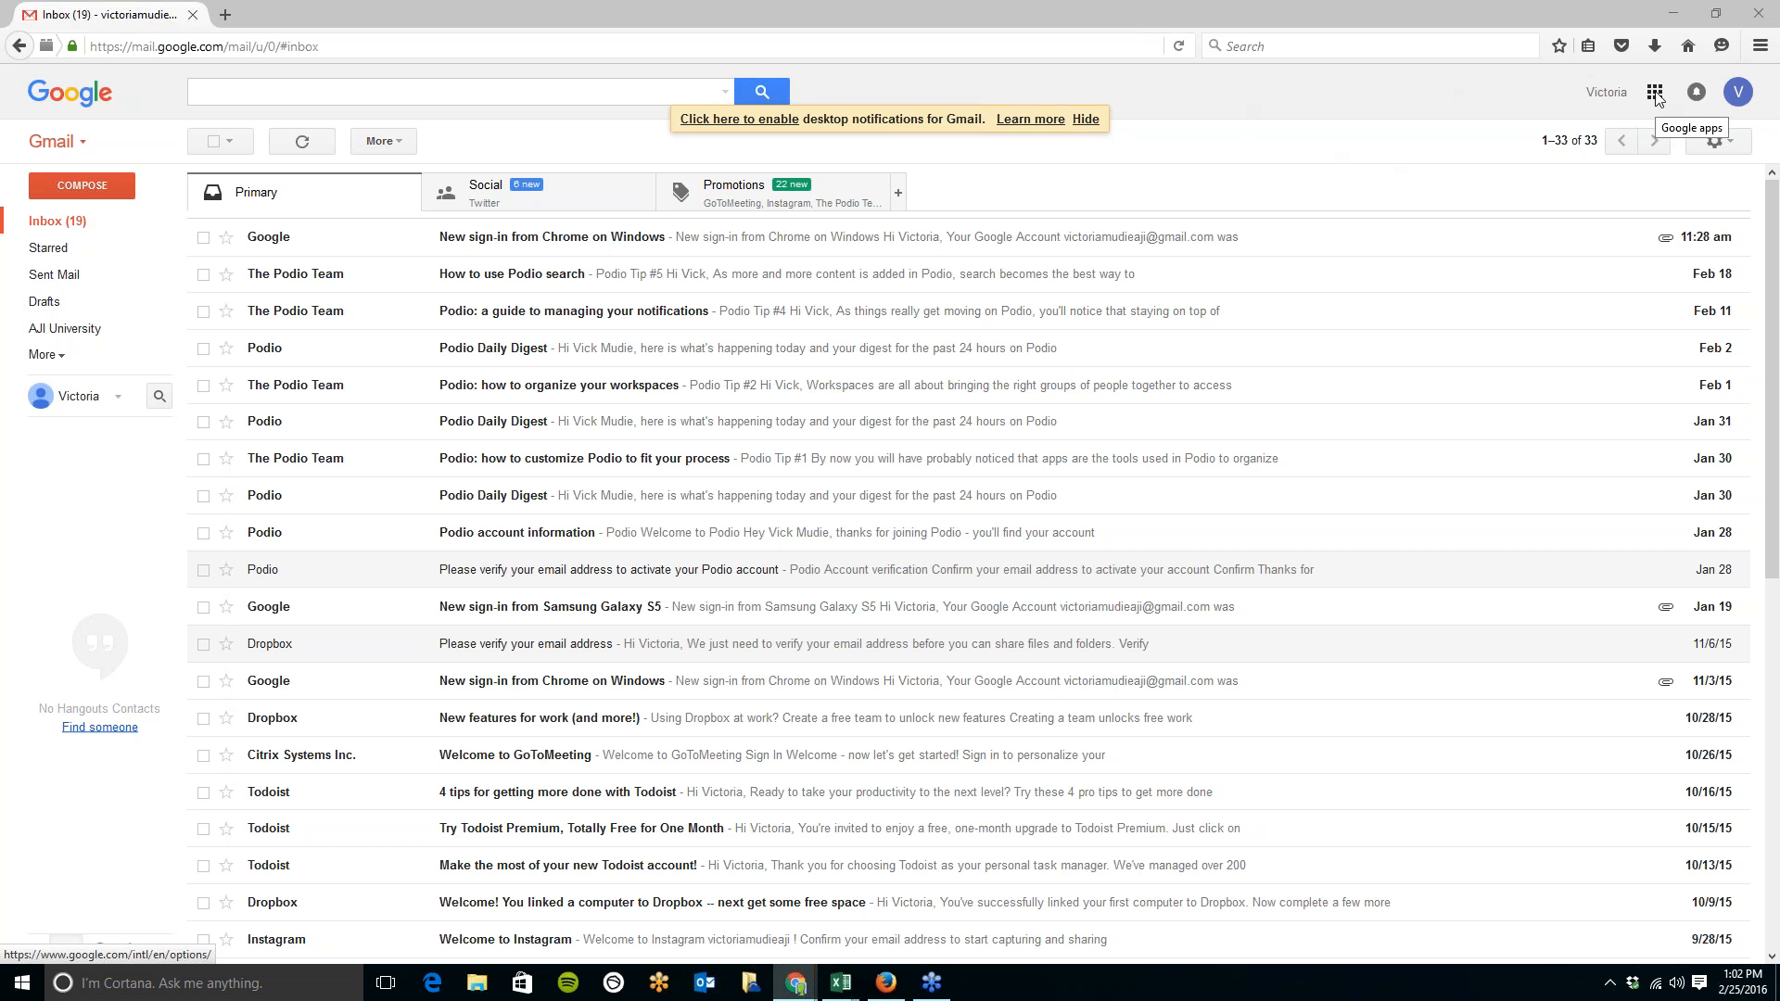
- Open the Google apps menu over the Gmail inbox
{"action": "left_click", "coordinate": [1653, 91]}
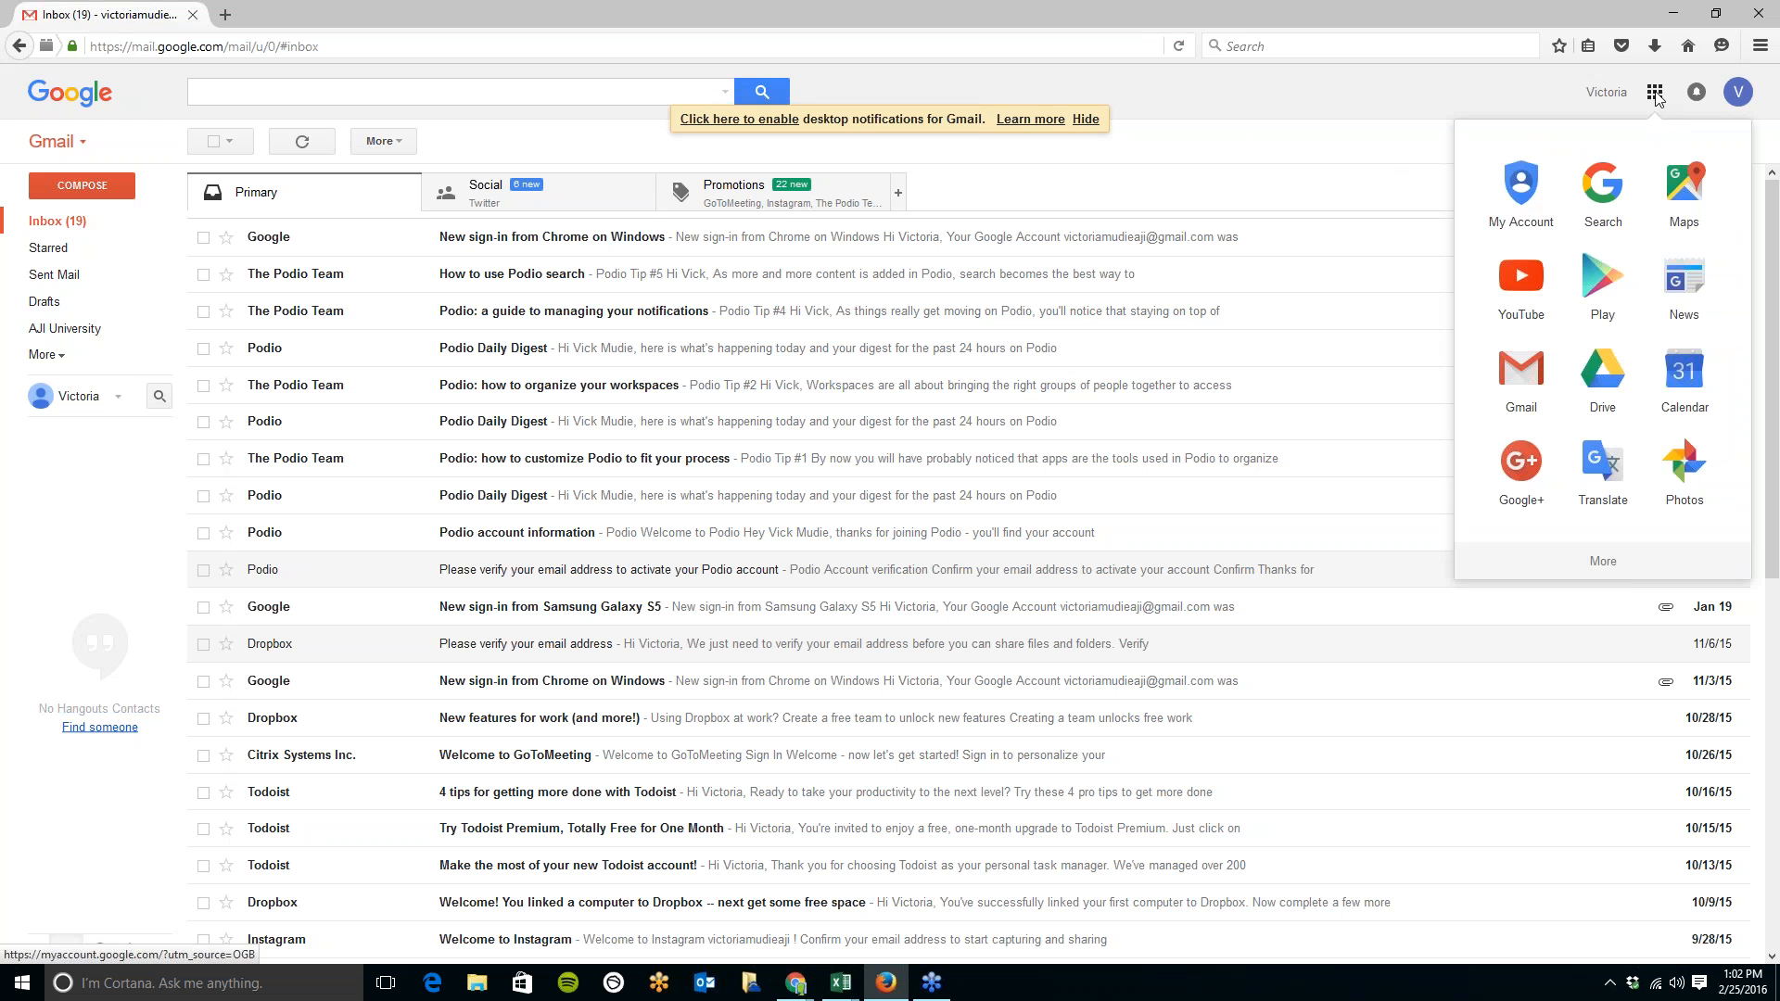
{"action": "mouse_move", "coordinate": [1657, 105]}
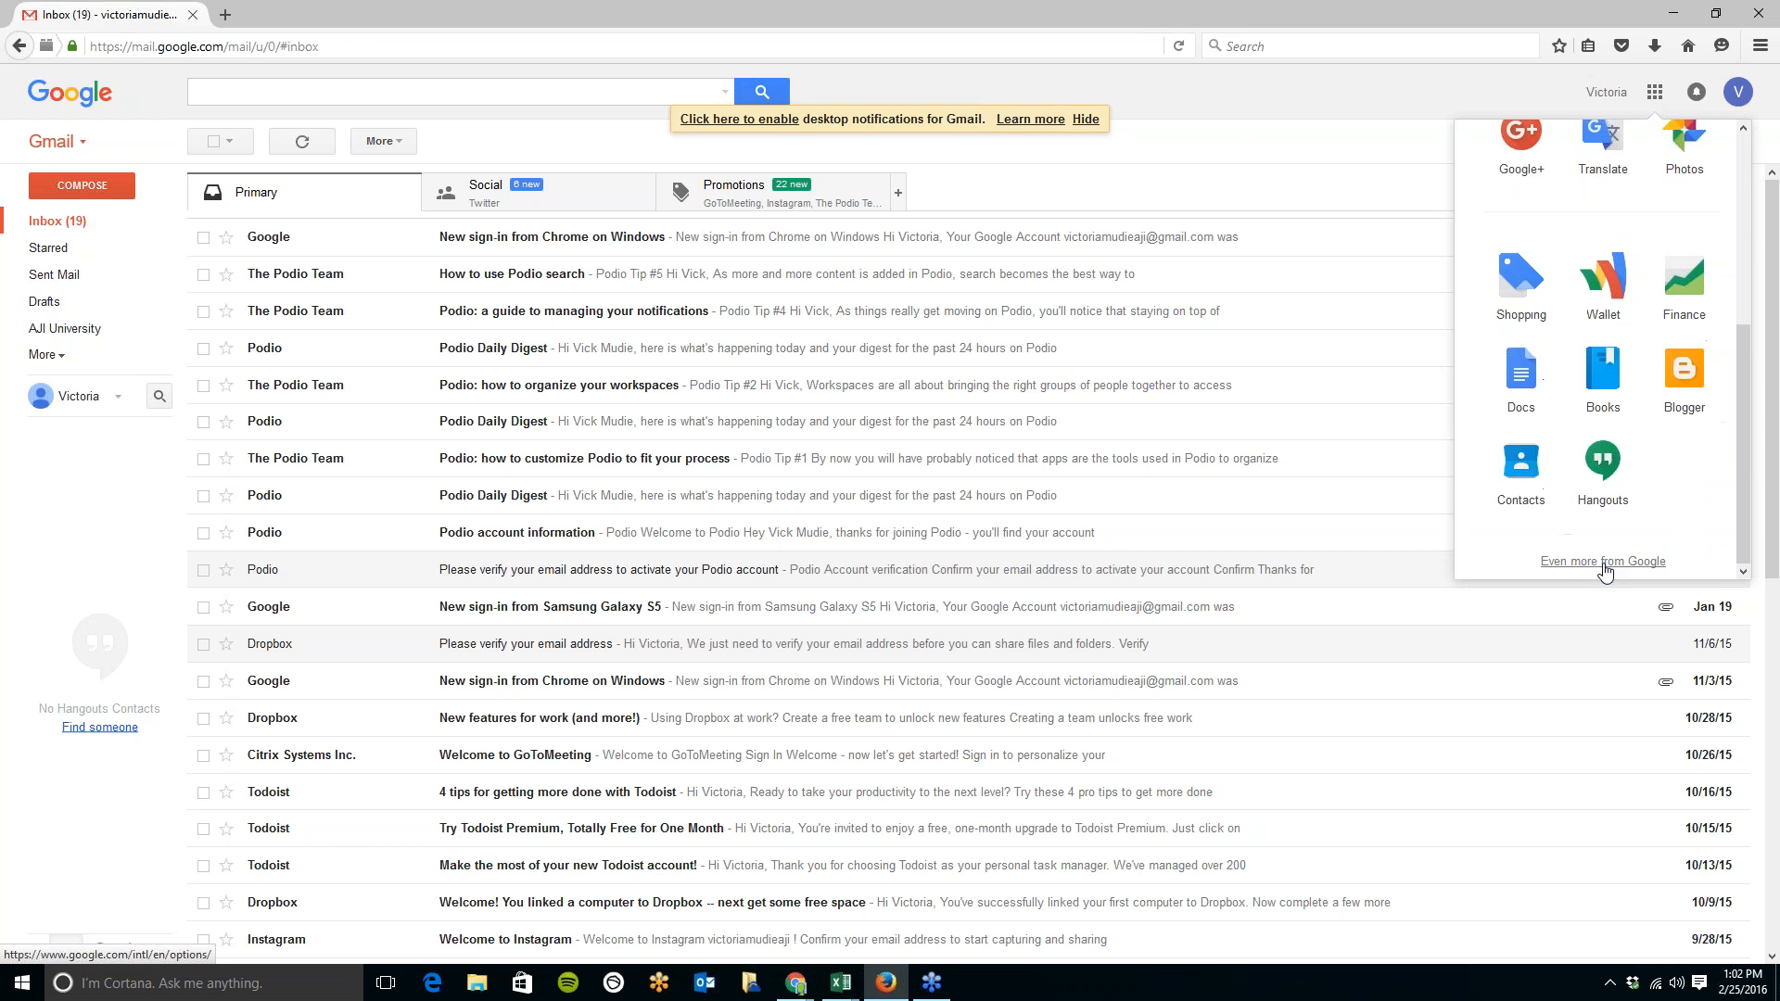
- Open Google's full products page and follow the Voice link under Home & Office
{"action": "left_click", "coordinate": [1601, 560]}
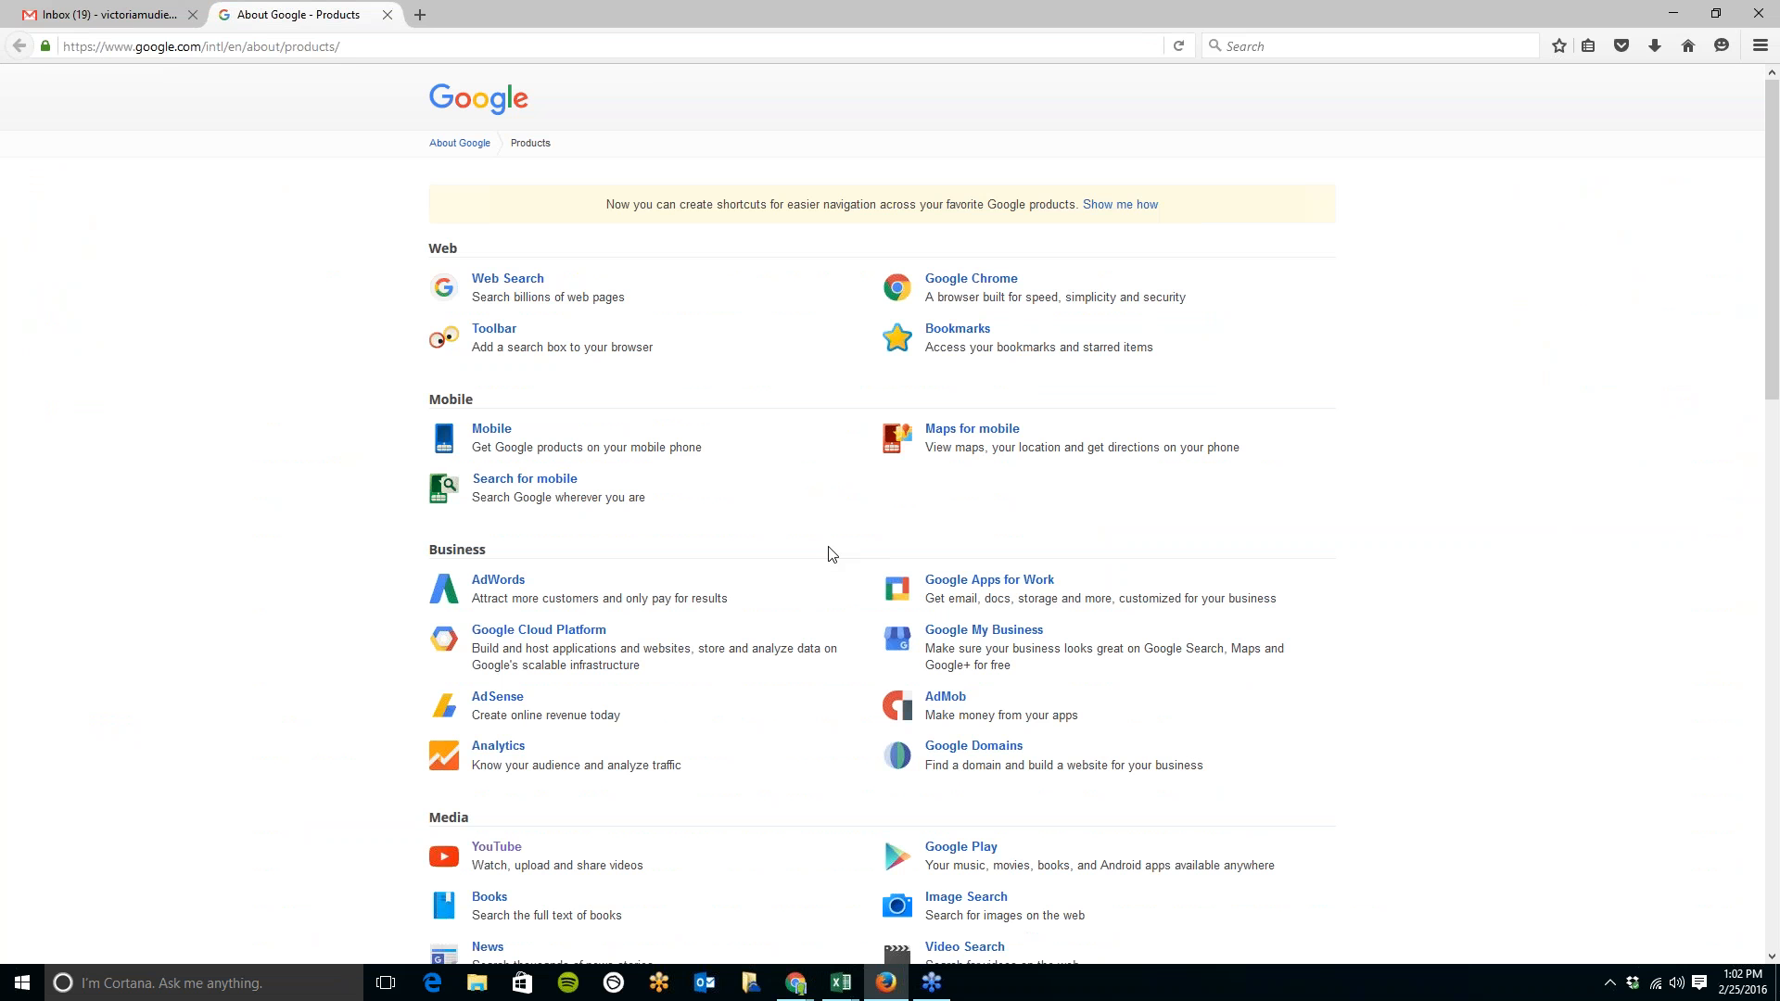
{"action": "mouse_move", "coordinate": [228, 584]}
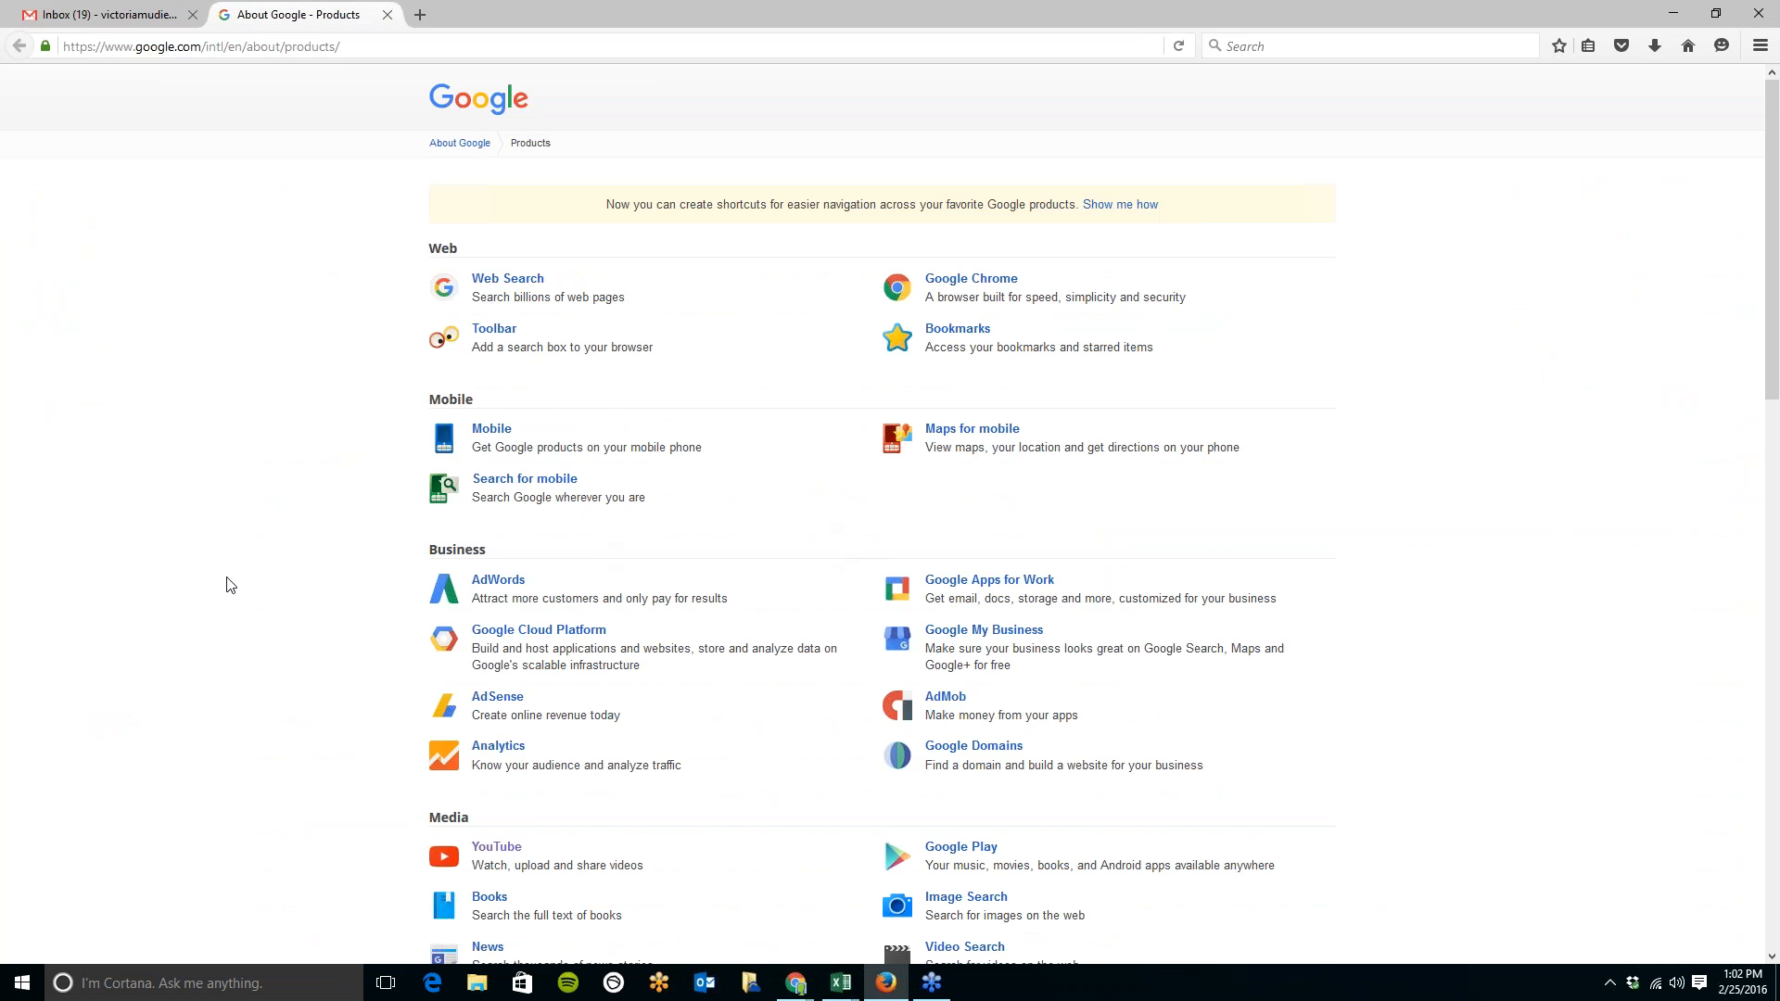
{"action": "scroll", "scroll_direction": "down", "scroll_amount": 3}
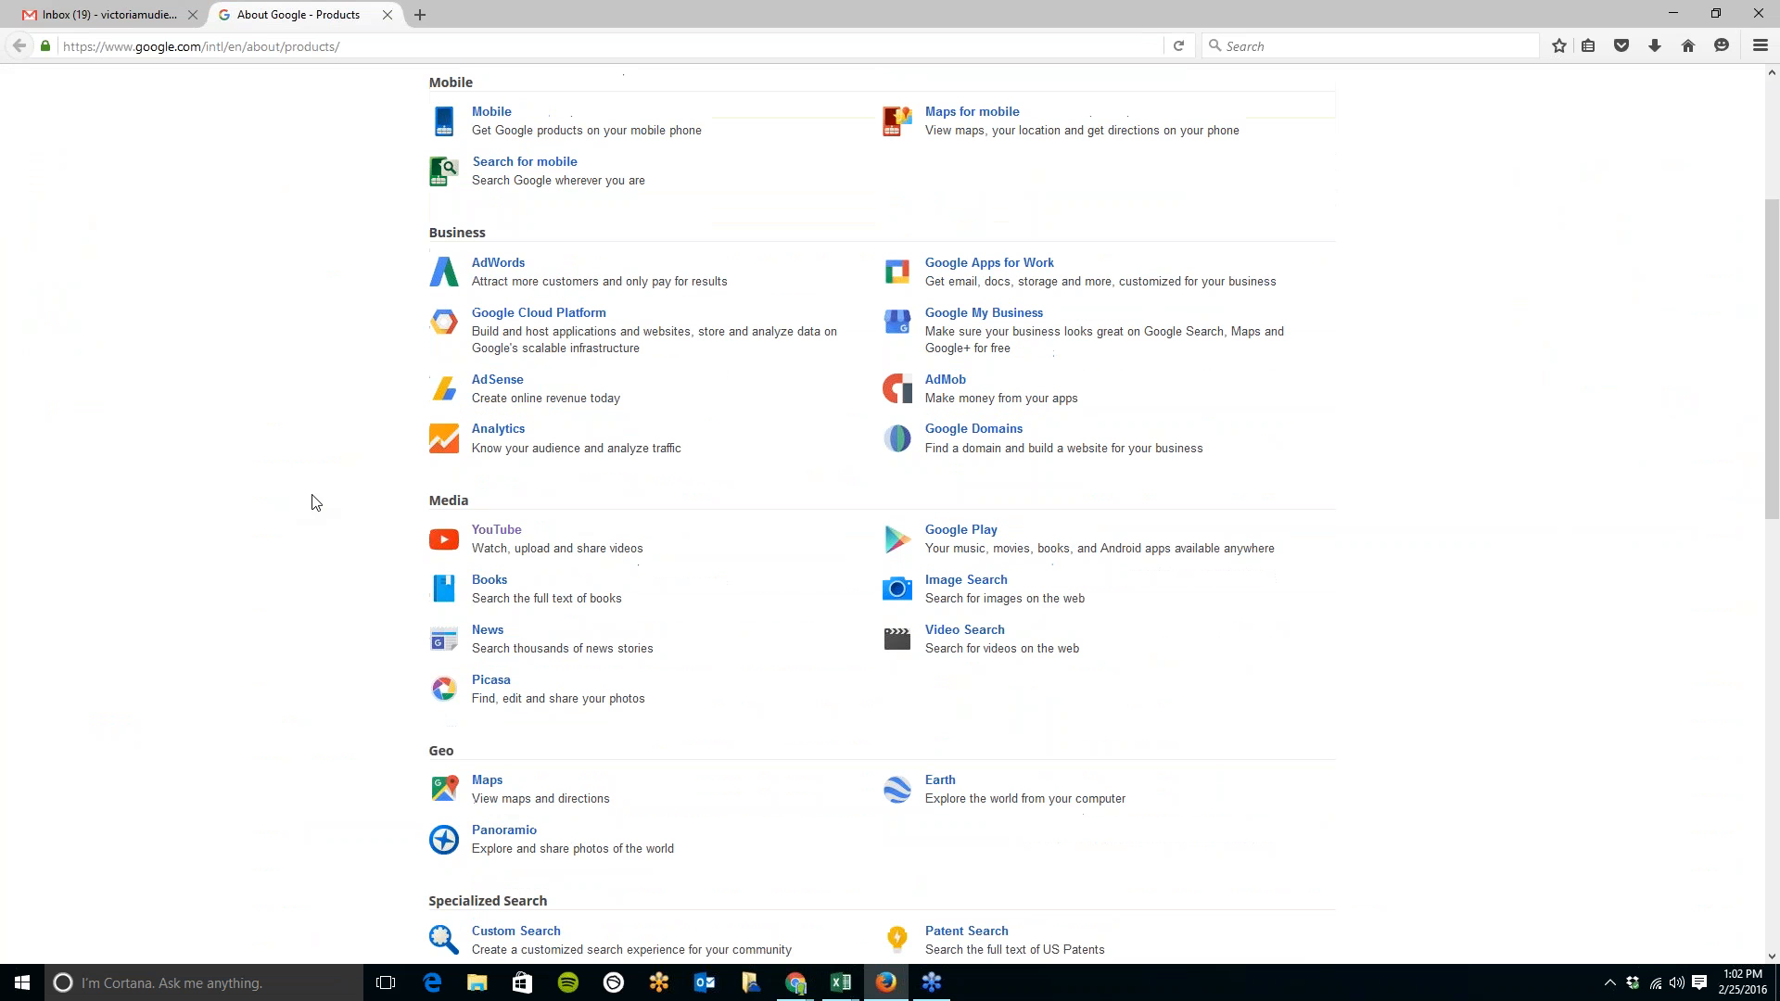
{"action": "scroll", "scroll_direction": "down", "scroll_amount": 3}
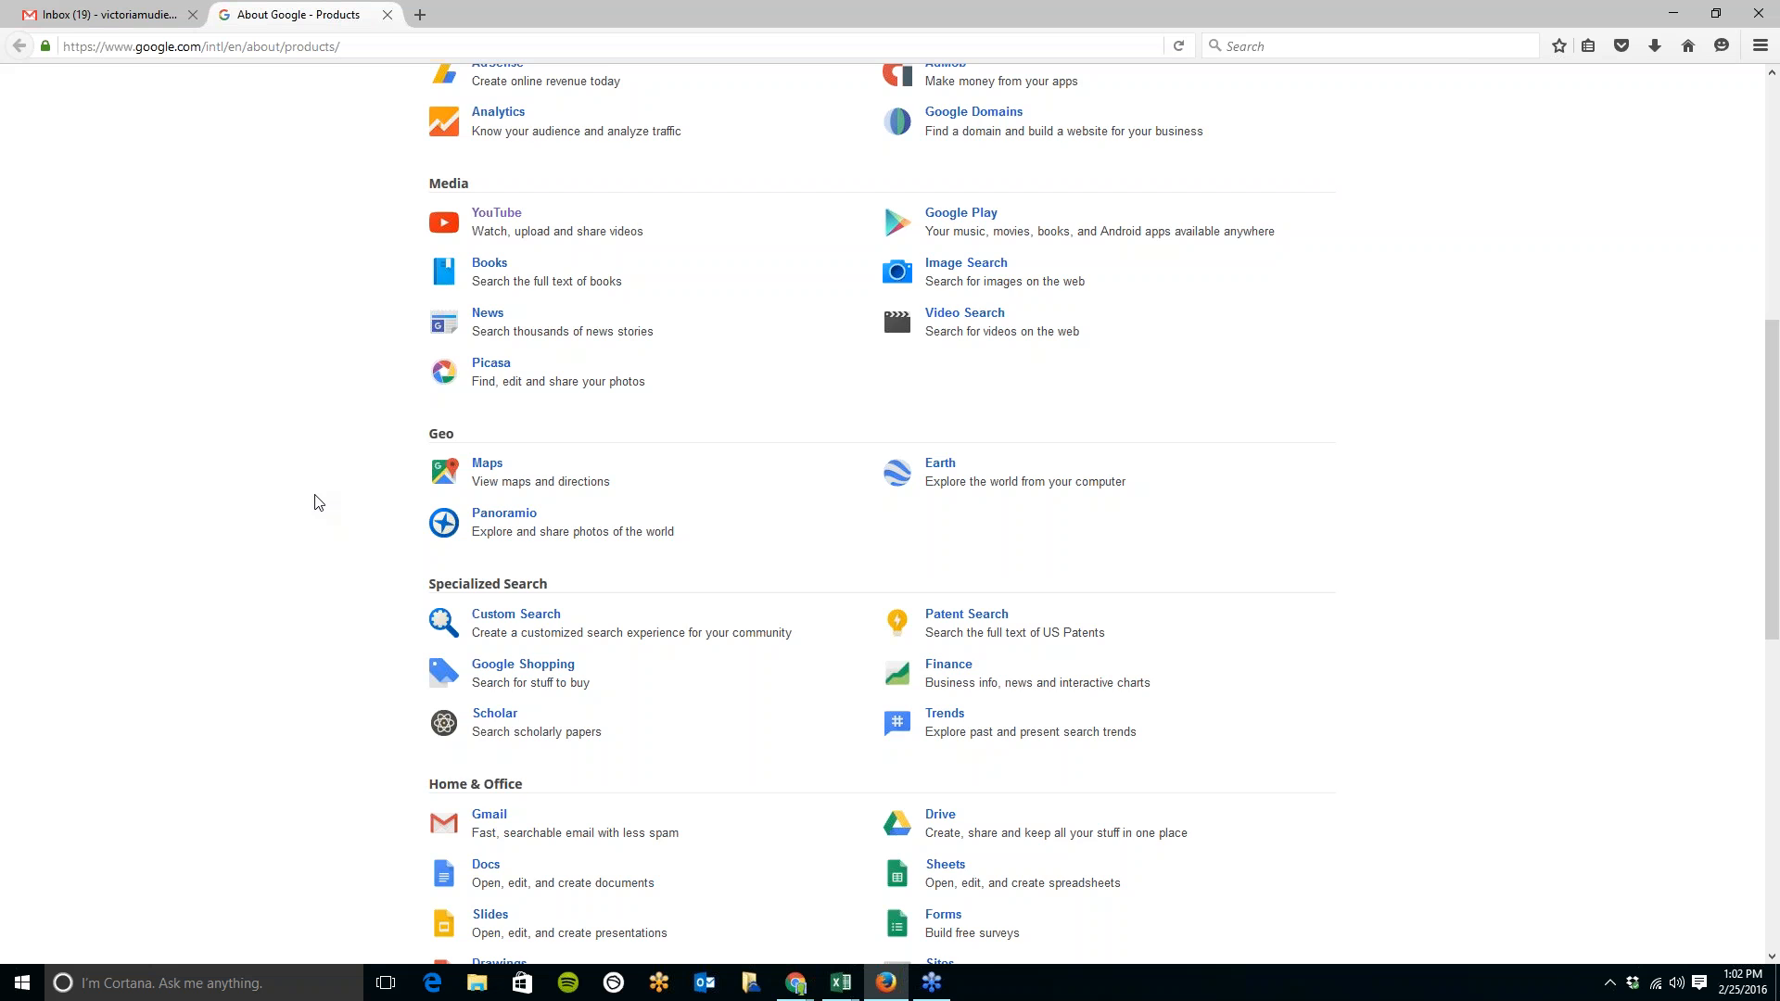
{"action": "scroll", "scroll_direction": "down", "scroll_amount": 3}
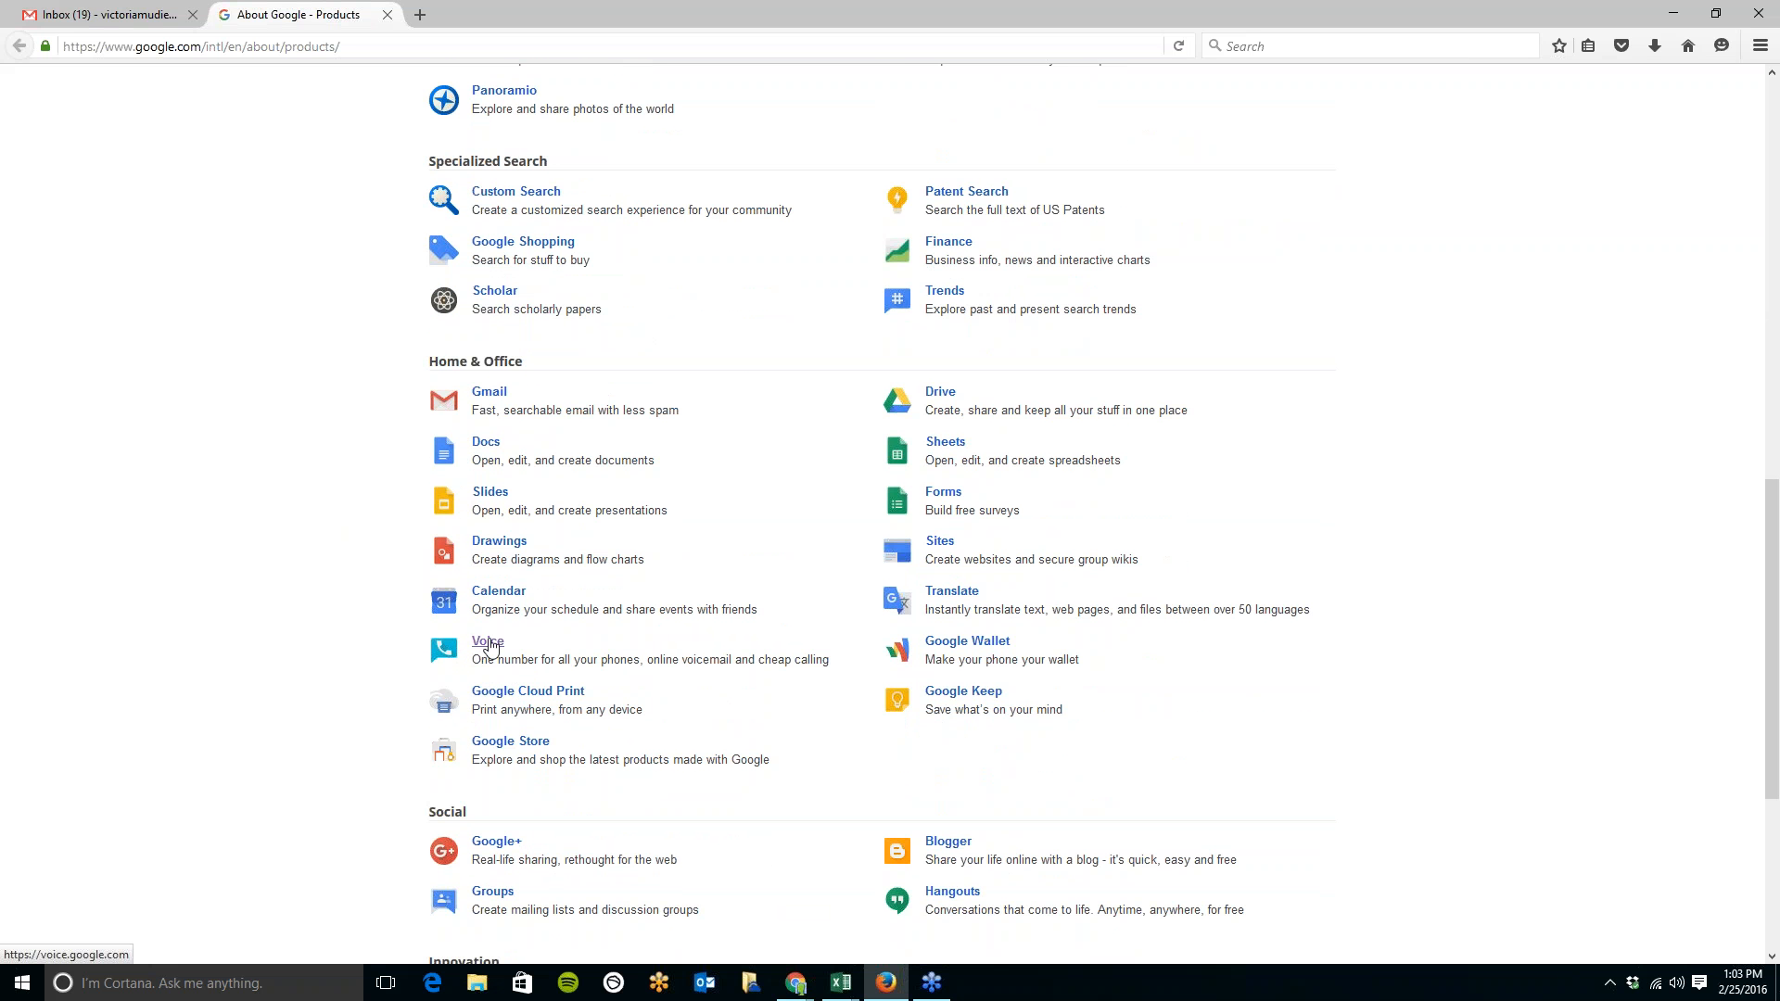
{"action": "left_click", "coordinate": [487, 640]}
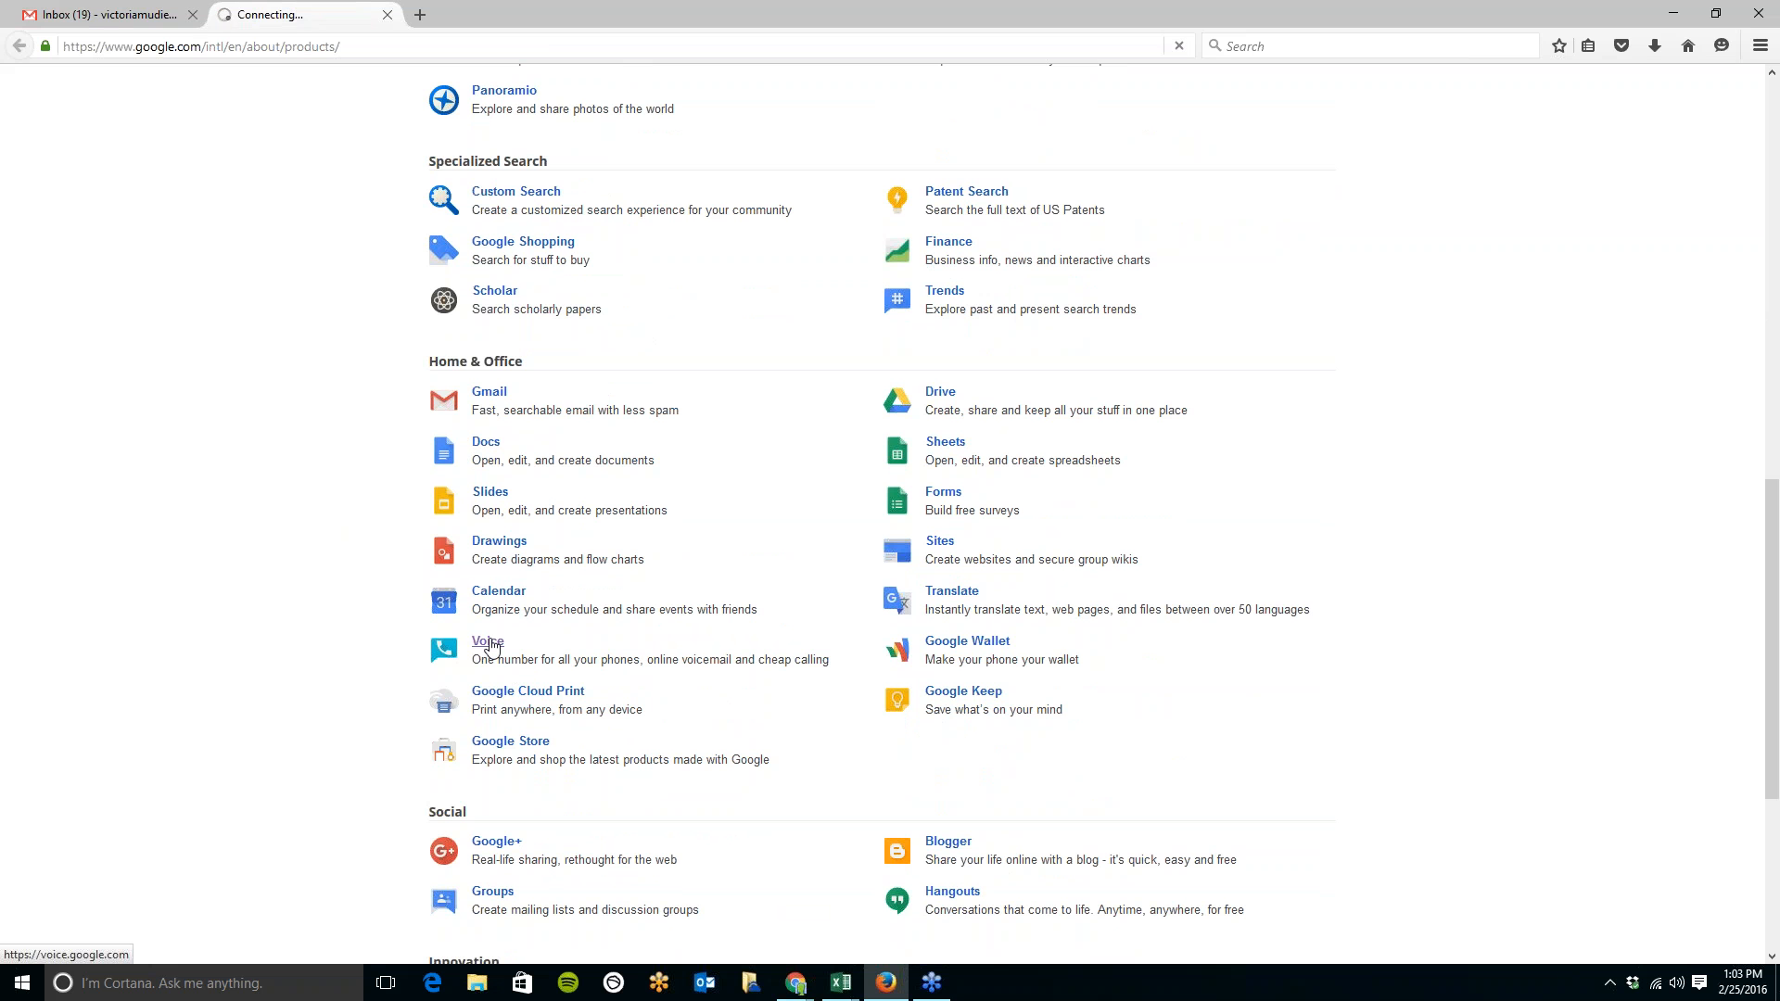
{"action": "left_click", "coordinate": [485, 646]}
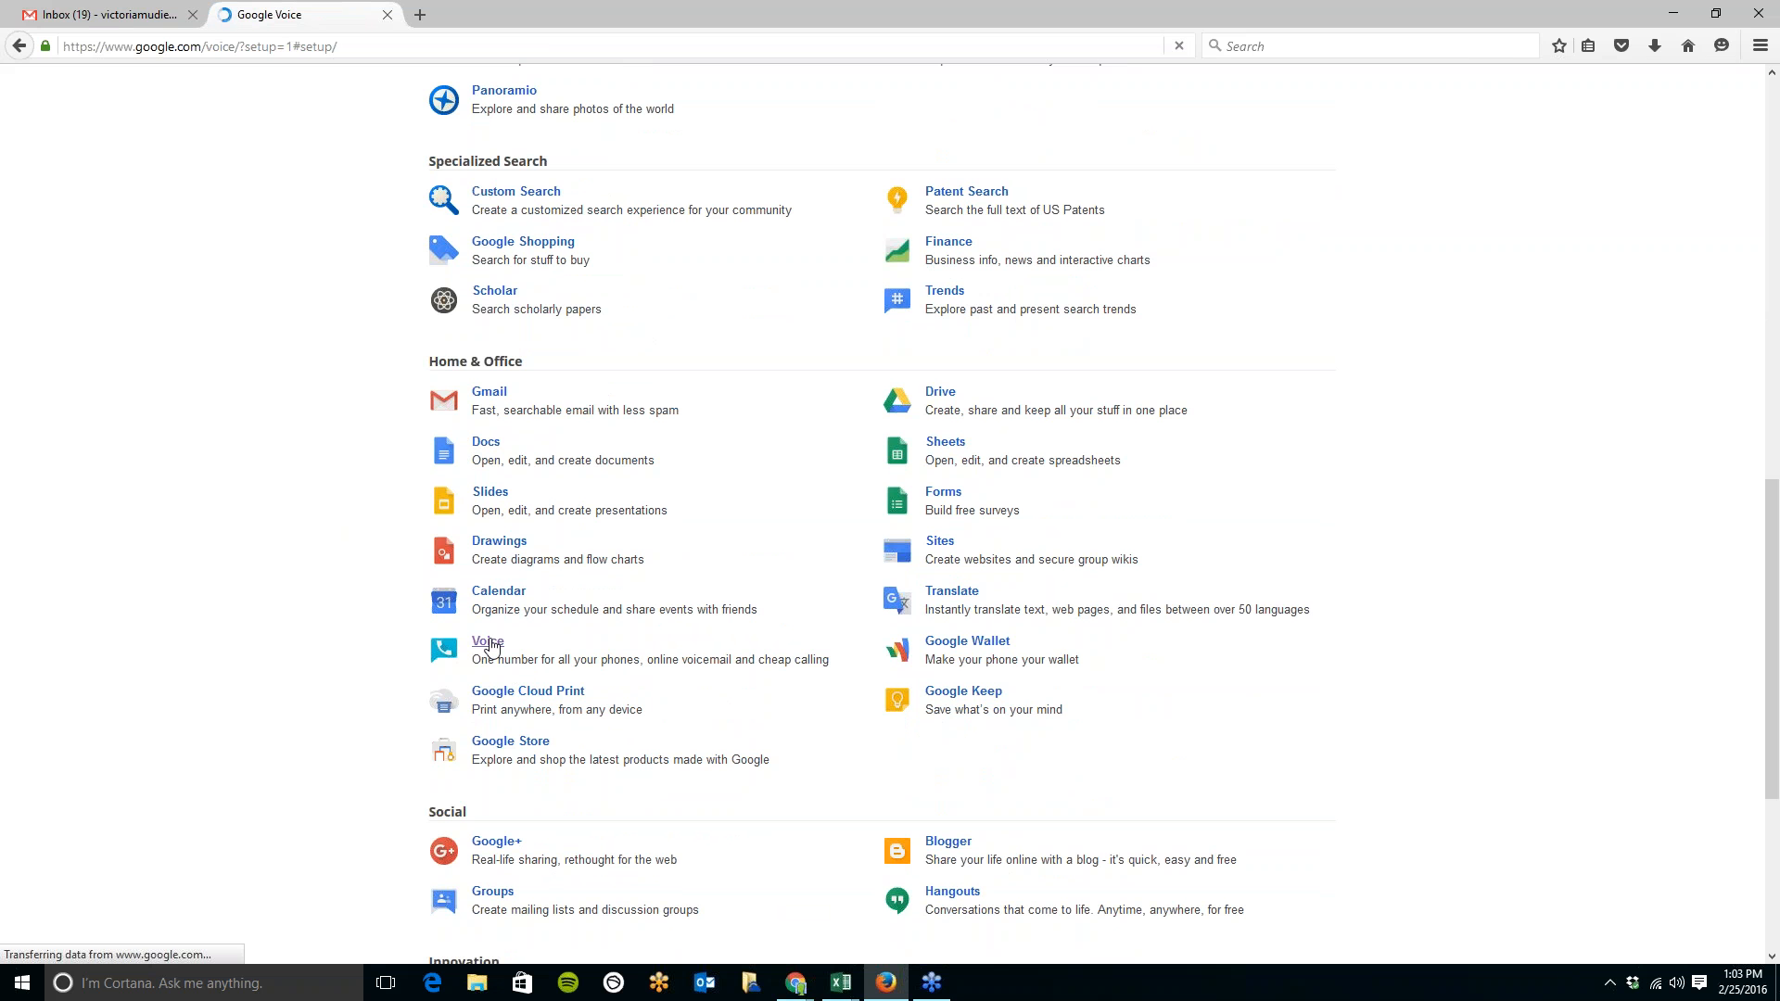
- Accept Google Voice's Terms and Privacy Policy and proceed to create the account
{"action": "left_click", "coordinate": [485, 642]}
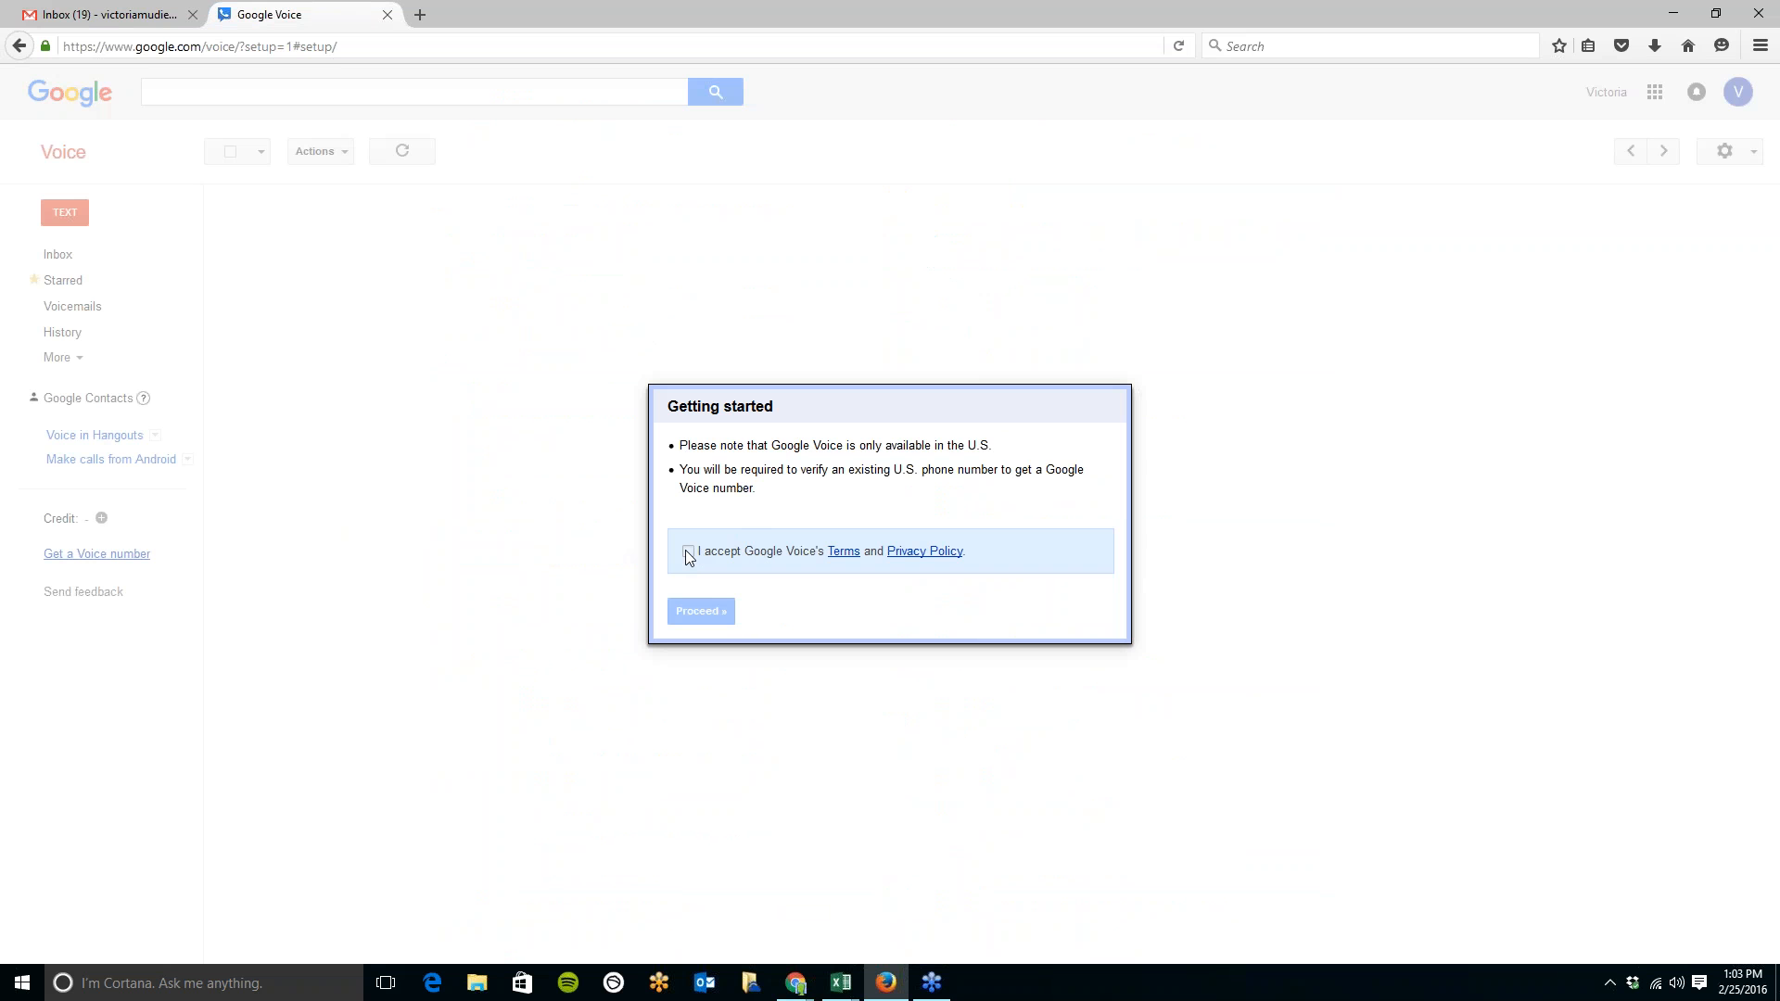
{"action": "left_click", "coordinate": [688, 550]}
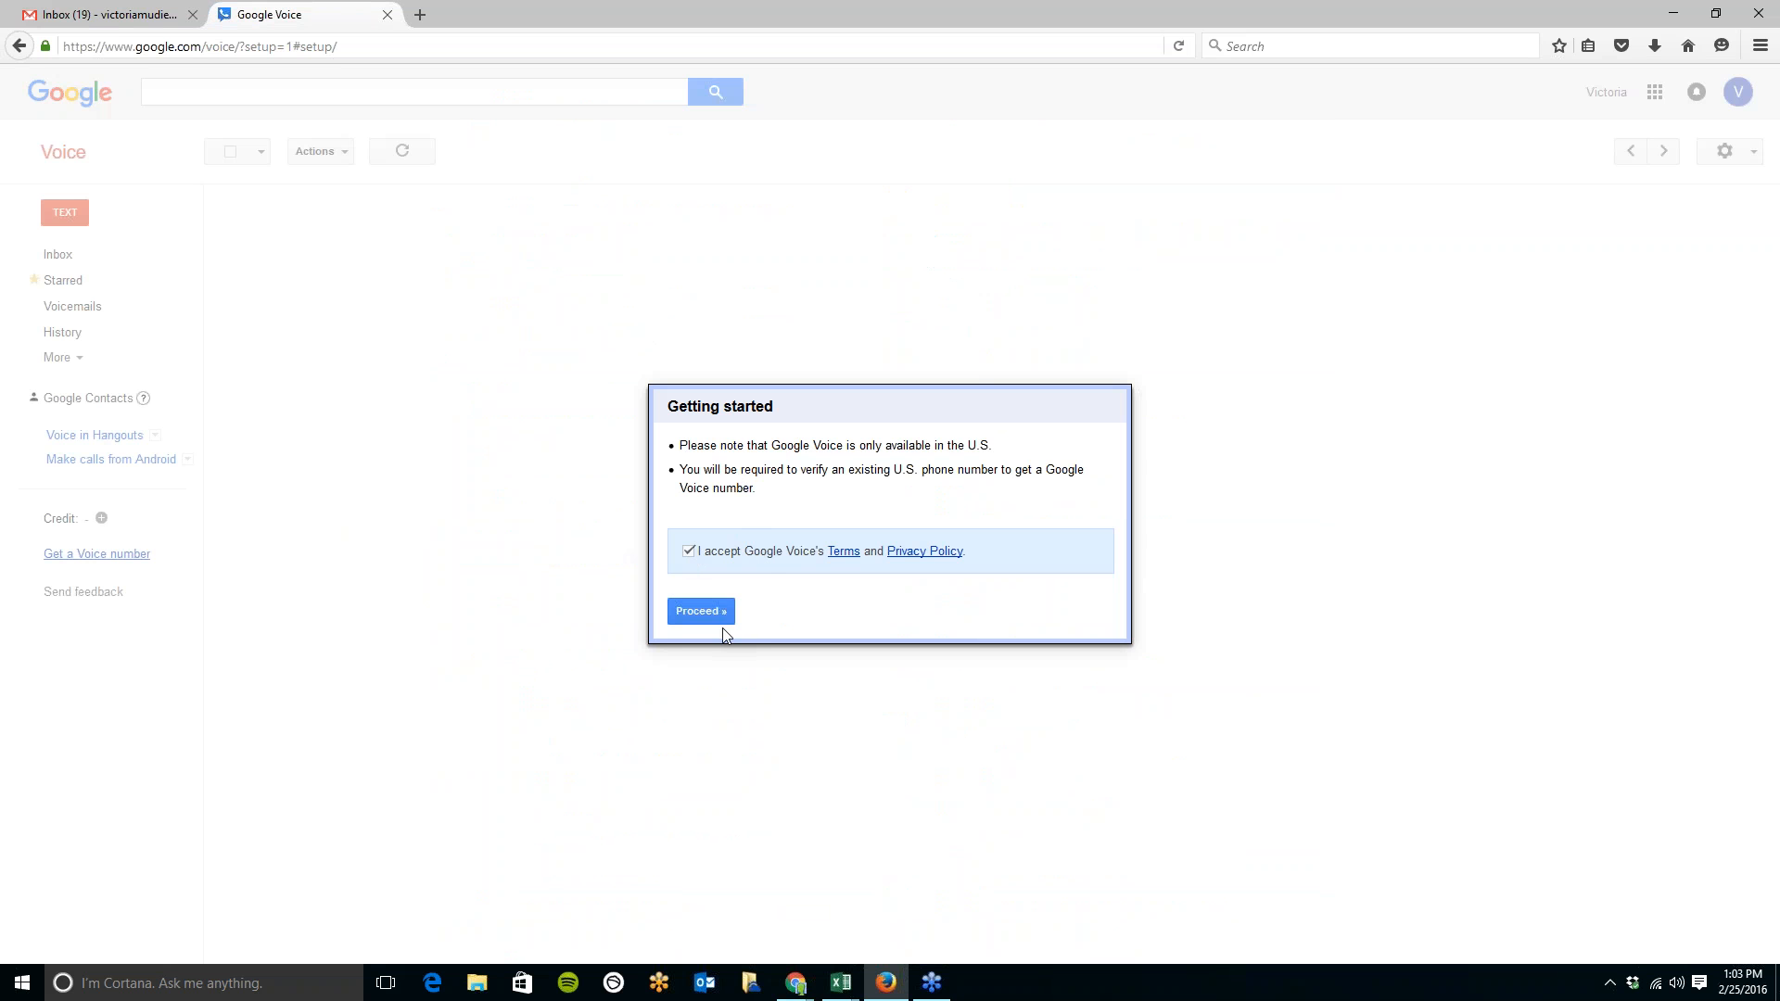
{"action": "left_click", "coordinate": [701, 610]}
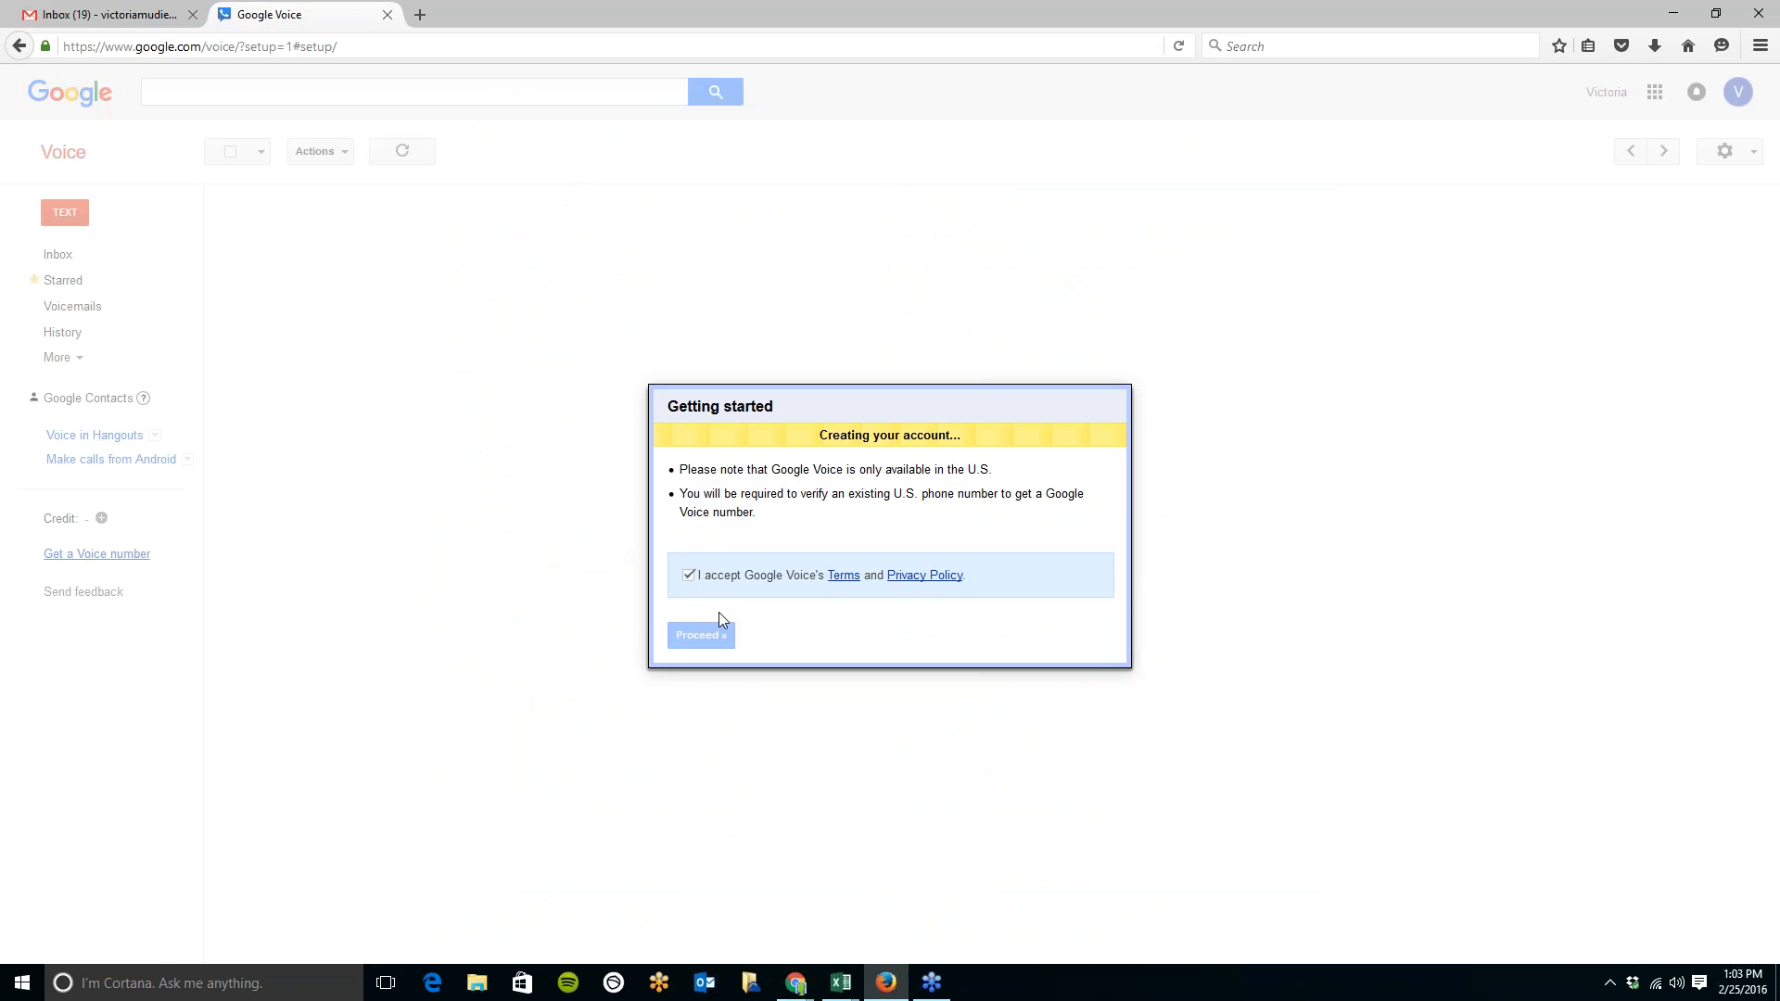
{"action": "left_click", "coordinate": [701, 634]}
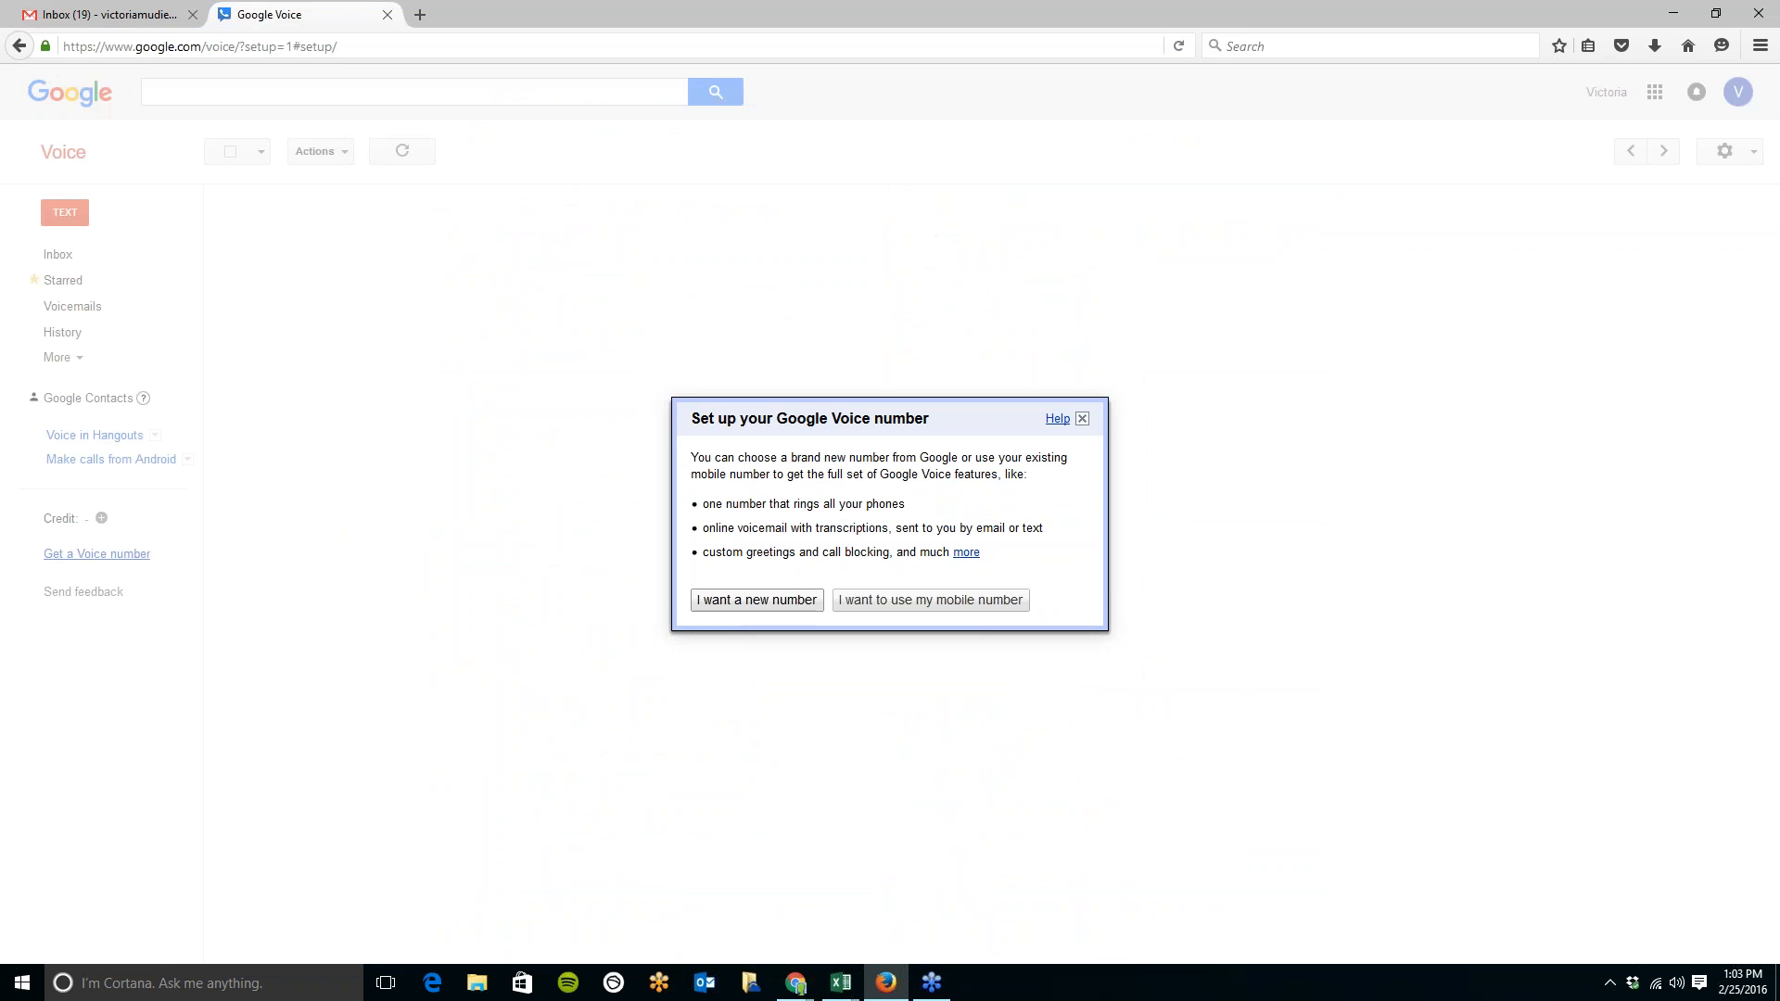
{"action": "mouse_move", "coordinate": [929, 600]}
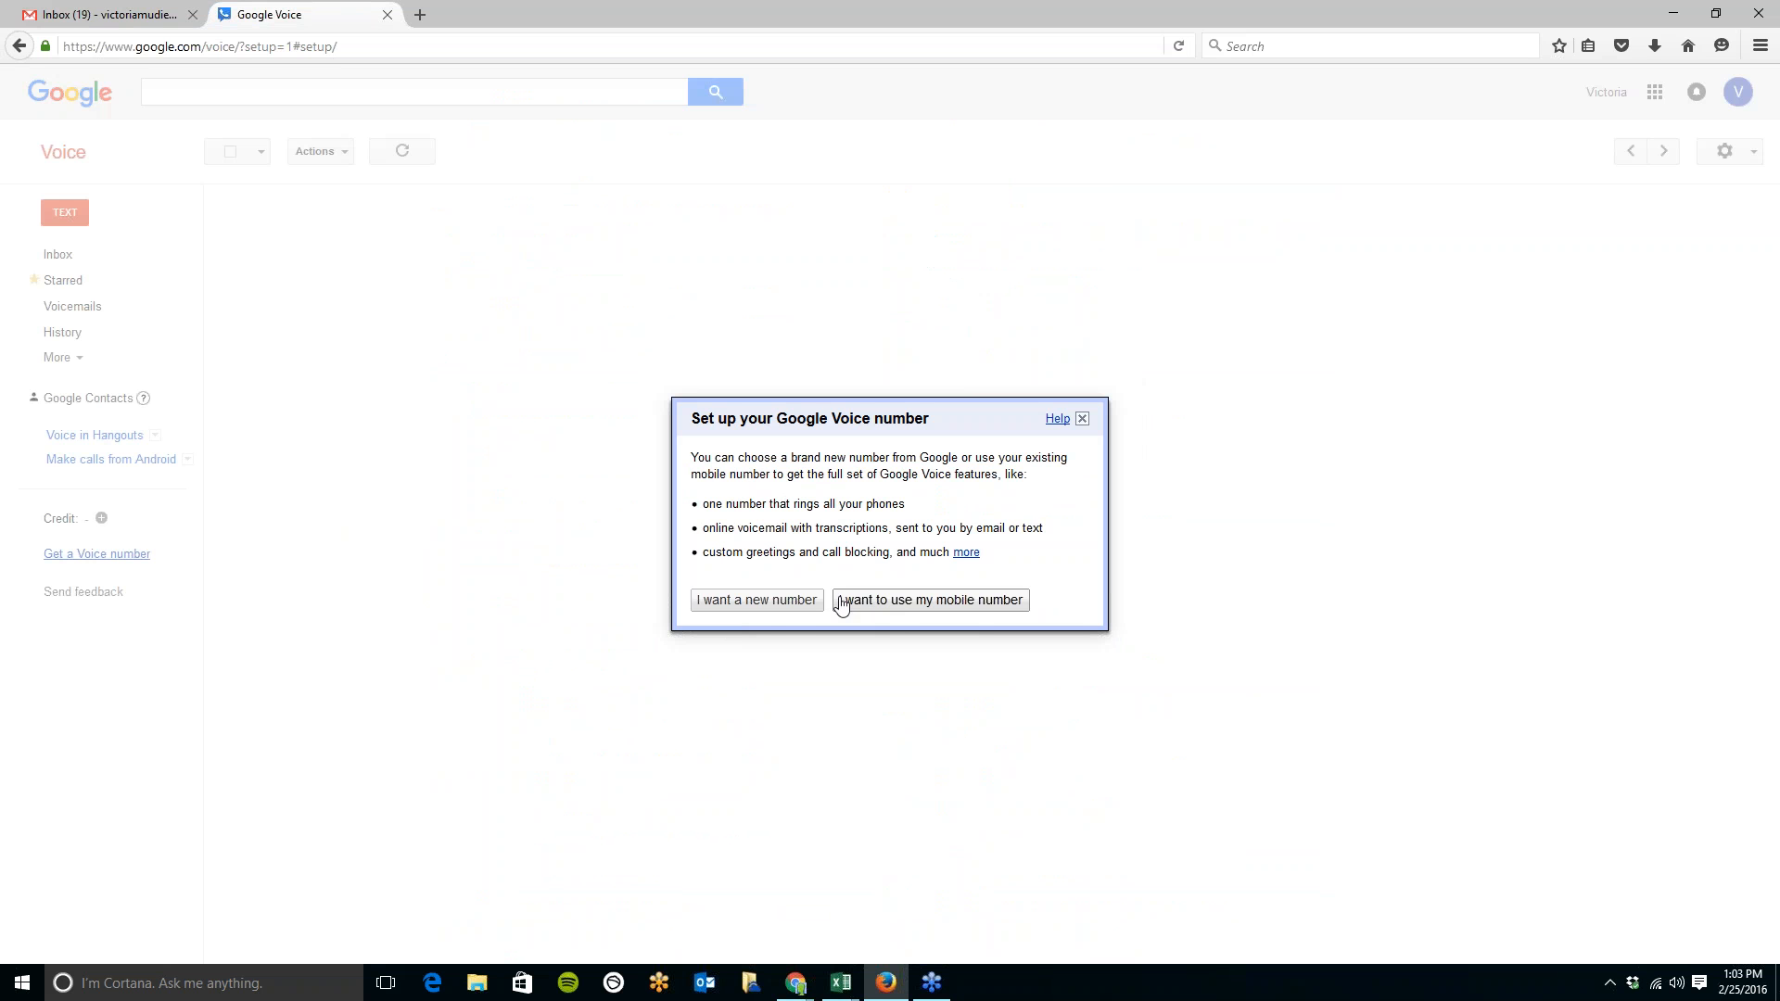
{"action": "mouse_move", "coordinate": [756, 599]}
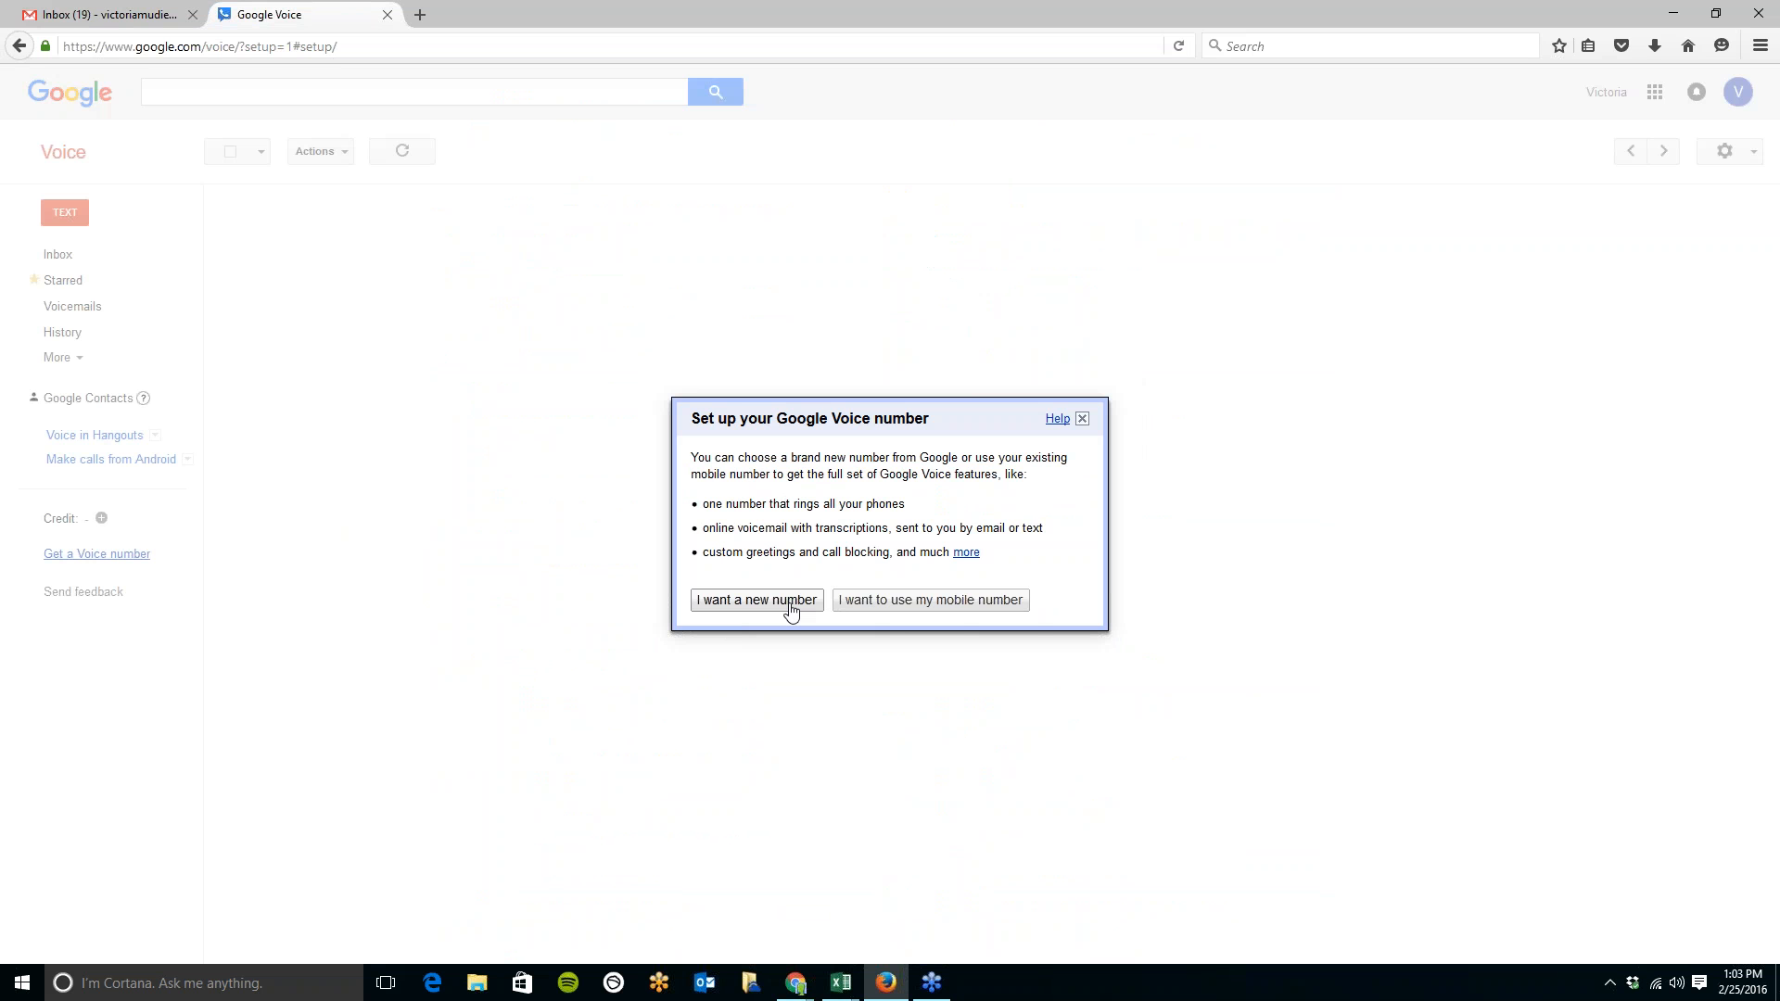
{"action": "left_click", "coordinate": [754, 600]}
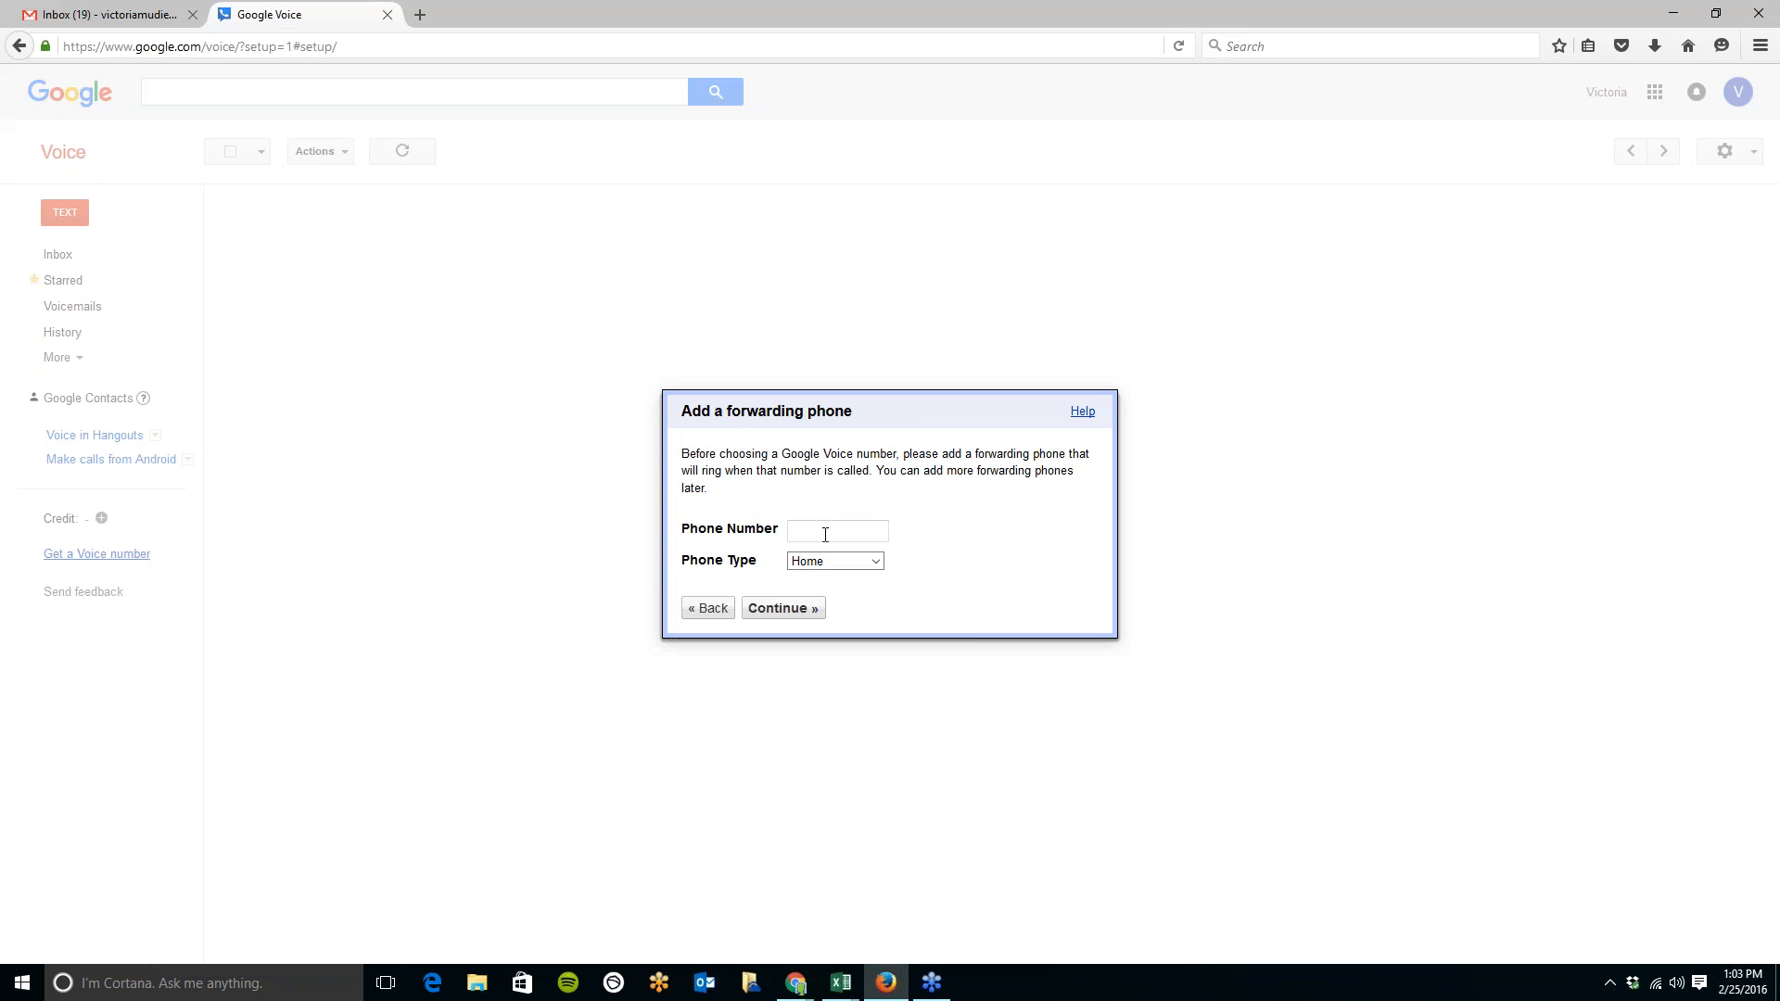
{"action": "left_click", "coordinate": [836, 531]}
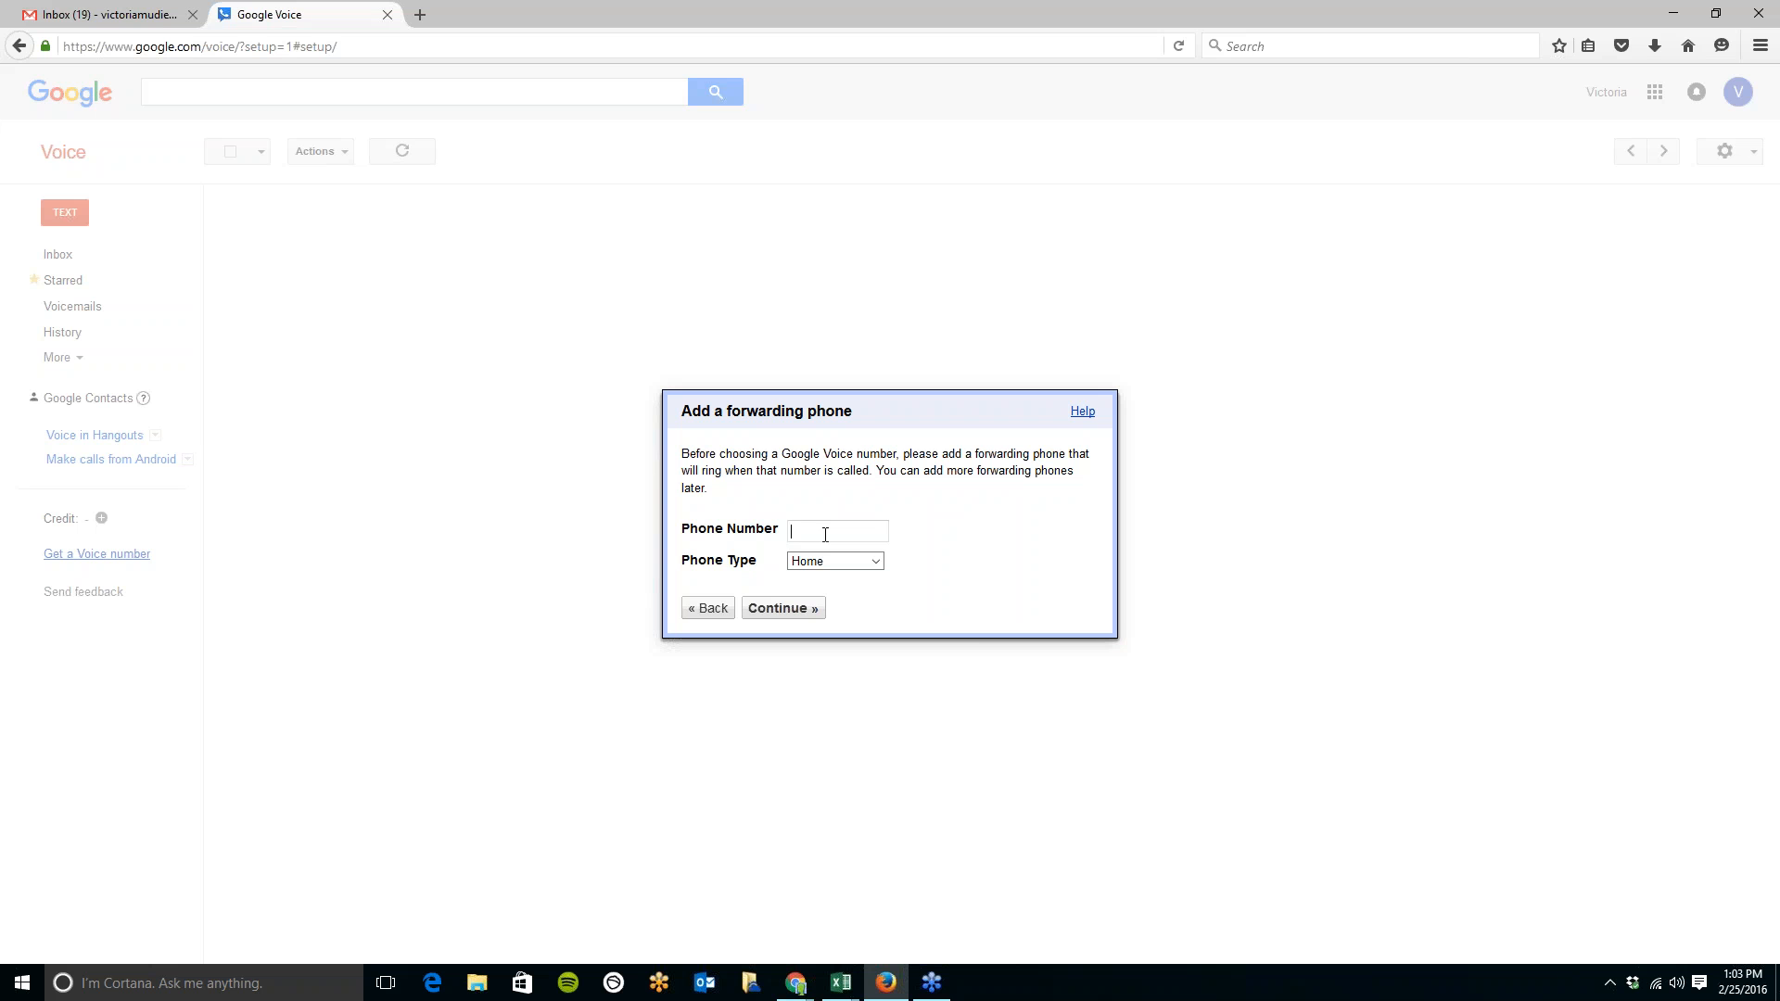
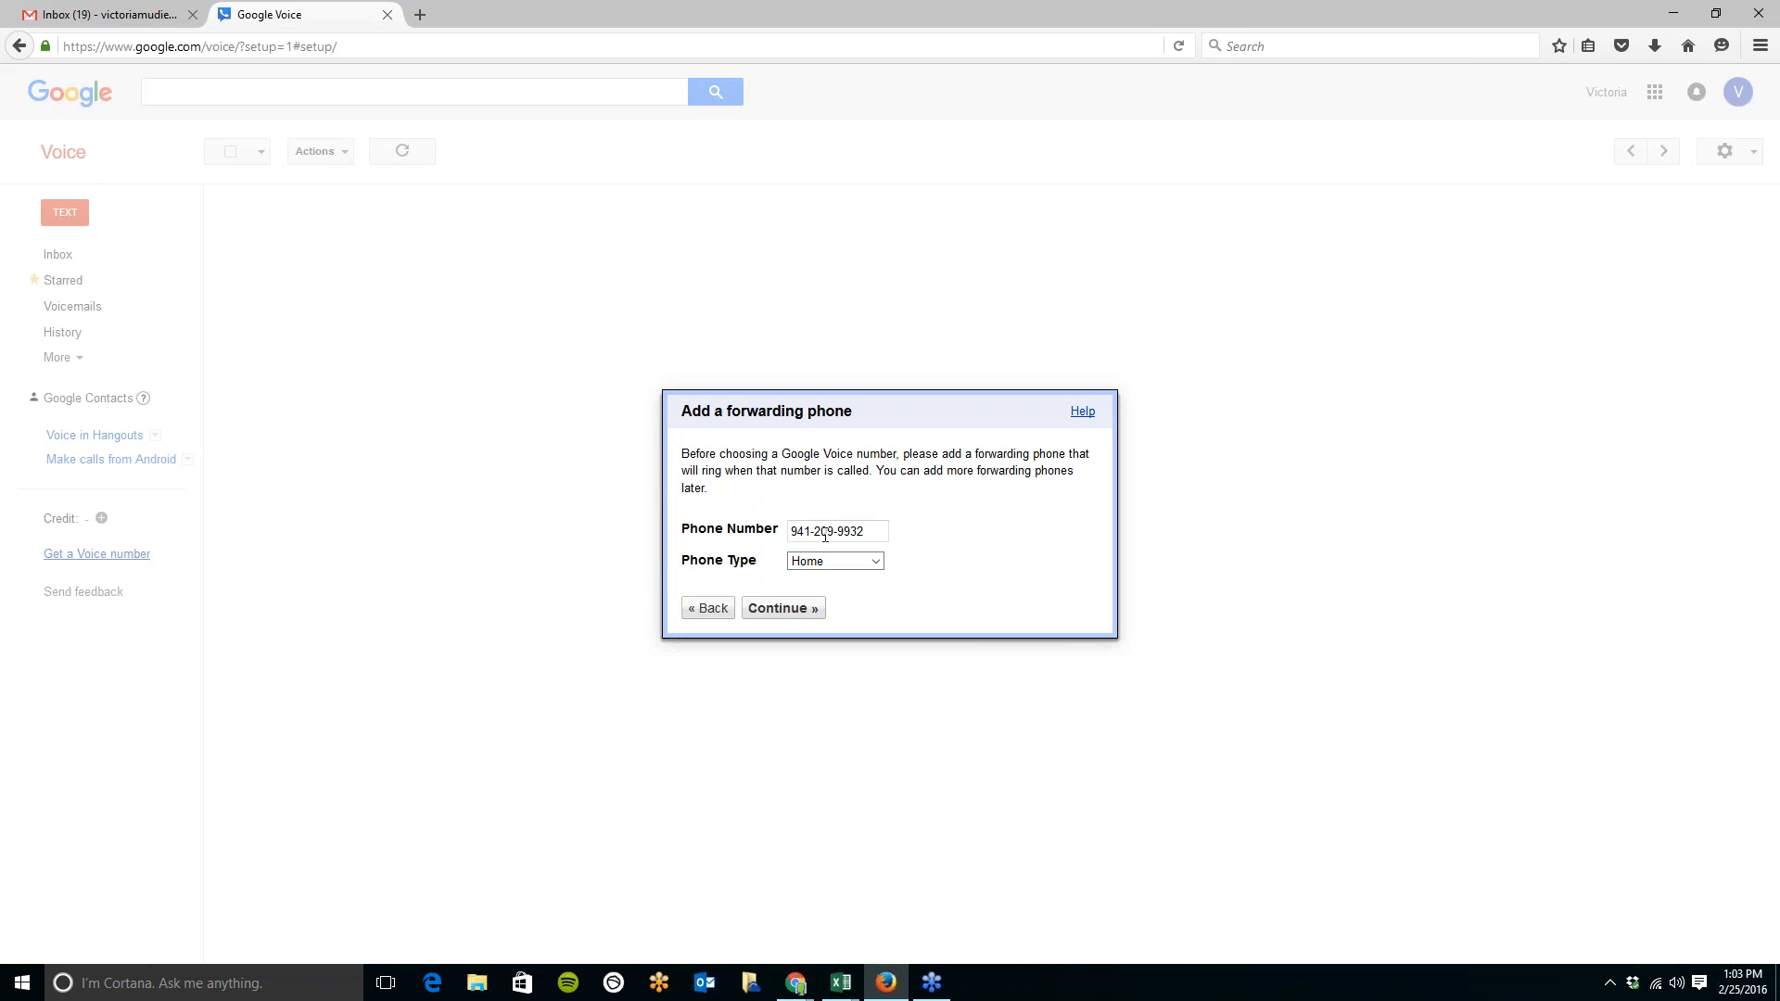
{"action": "left_click", "coordinate": [833, 560]}
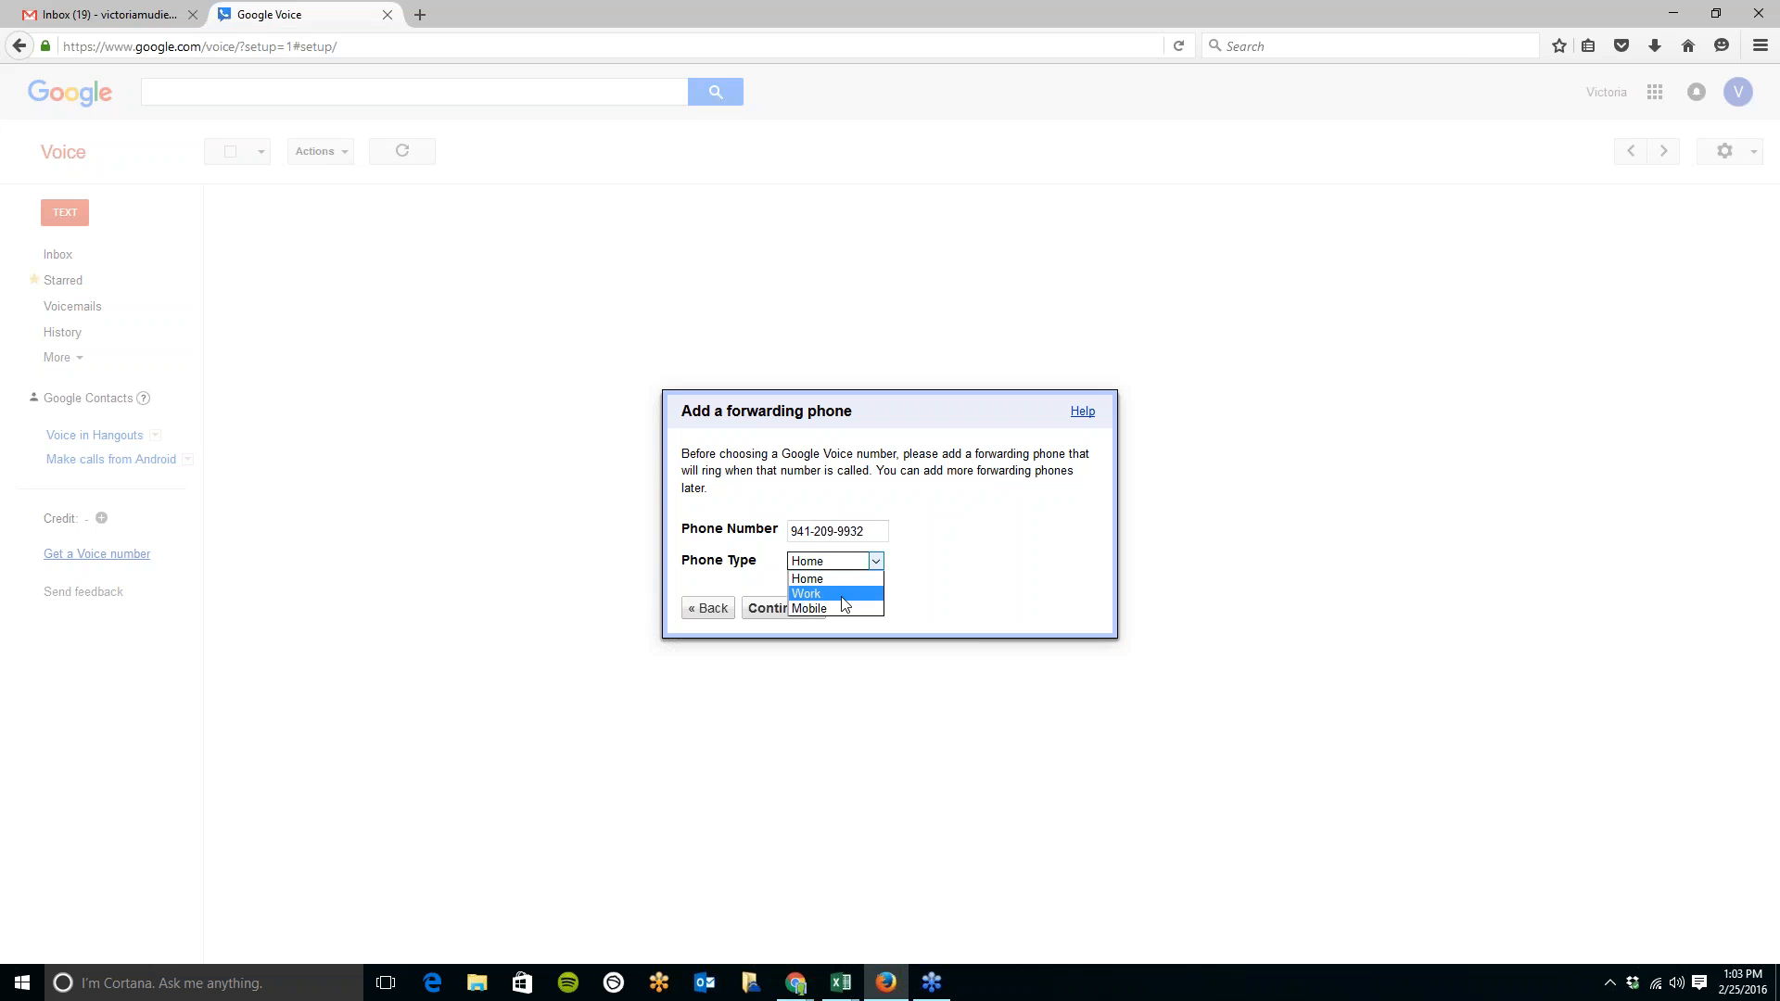
{"action": "left_click", "coordinate": [807, 593]}
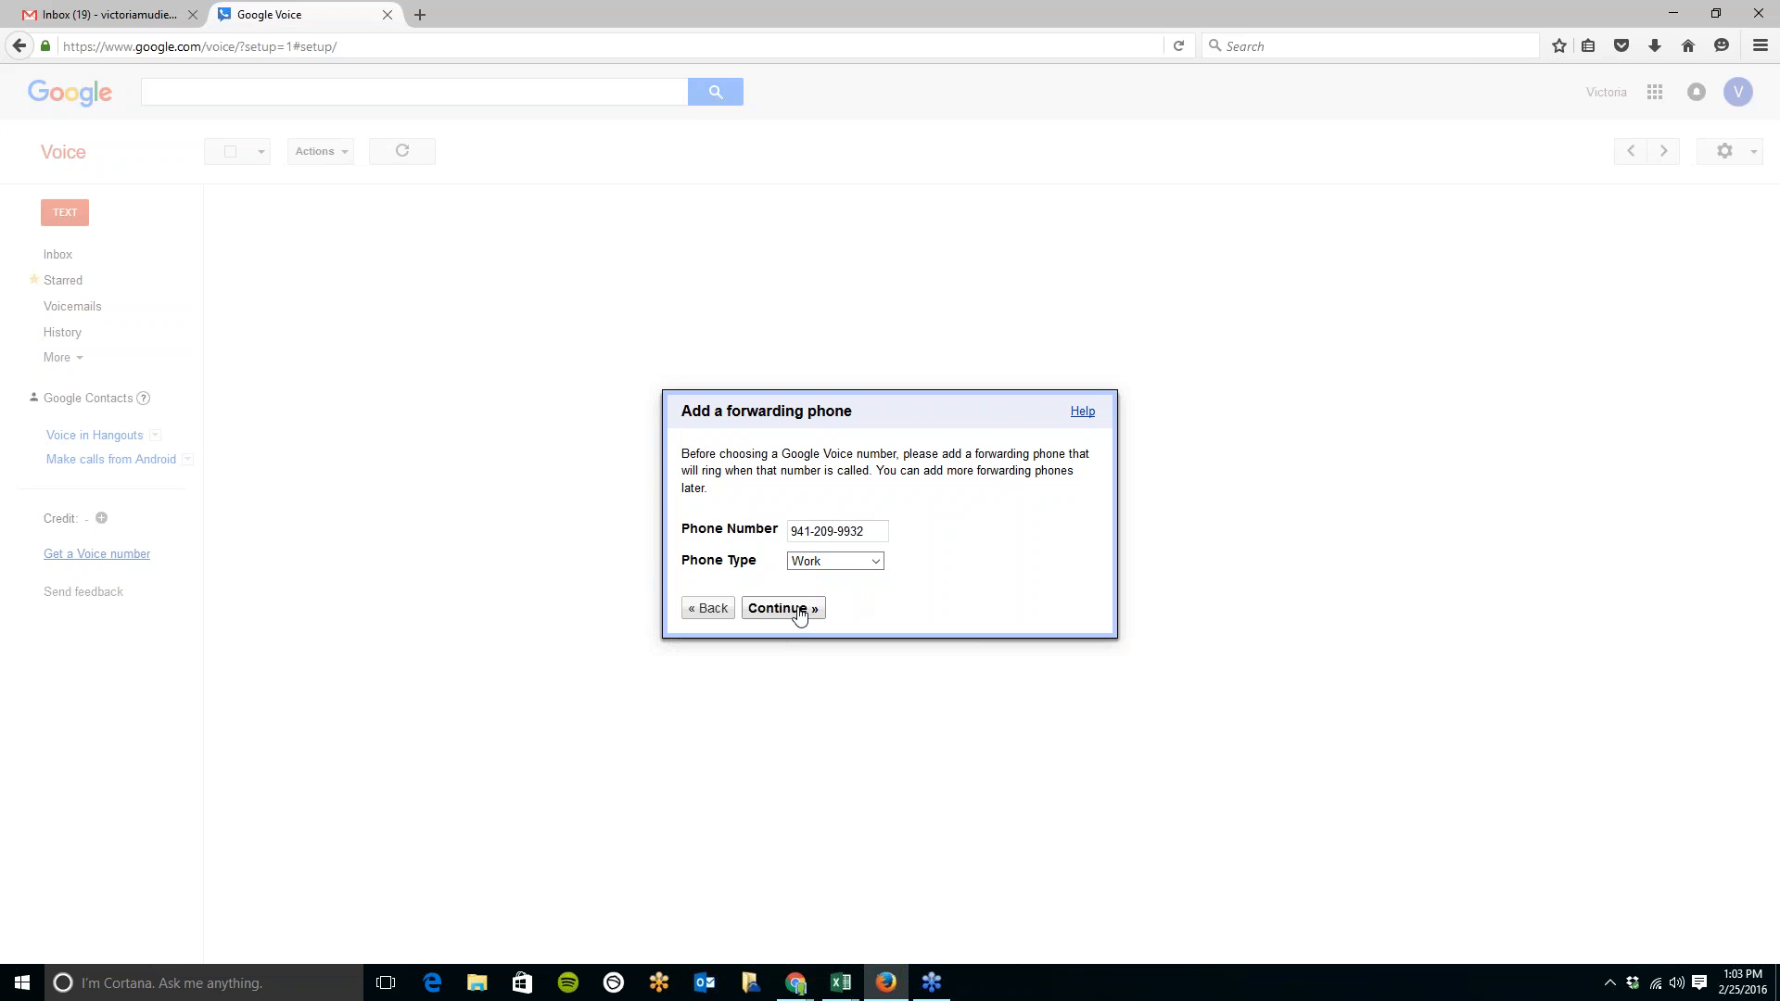
{"action": "left_click", "coordinate": [780, 607]}
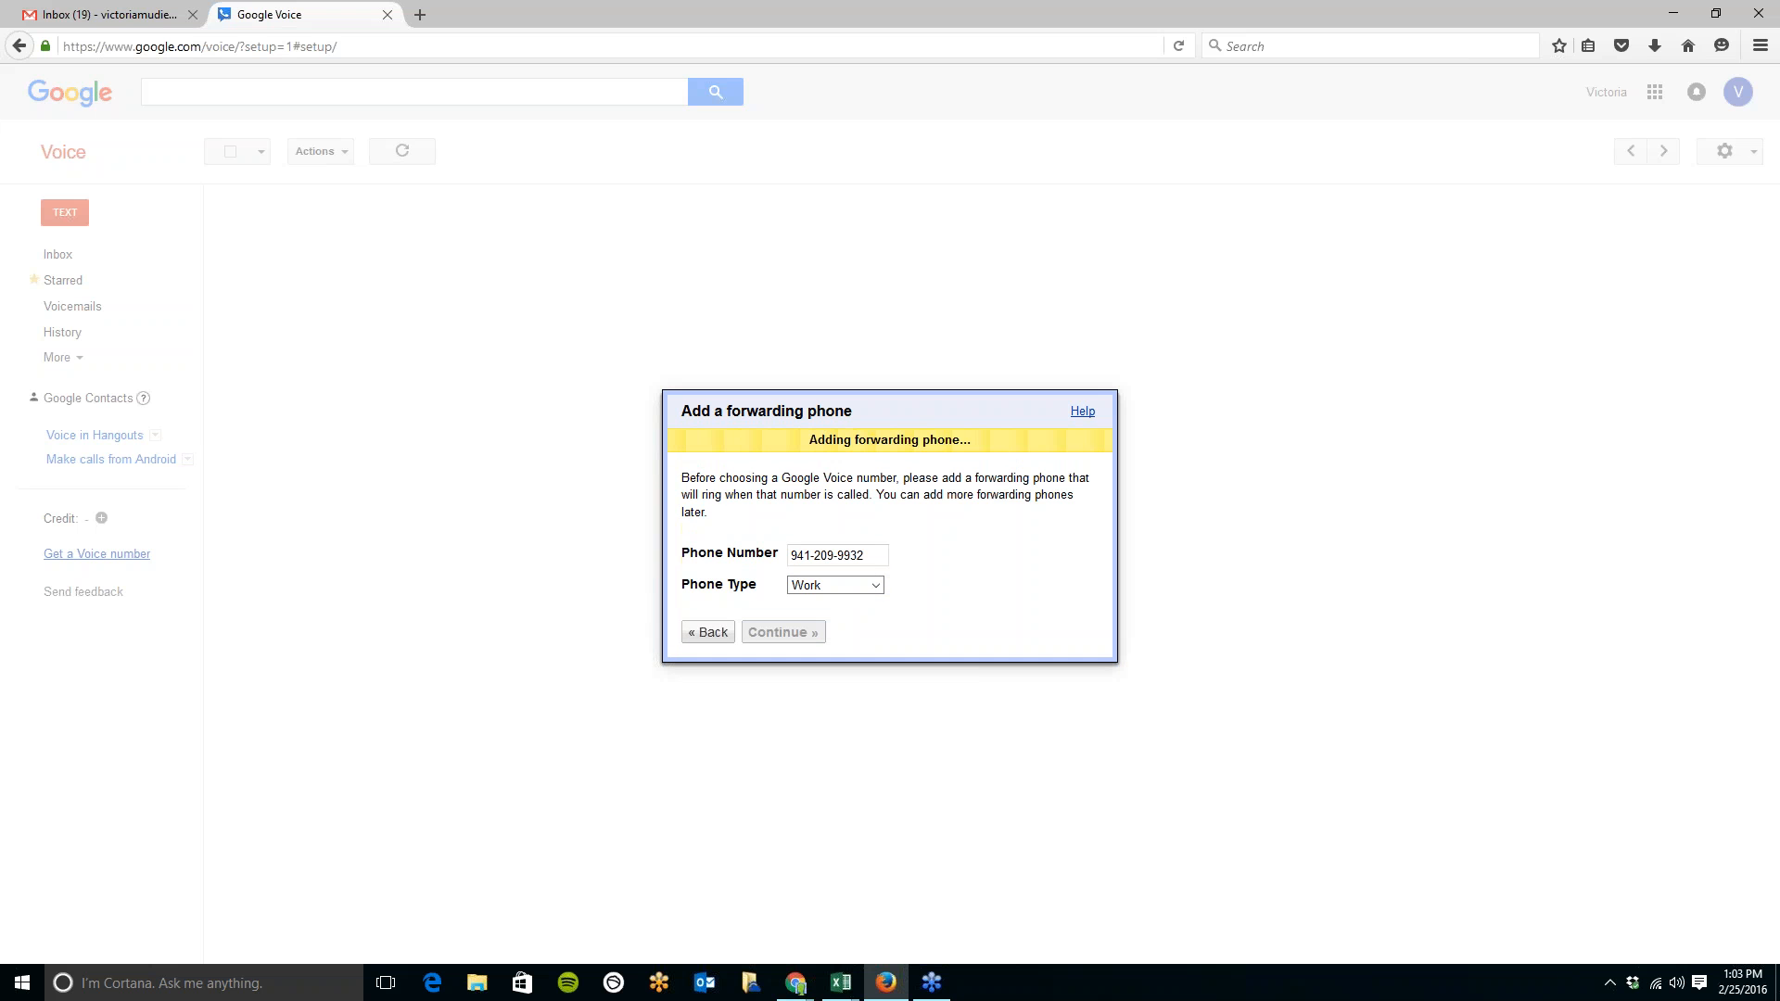
{"action": "left_click", "coordinate": [782, 631]}
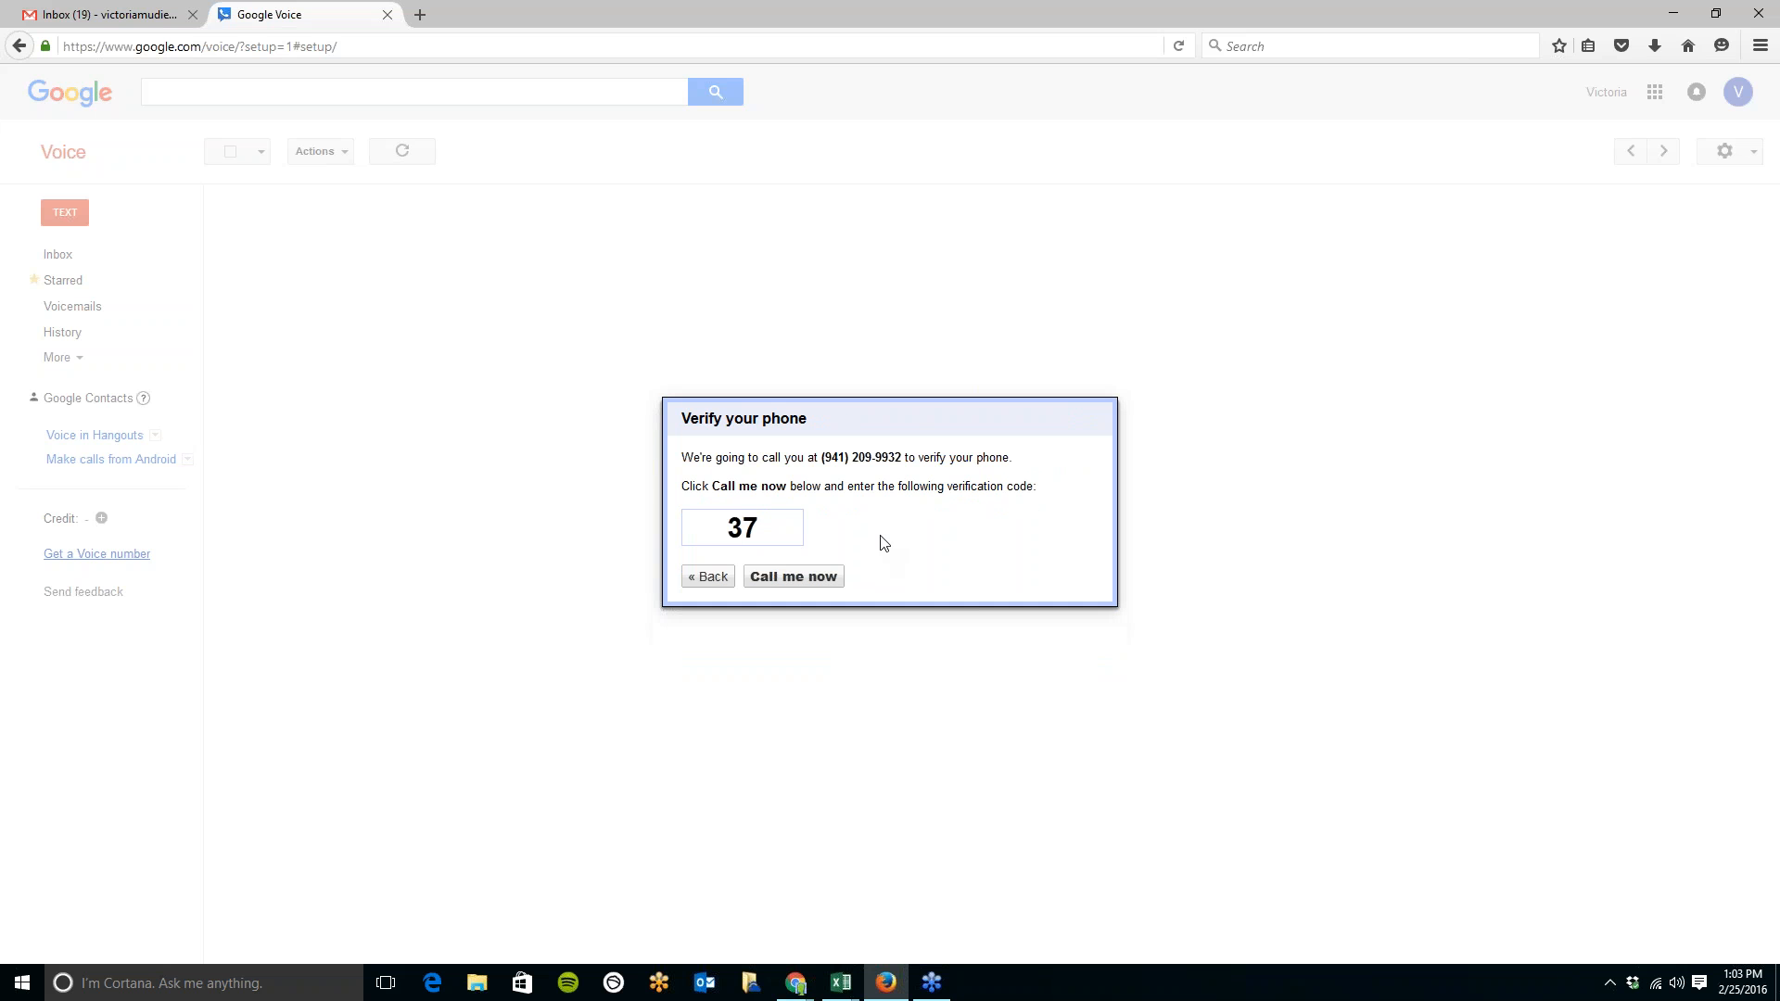
{"action": "mouse_move", "coordinate": [814, 520]}
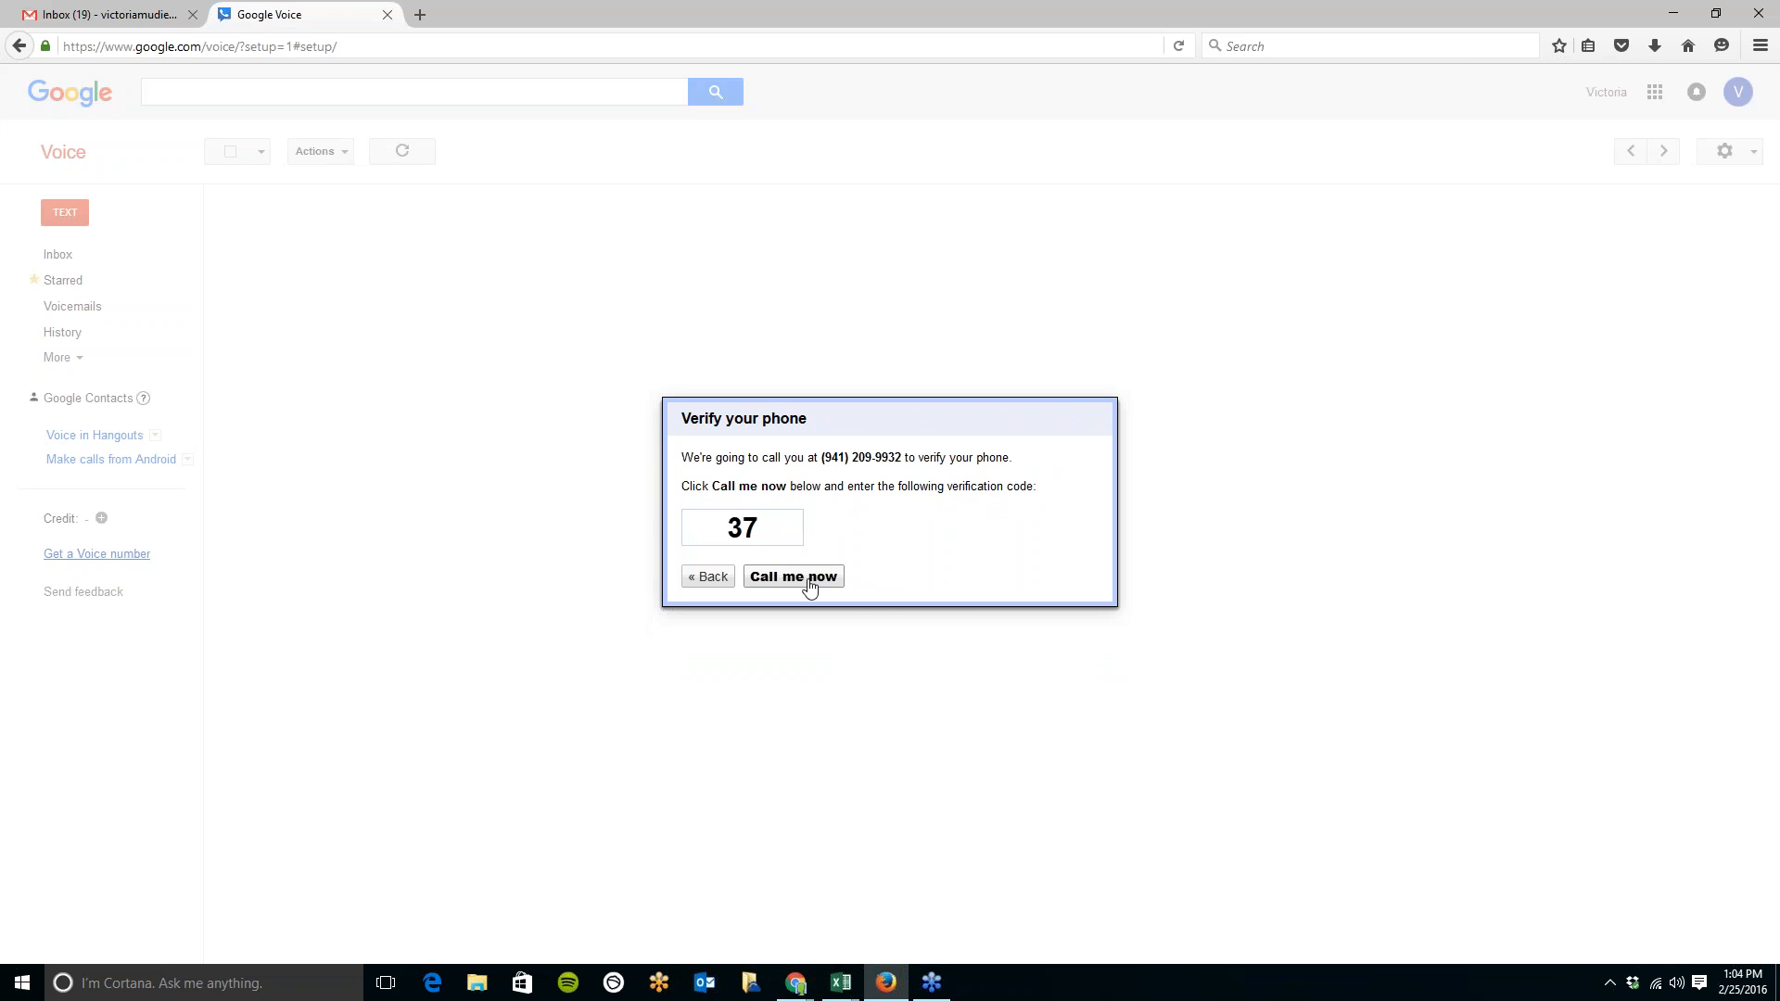
{"action": "left_click", "coordinate": [793, 575]}
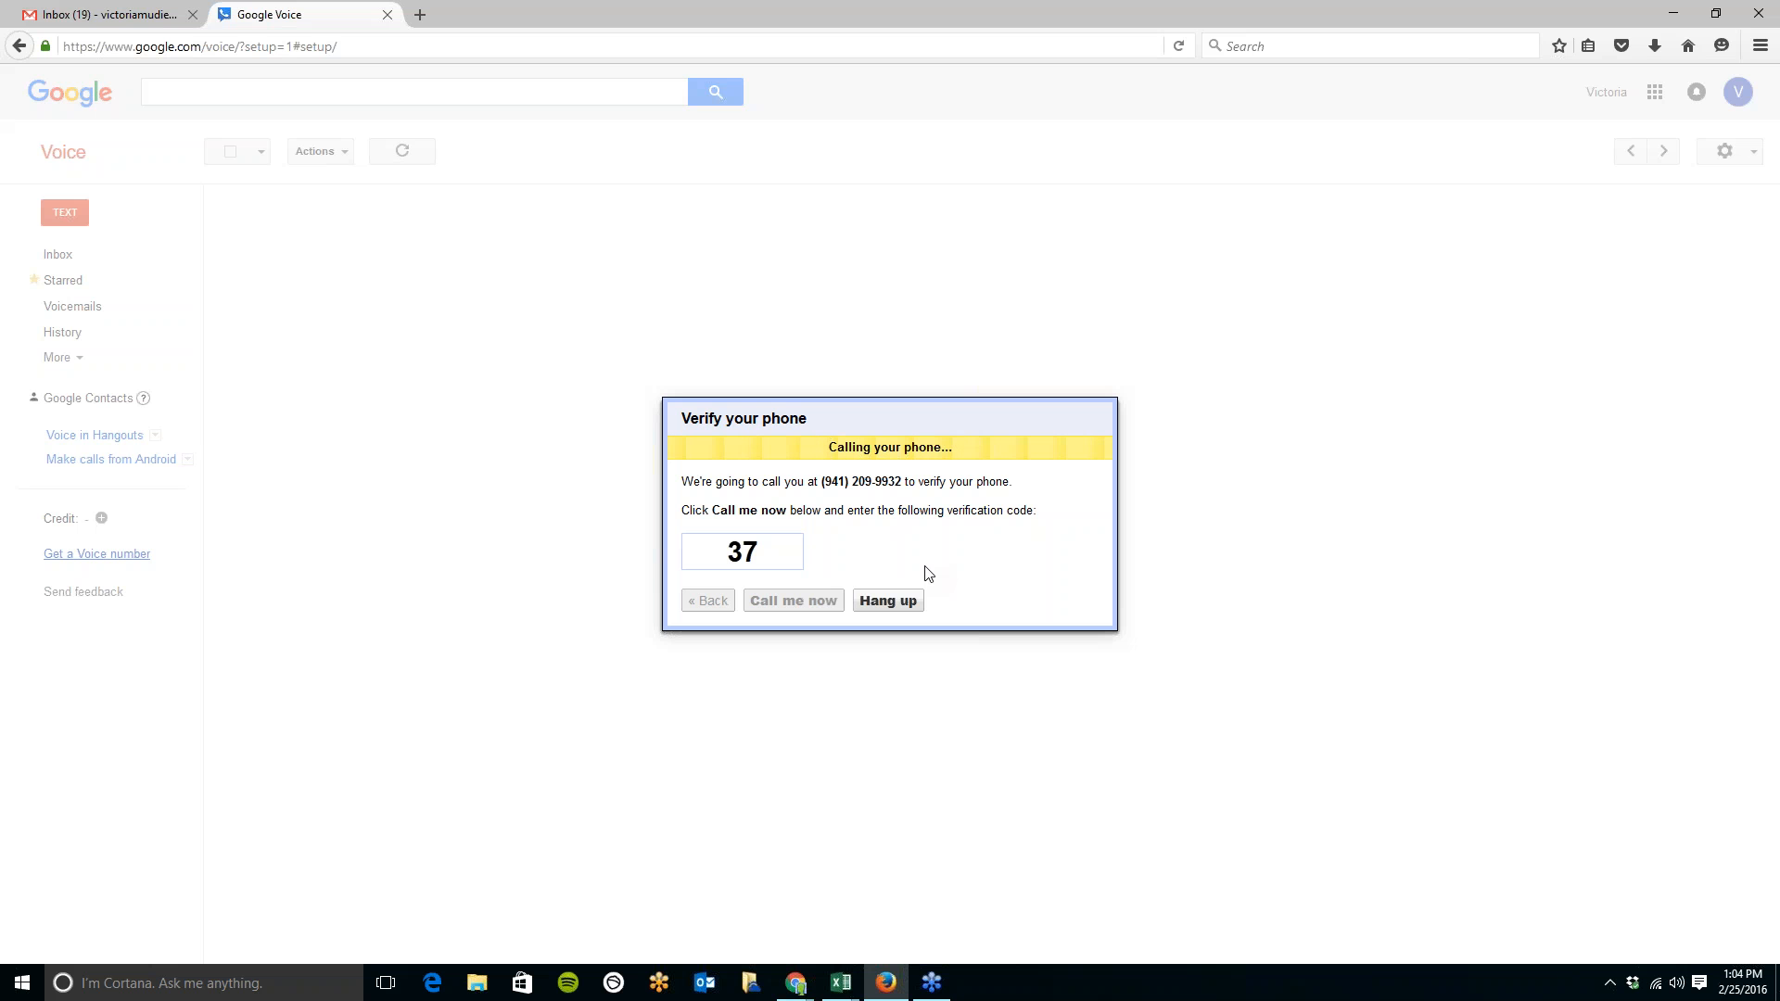
{"action": "left_click", "coordinate": [707, 599]}
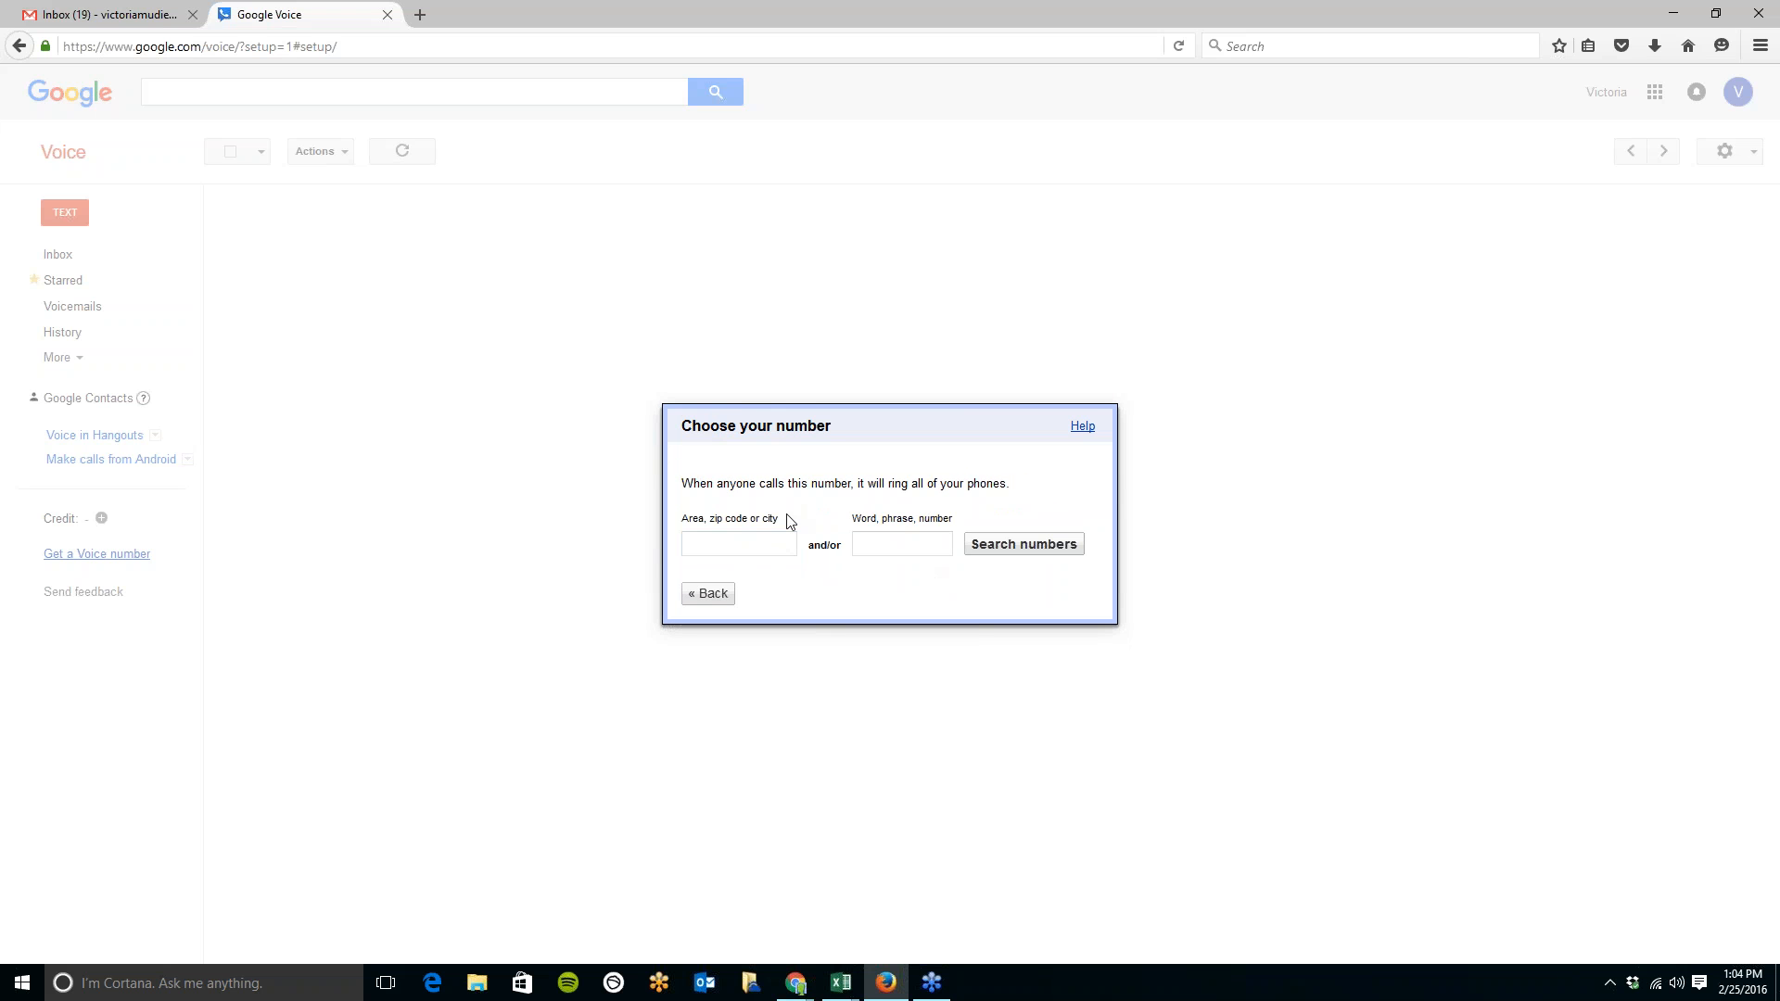
{"action": "mouse_move", "coordinate": [824, 505]}
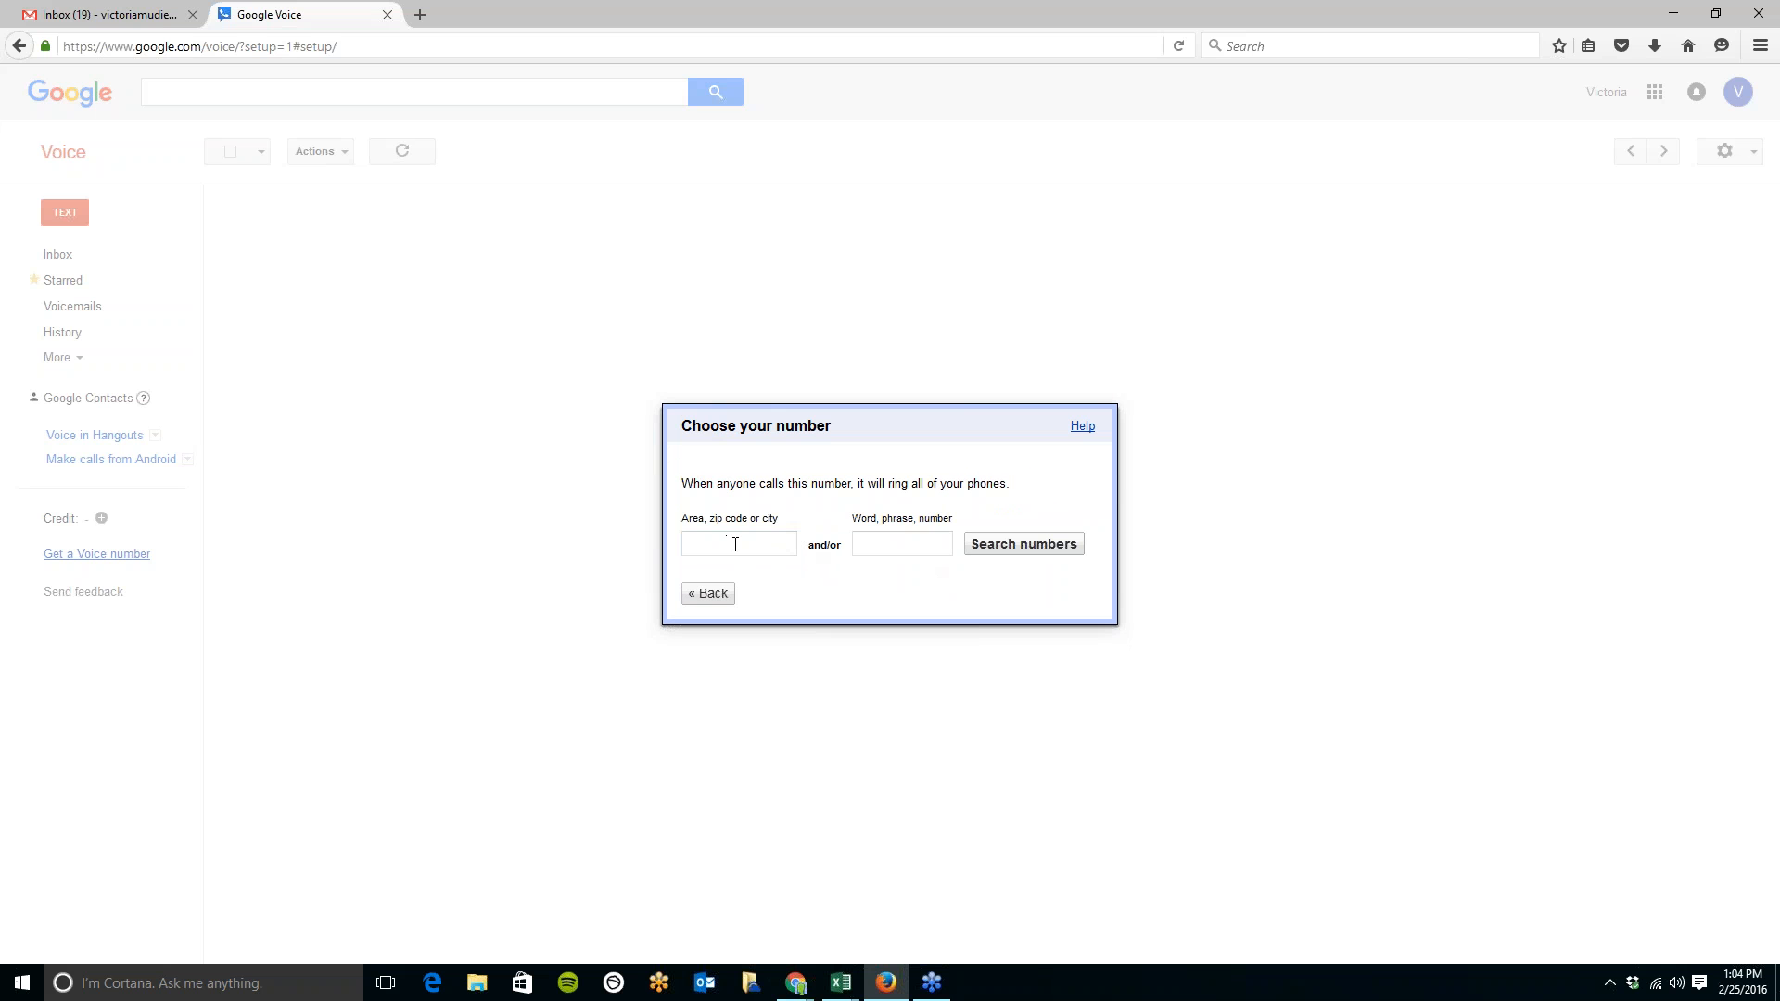
- Search available numbers for ZIP 33950, then for ZIP 92010
{"action": "left_click", "coordinate": [738, 543]}
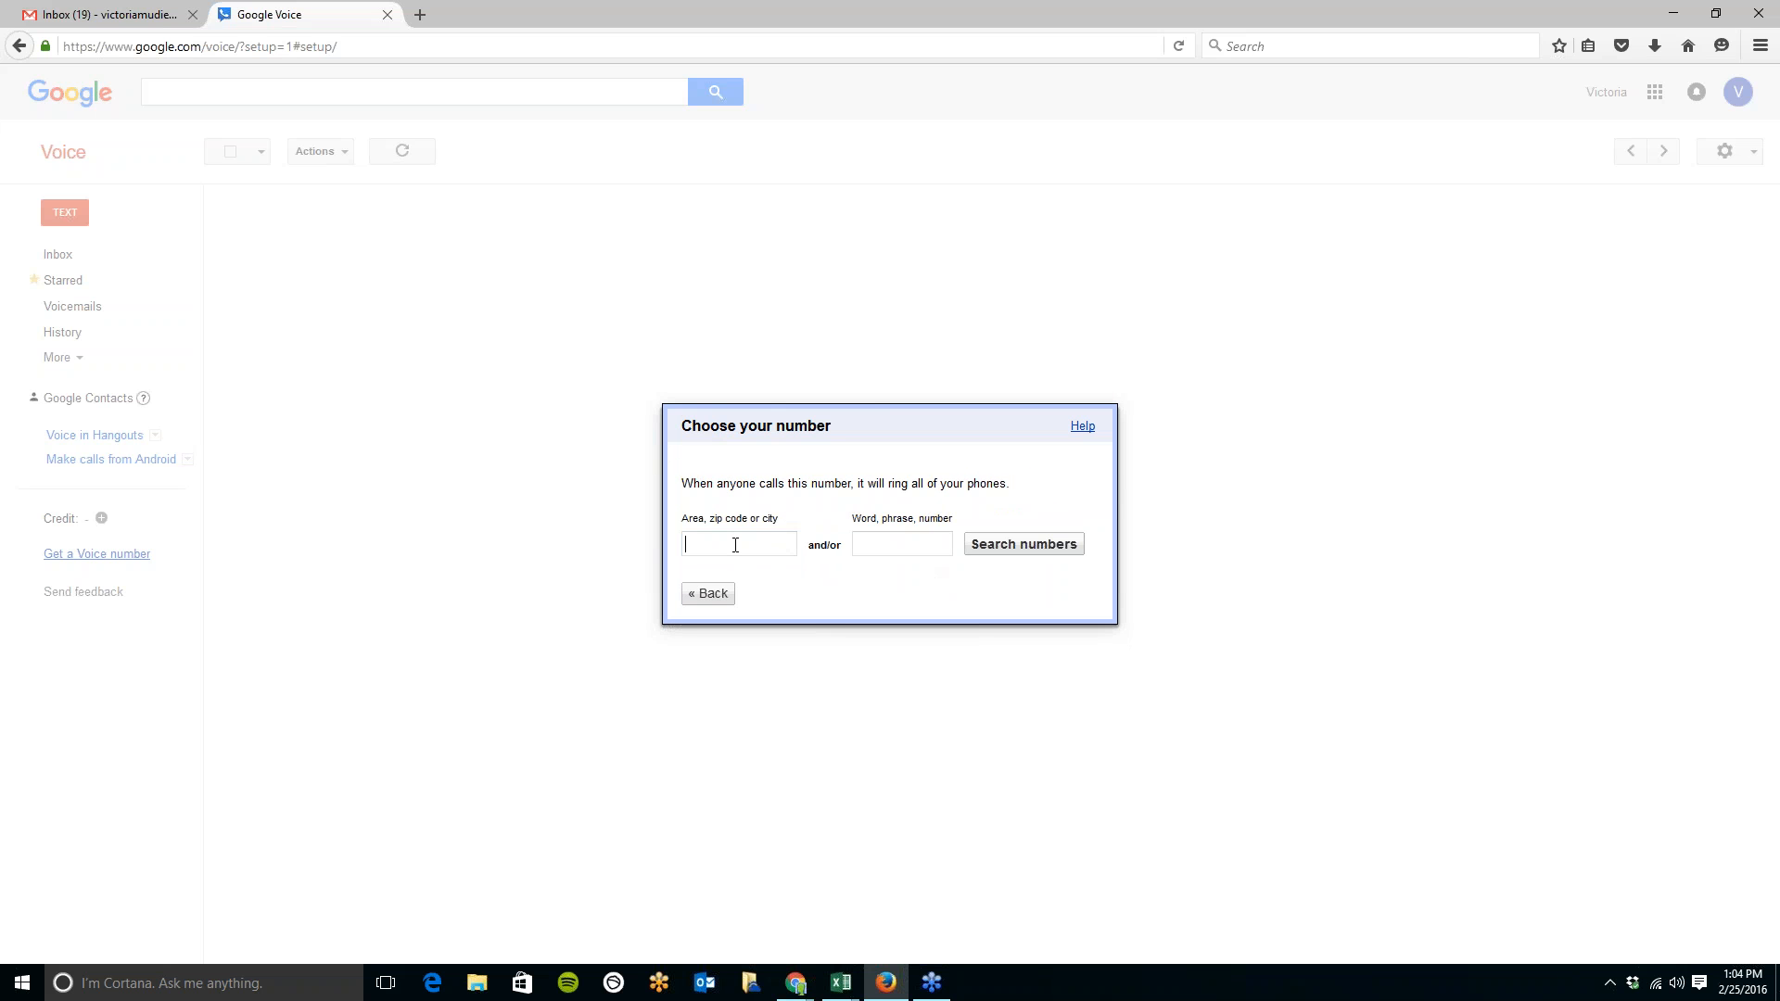
{"action": "type", "text": "33950"}
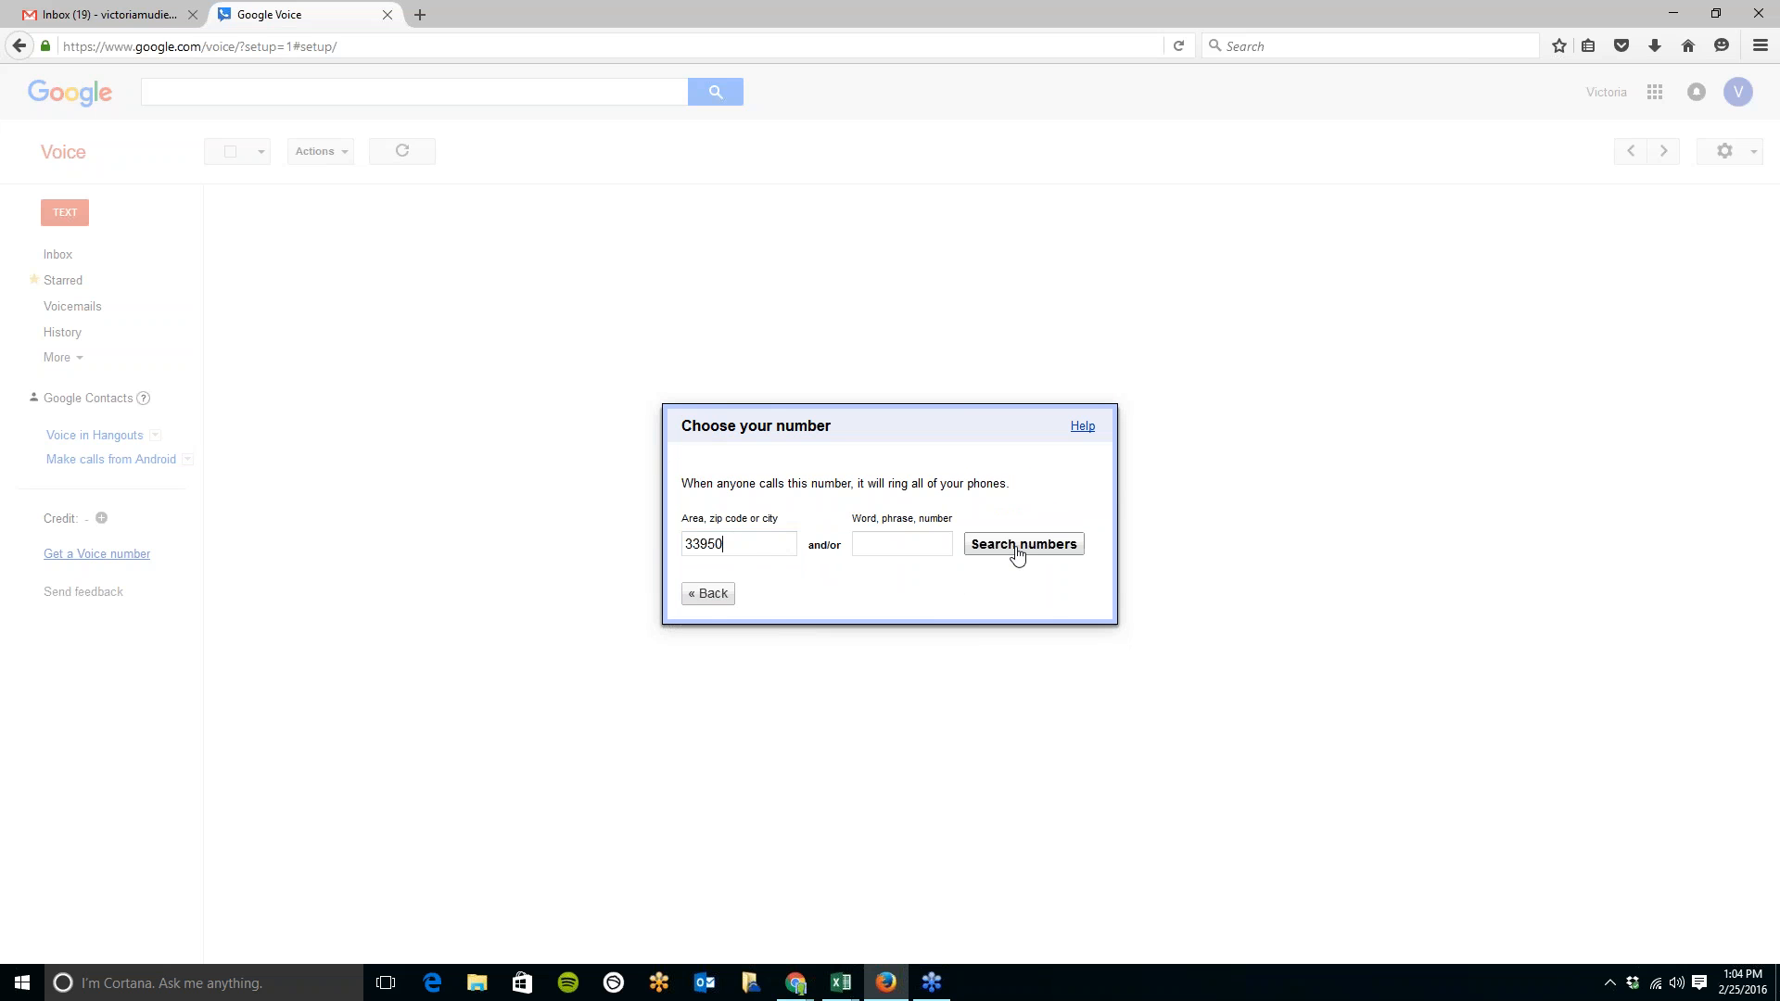
{"action": "left_click", "coordinate": [1021, 544]}
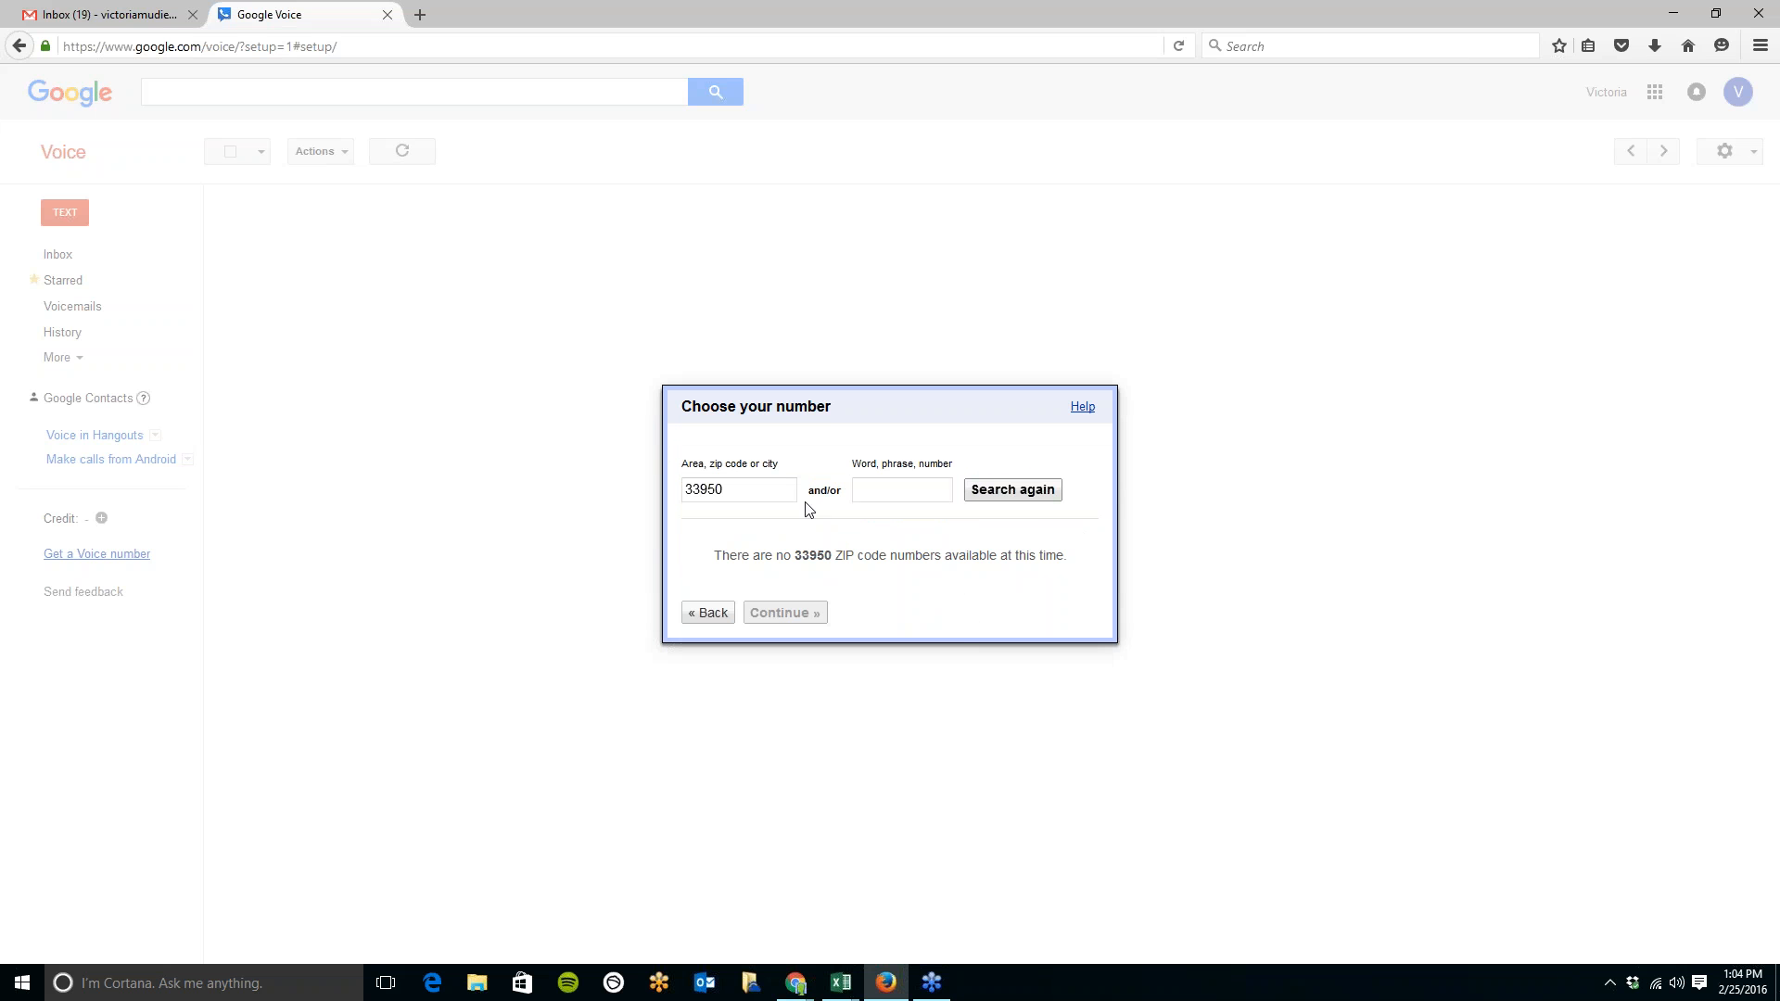
{"action": "triple_click", "coordinate": [738, 490]}
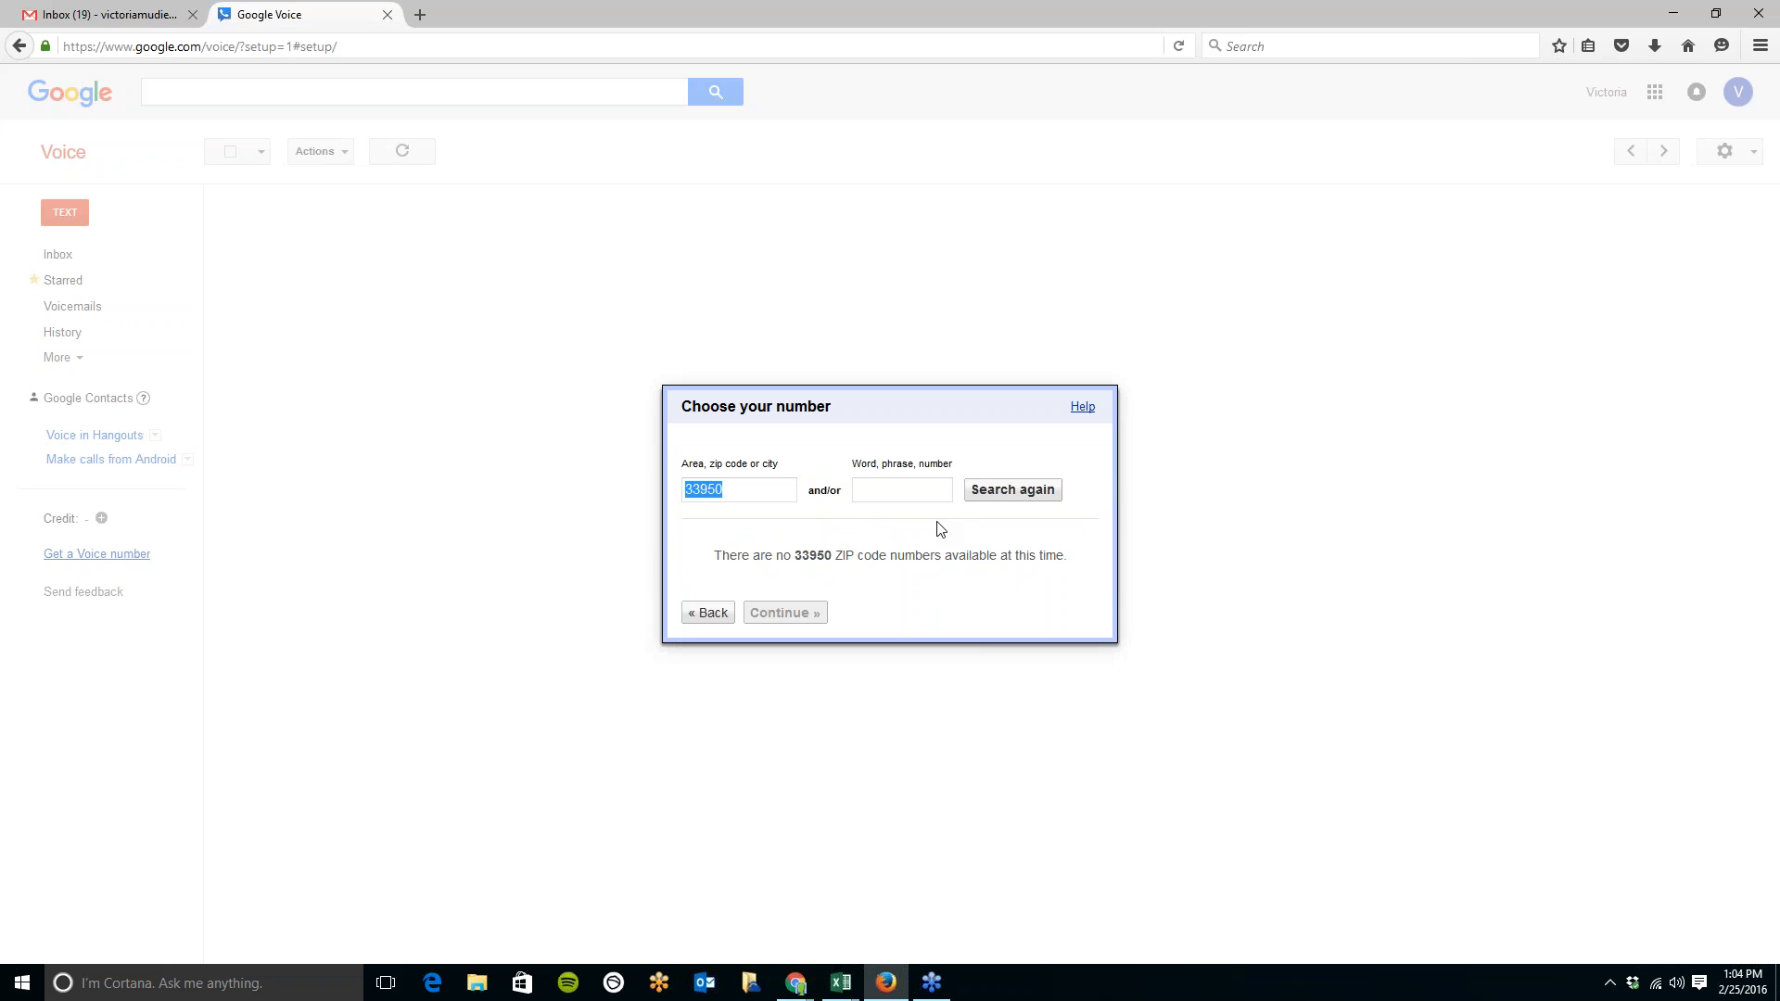
{"action": "type", "text": "92010"}
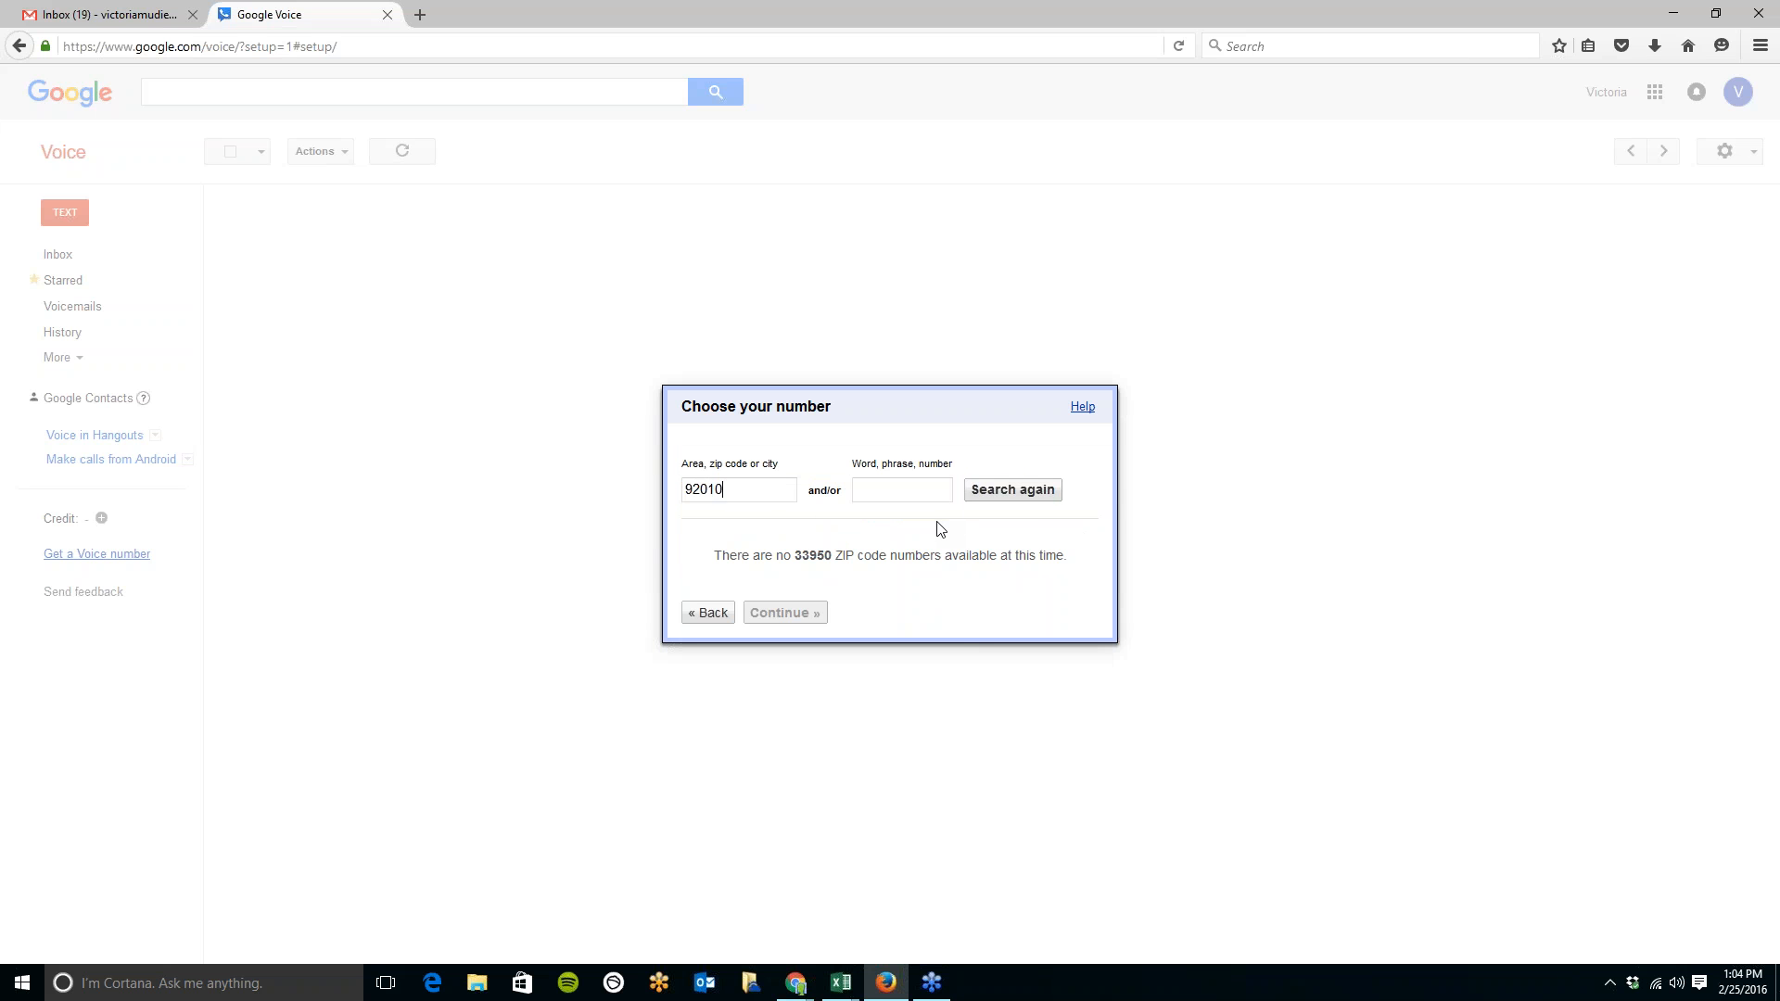
{"action": "left_click", "coordinate": [1010, 489]}
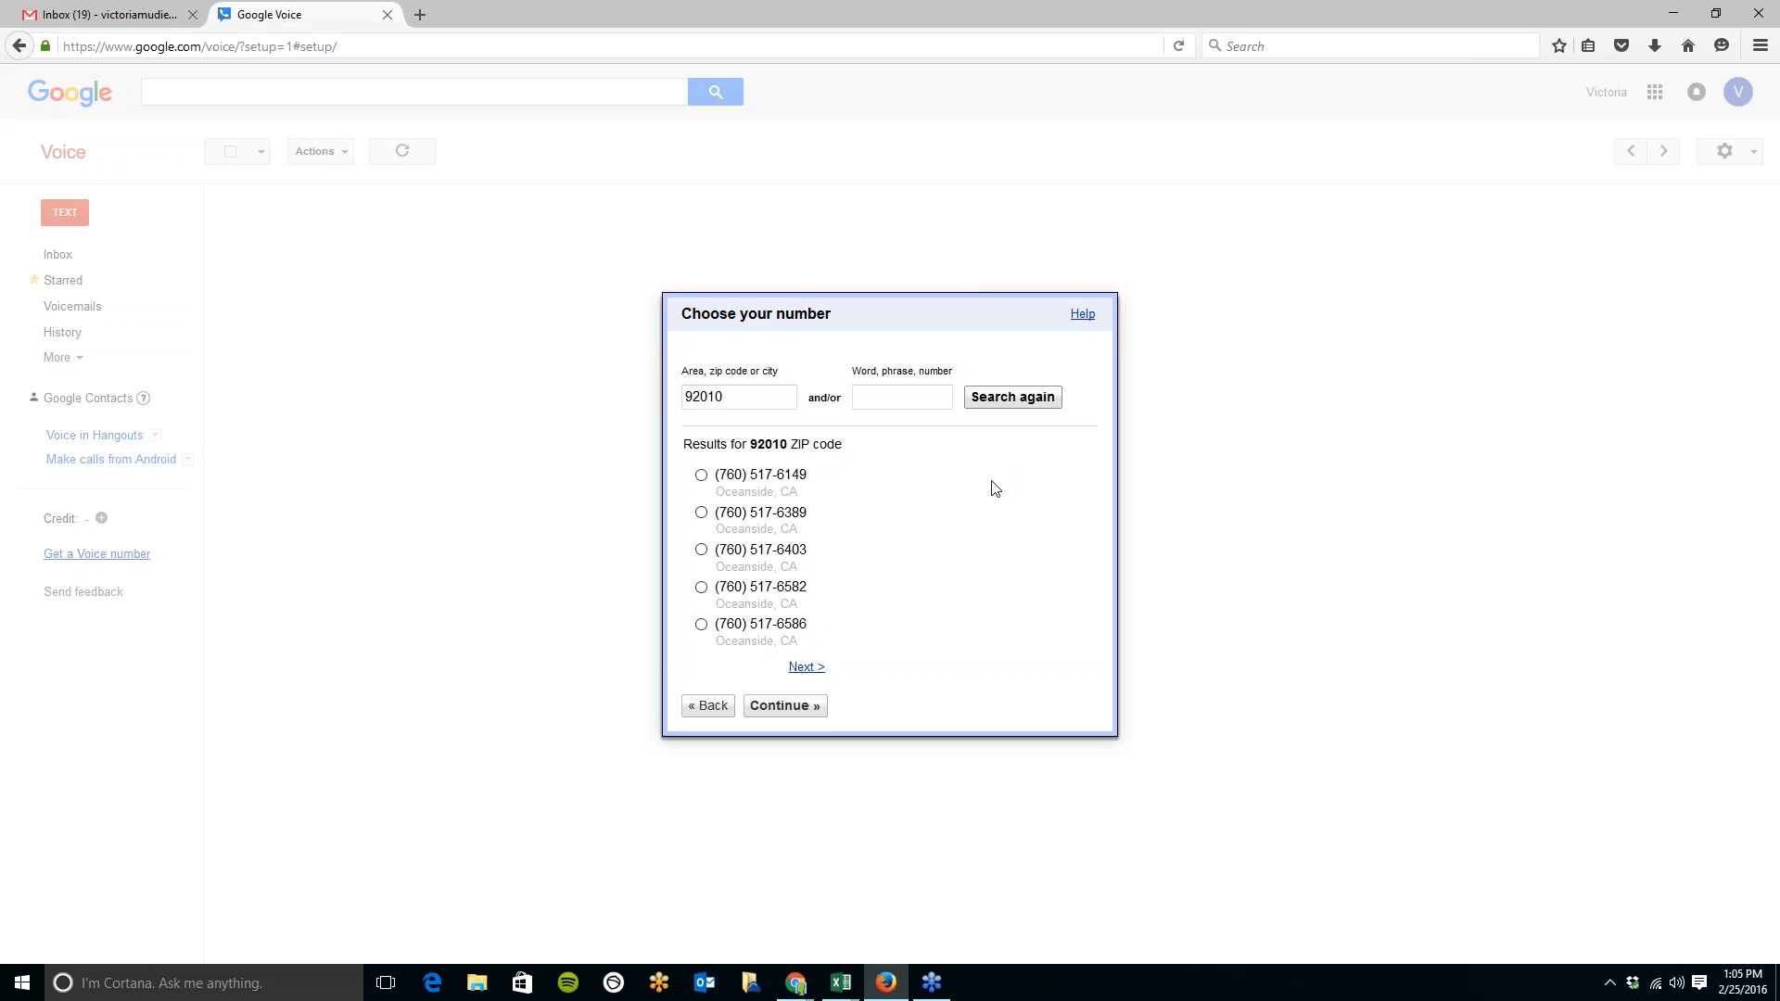
{"action": "left_click", "coordinate": [700, 474]}
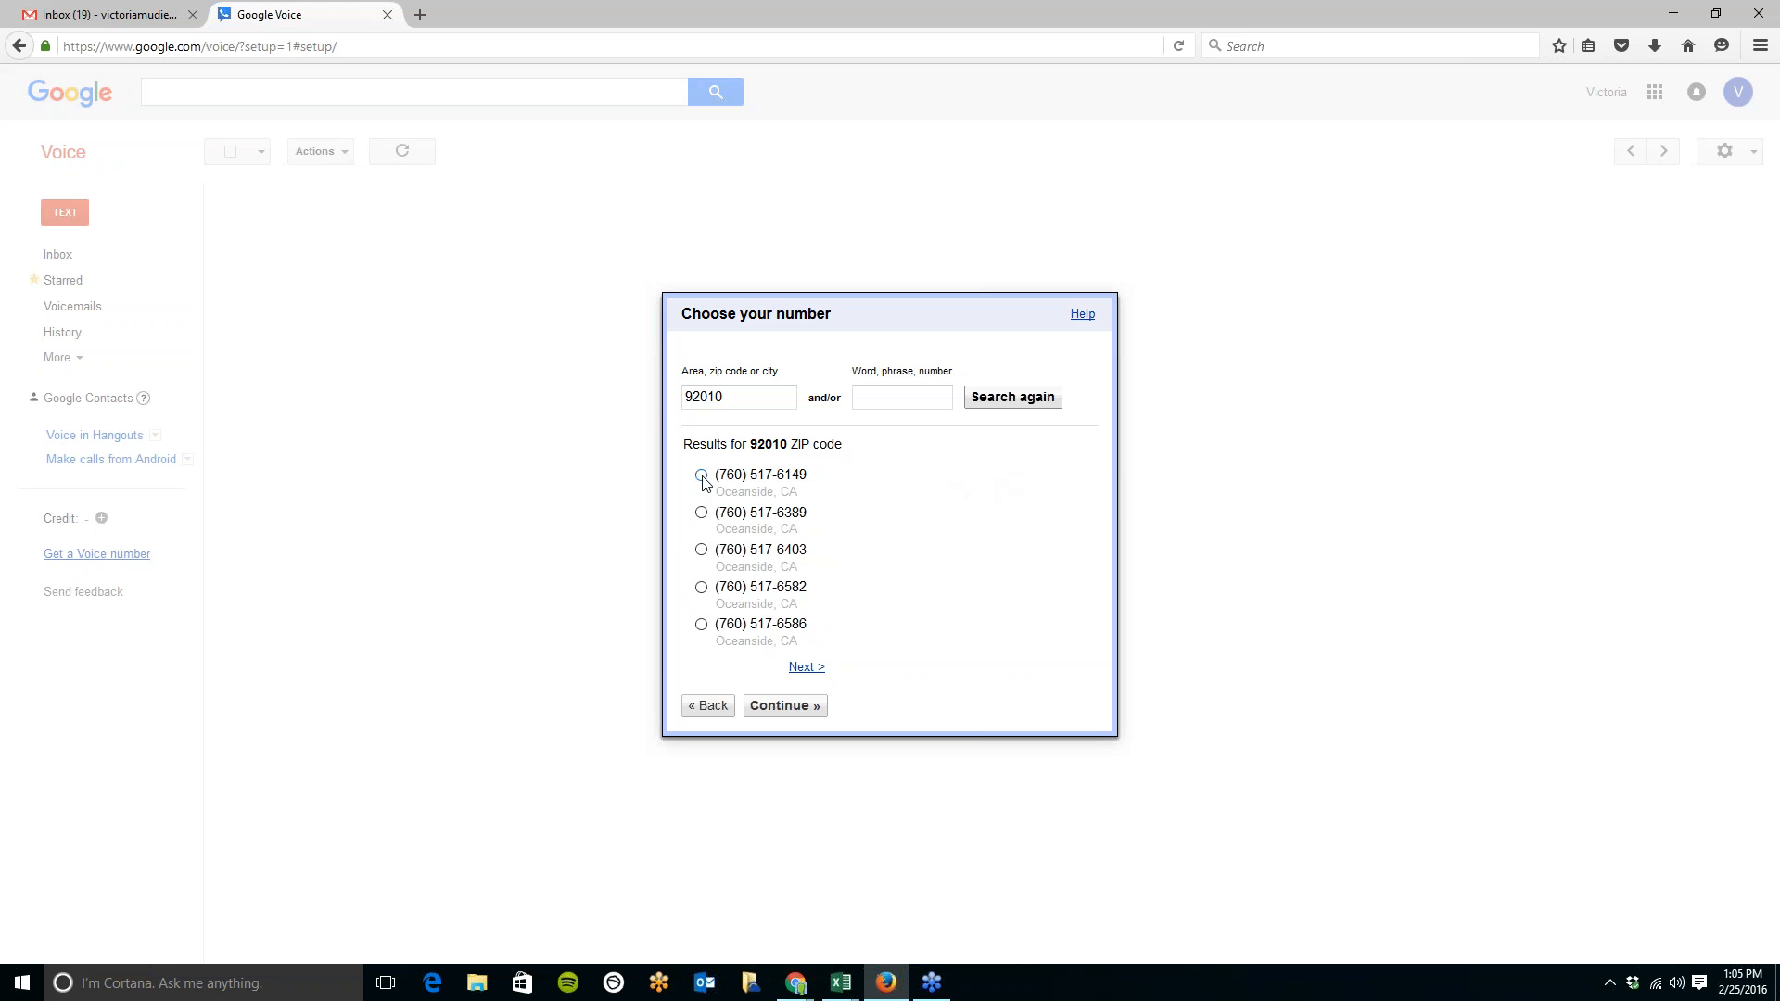
{"action": "left_click", "coordinate": [701, 474]}
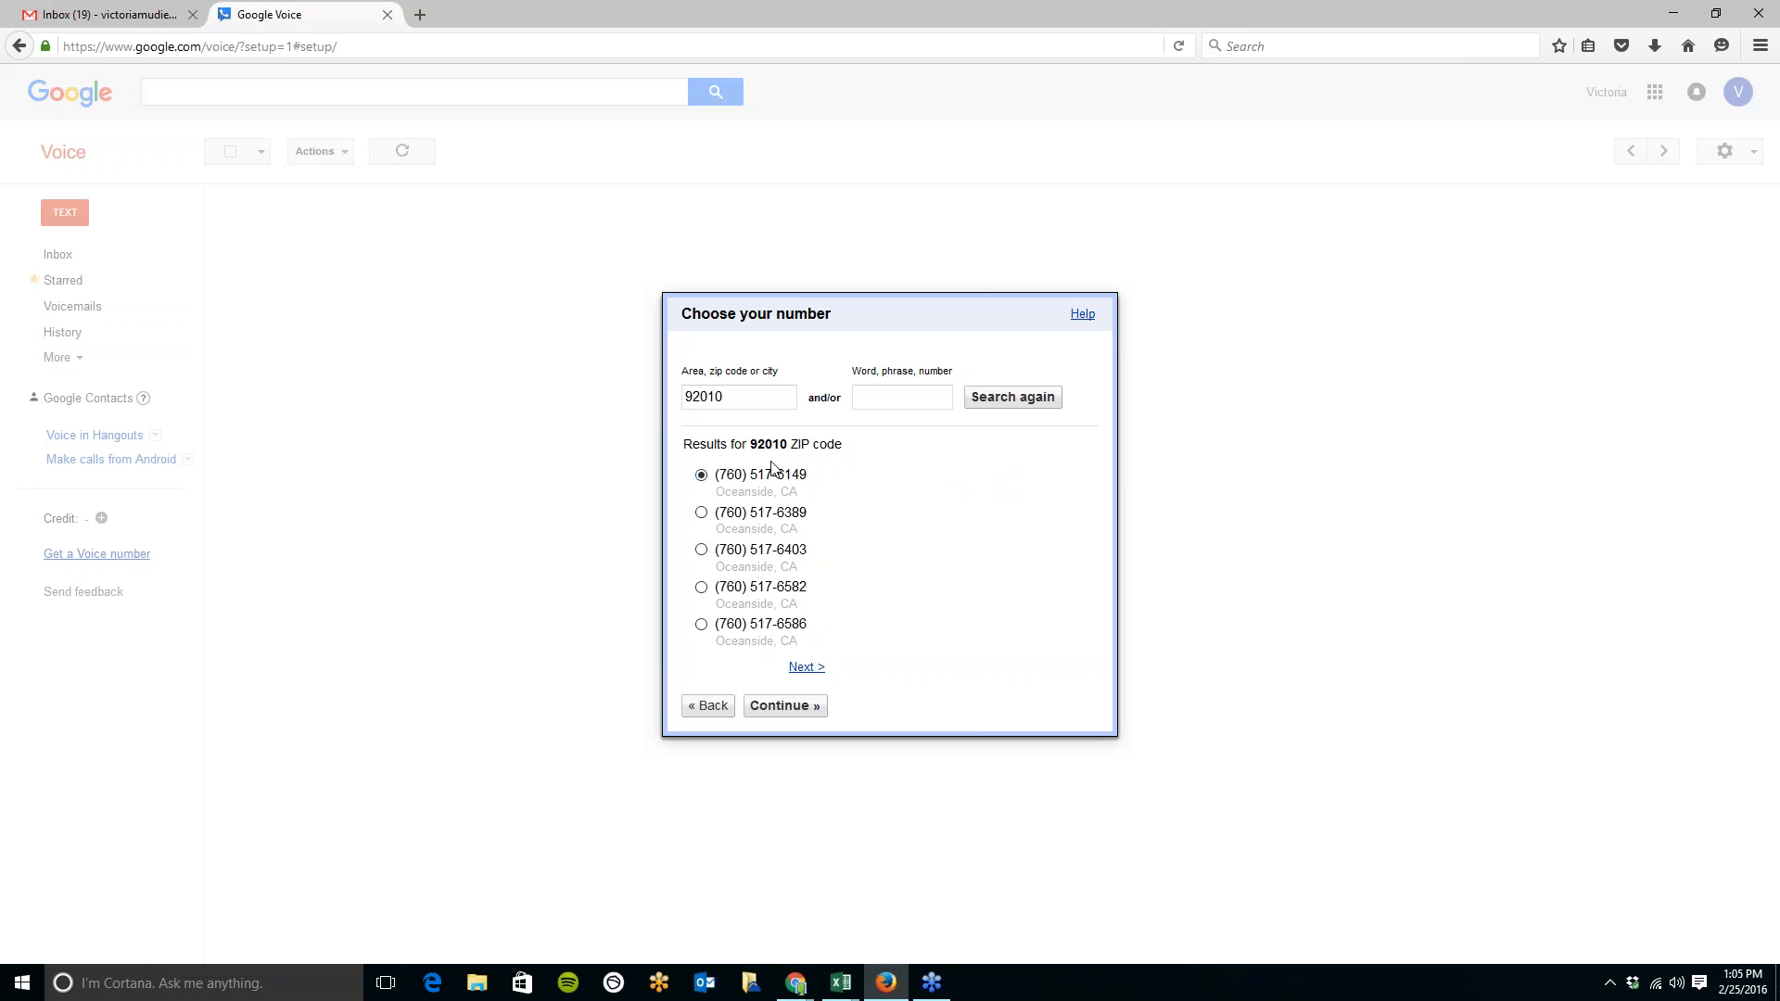
{"action": "mouse_move", "coordinate": [799, 709]}
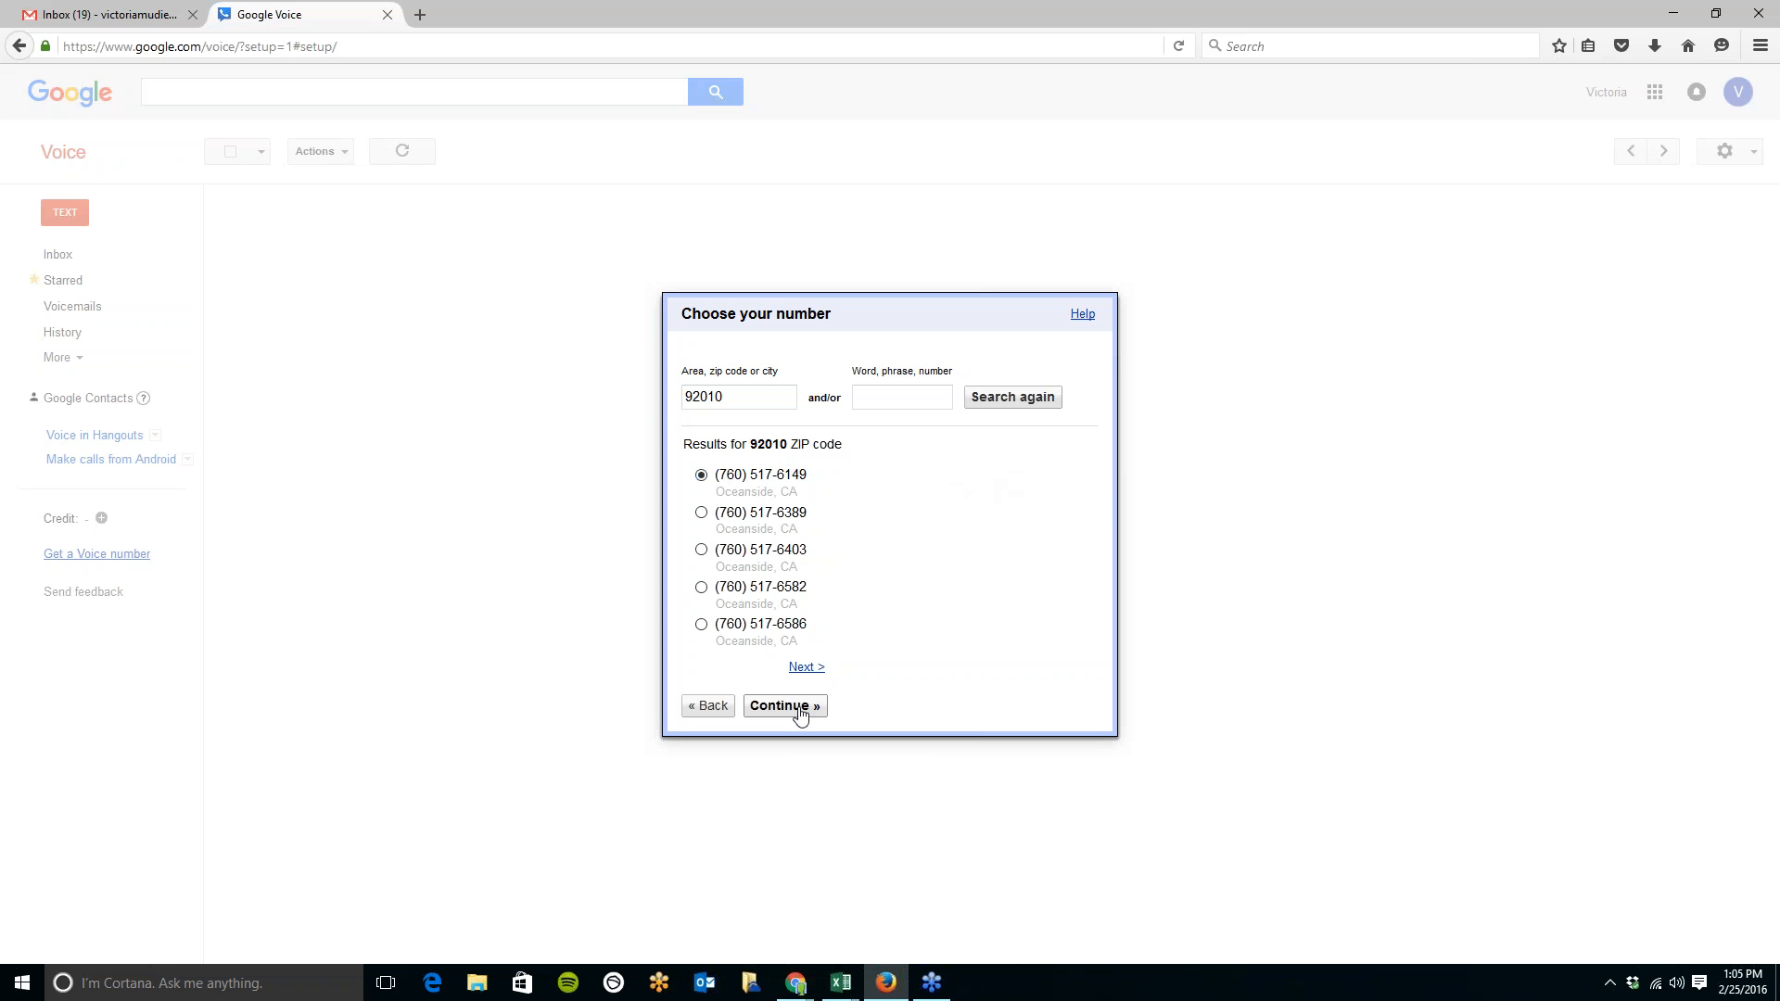
{"action": "left_click", "coordinate": [783, 705]}
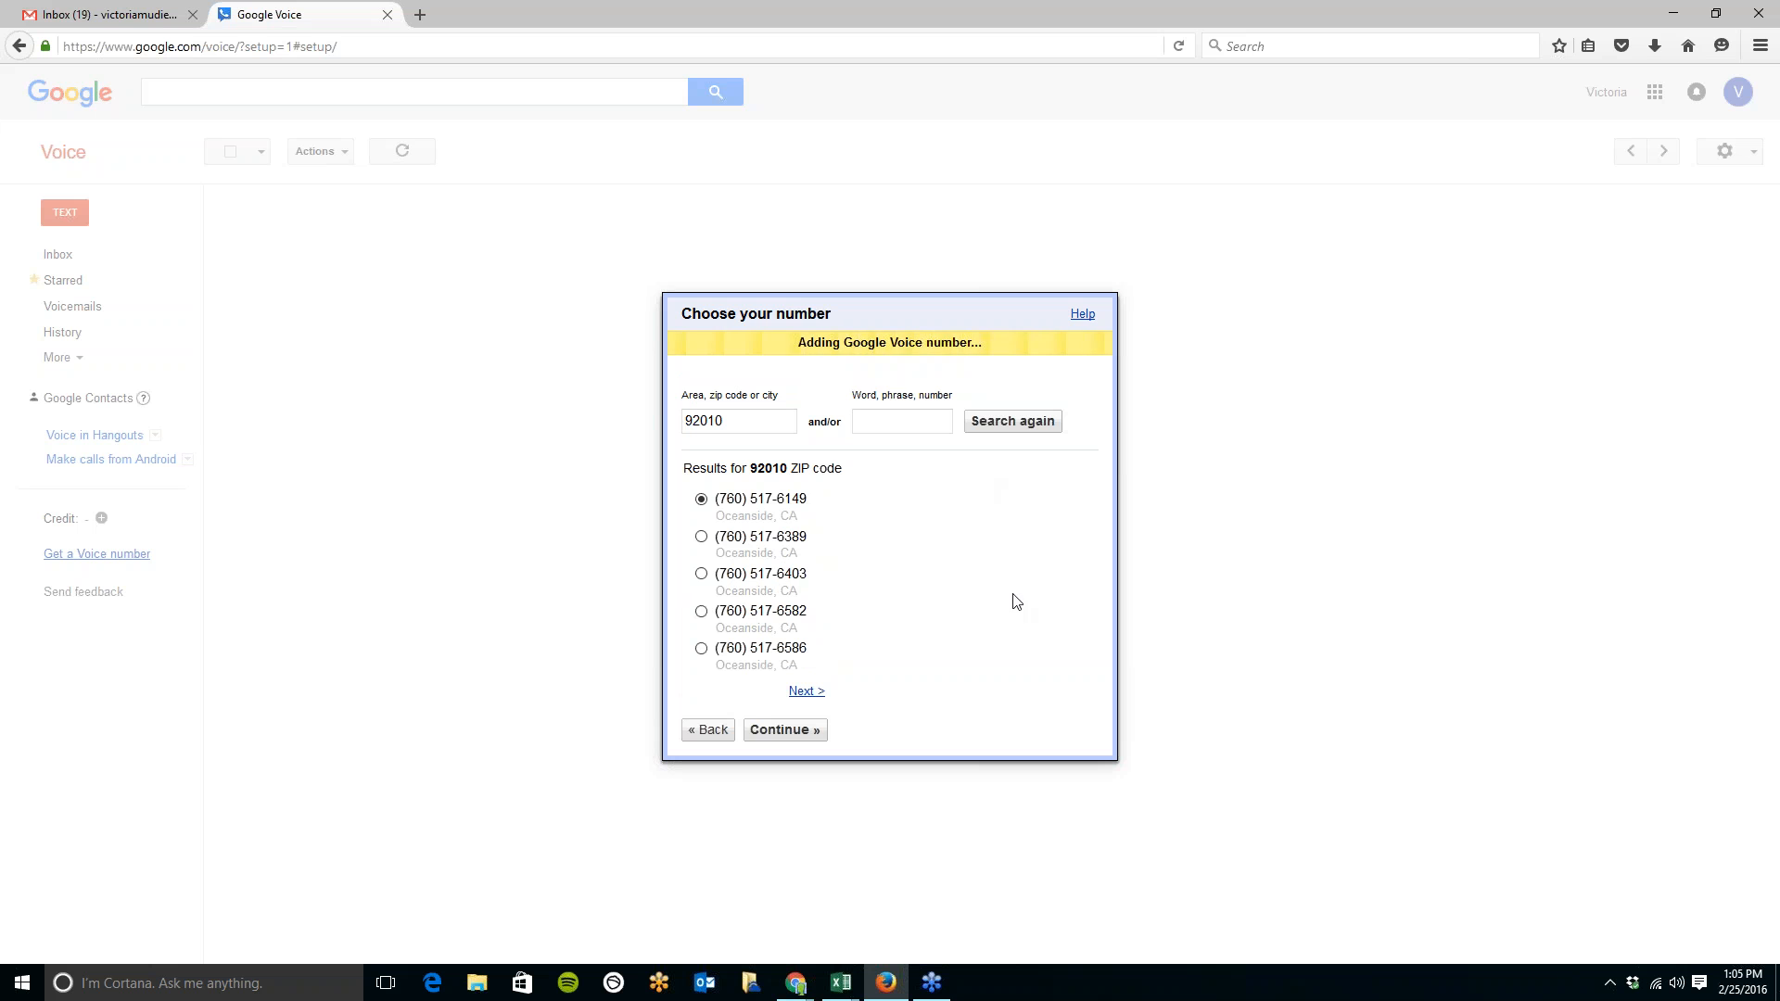
{"action": "left_click", "coordinate": [783, 729]}
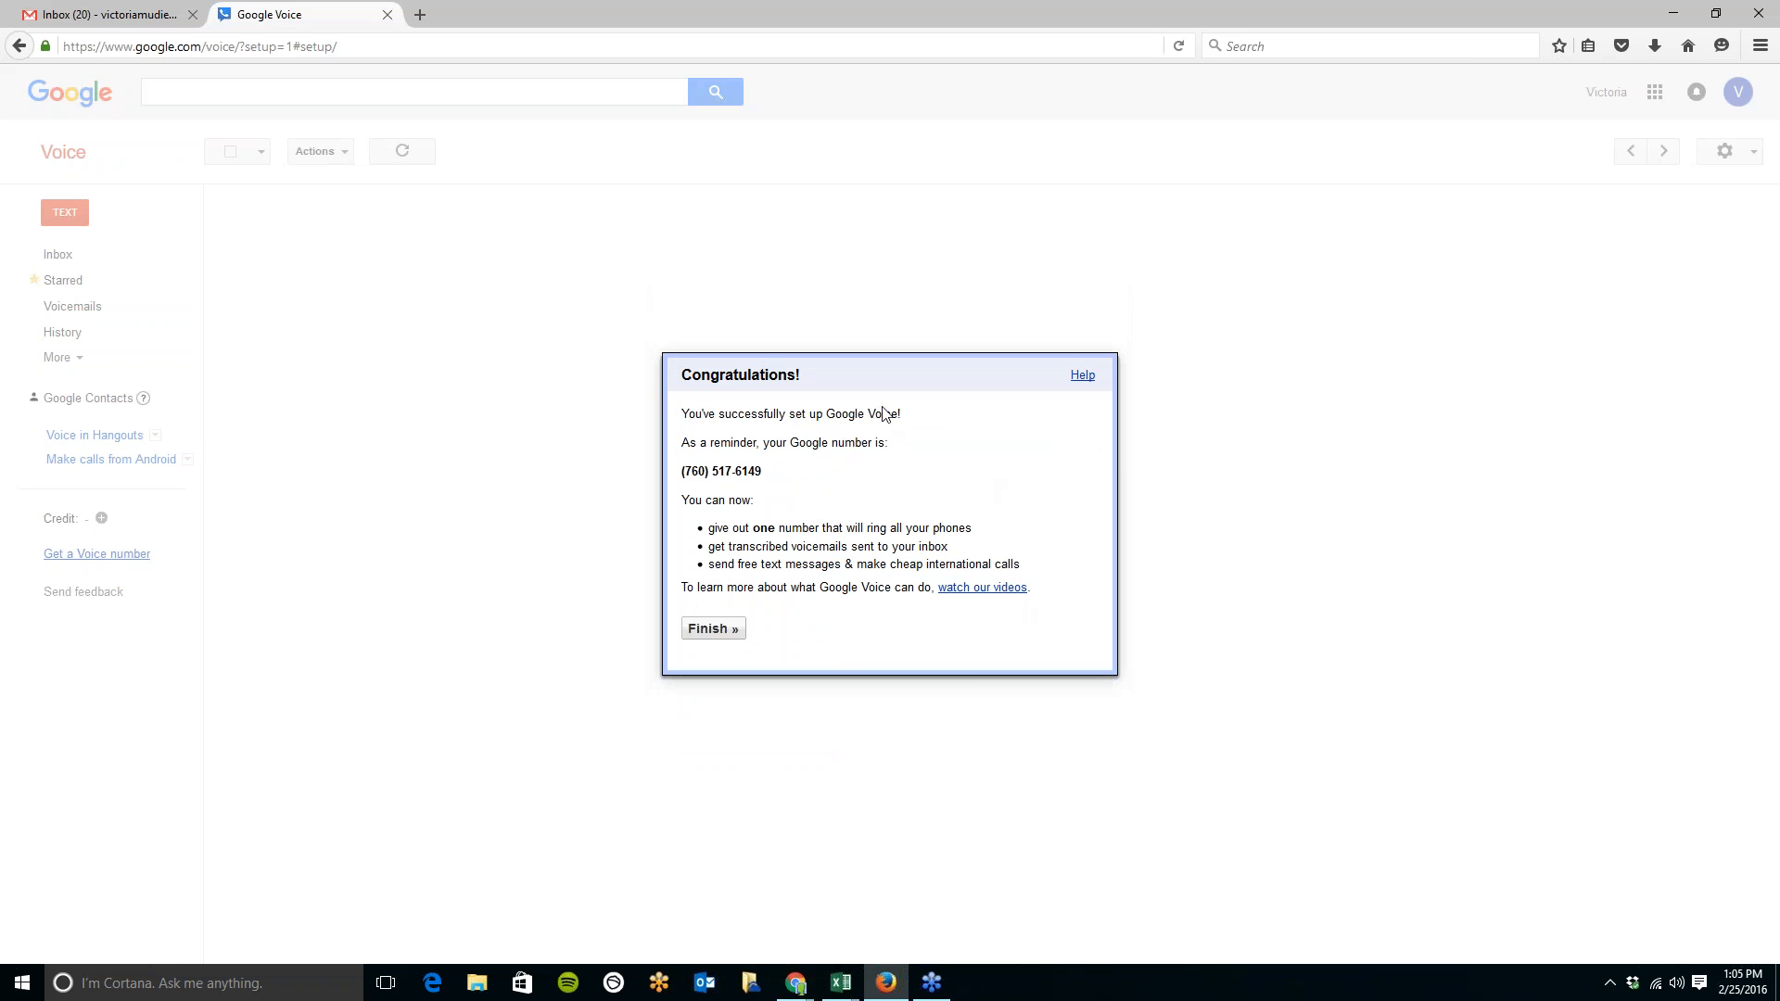
{"action": "mouse_move", "coordinate": [850, 464]}
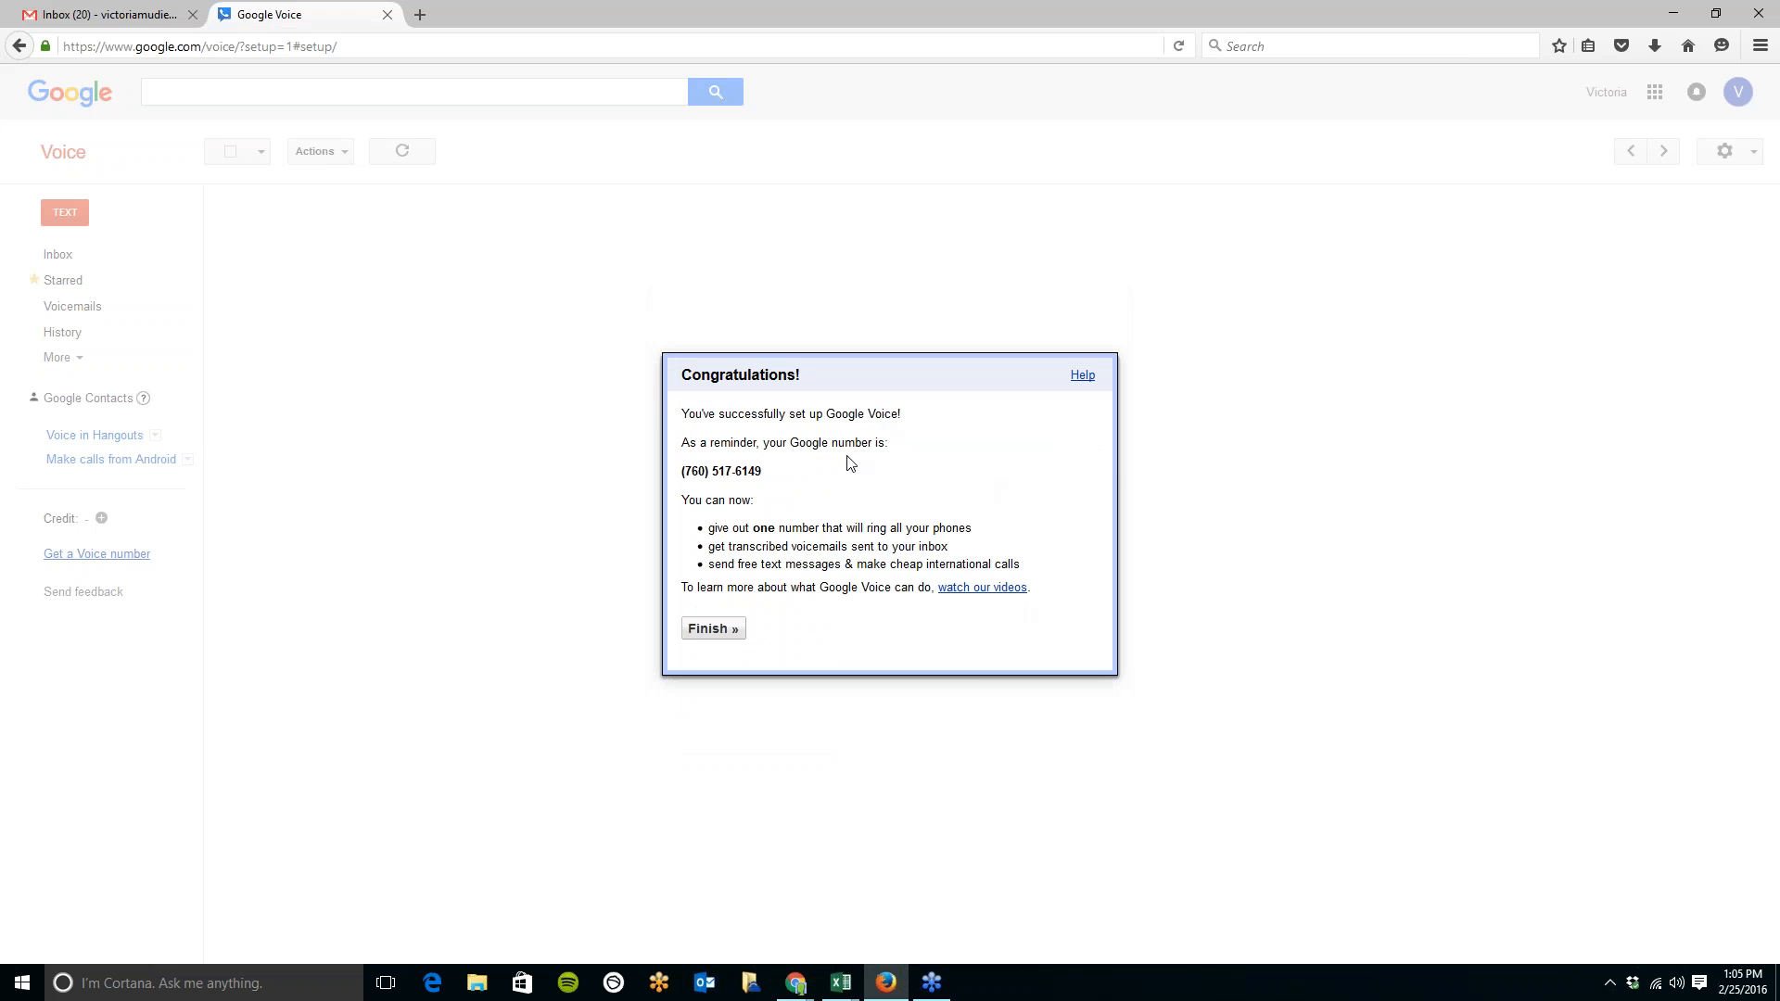
{"action": "mouse_move", "coordinate": [709, 501]}
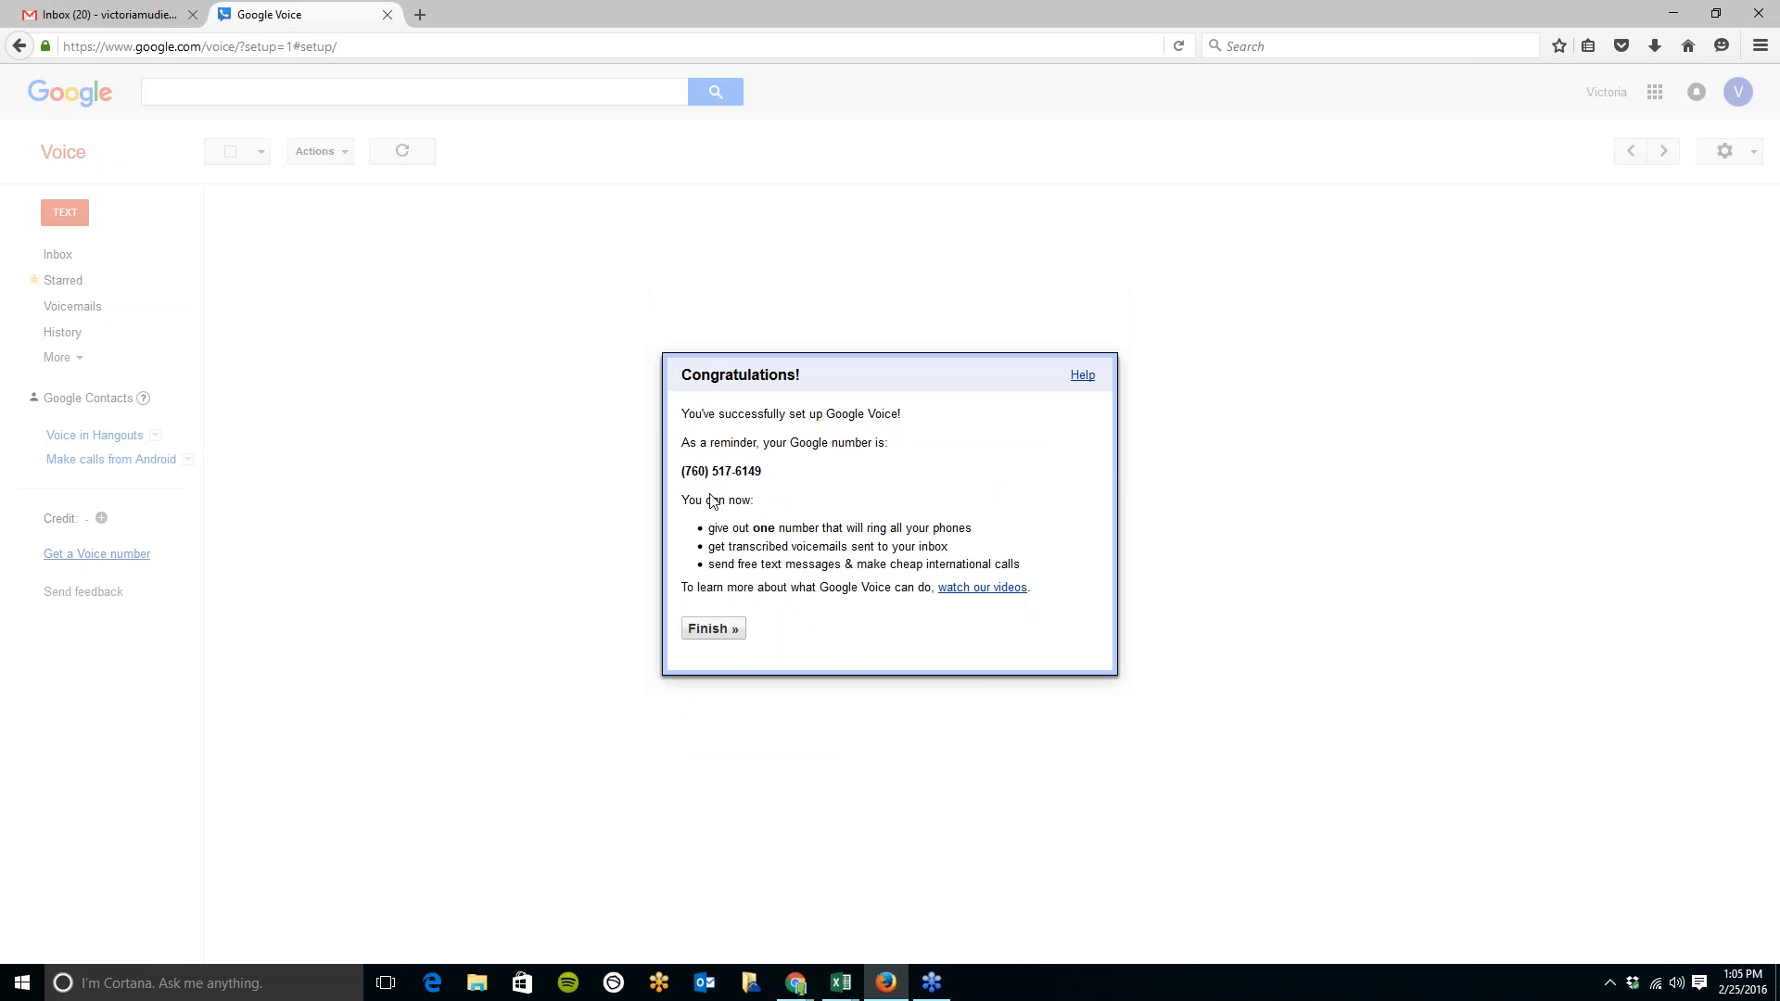
{"action": "mouse_move", "coordinate": [709, 491]}
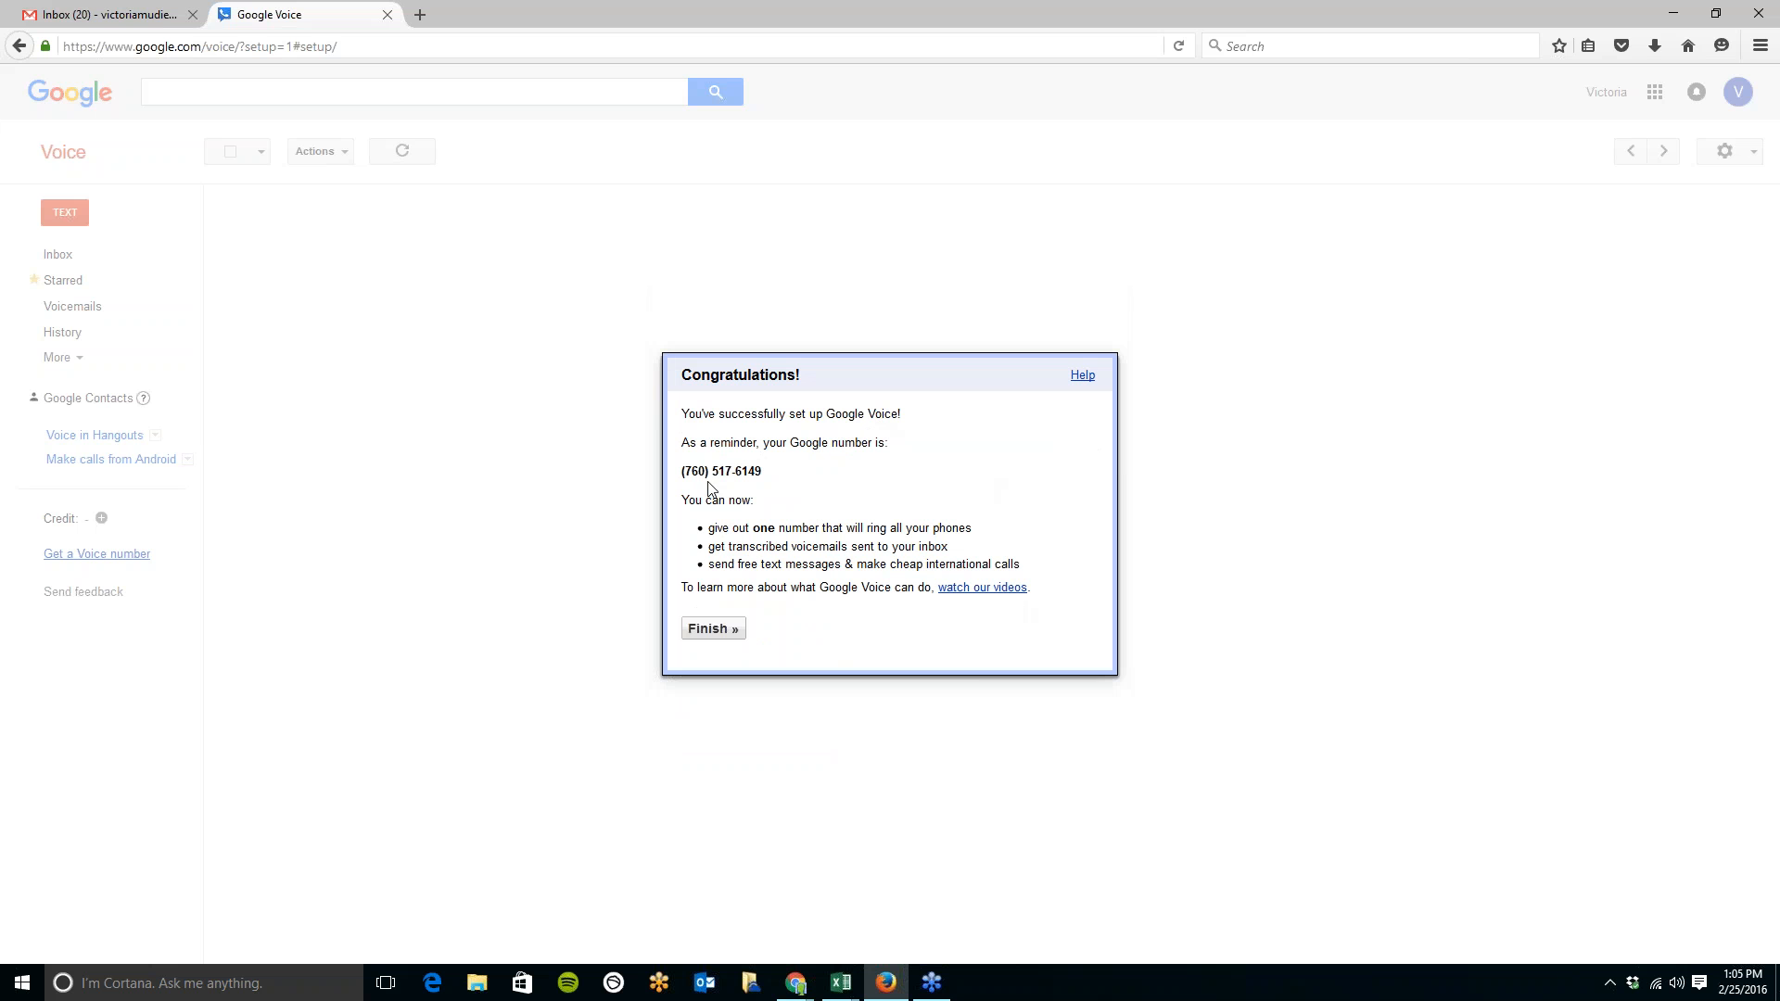
- Finish setup on the Congratulations dialog to reach the Voice inbox
{"action": "left_click", "coordinate": [712, 628]}
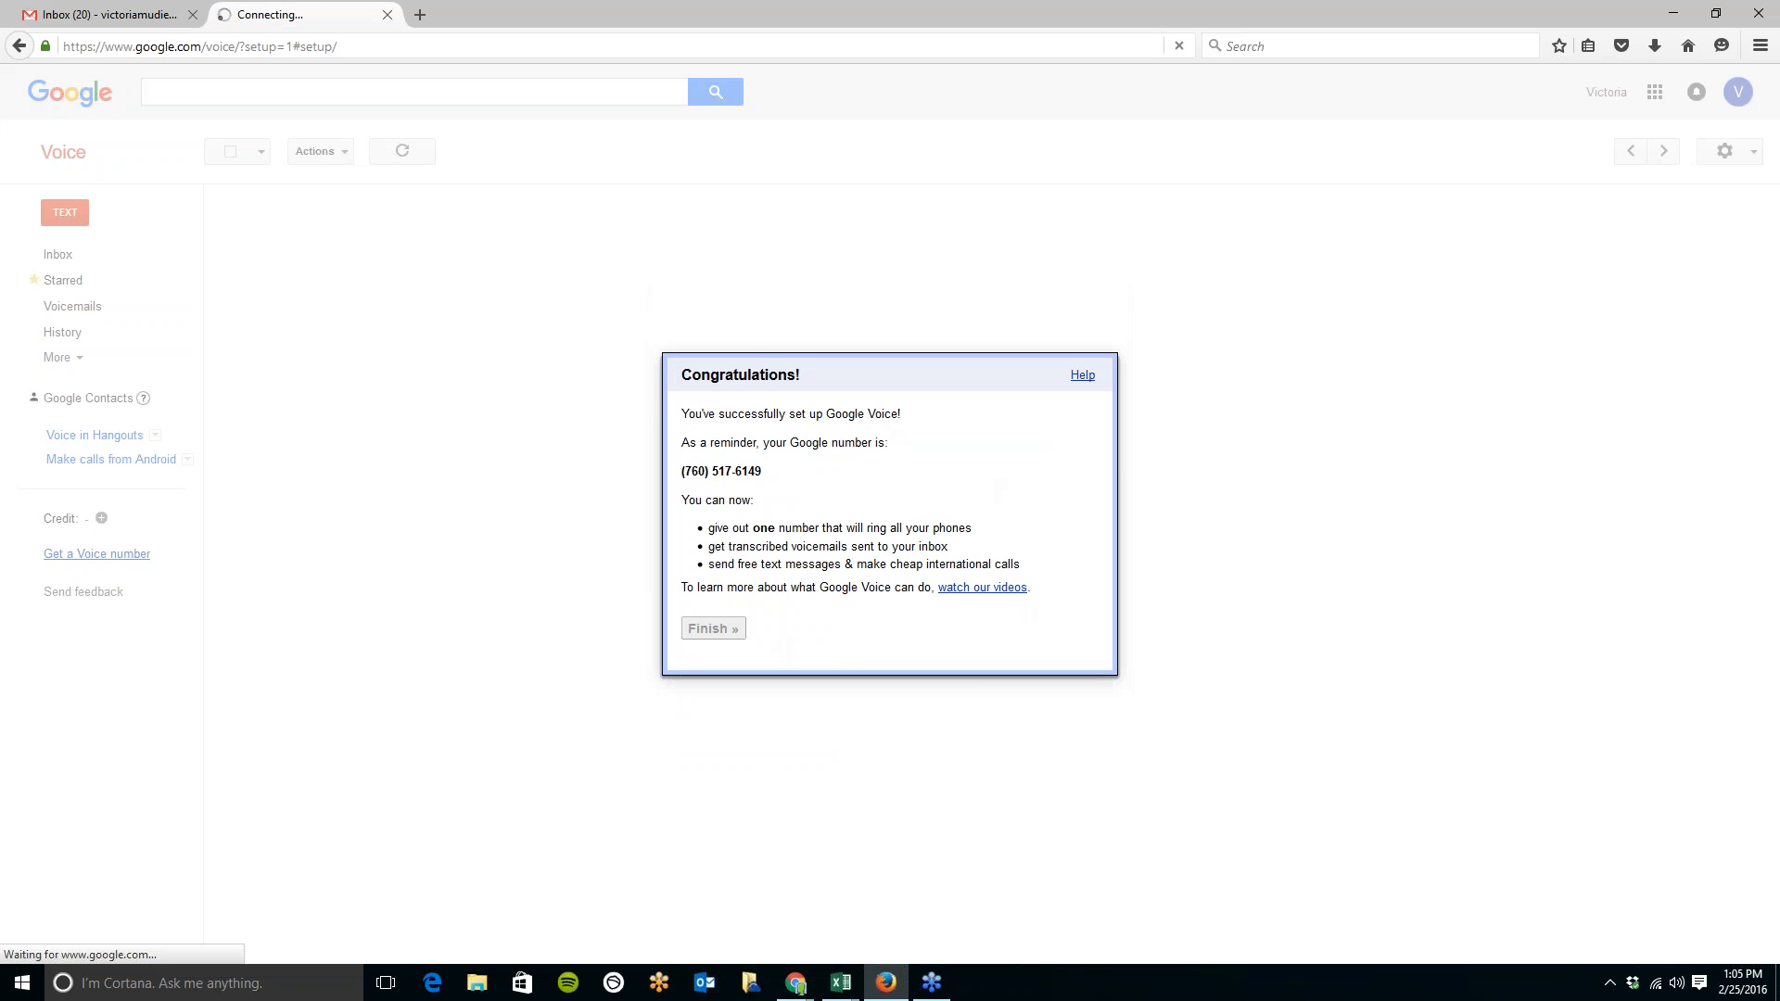
{"action": "left_click", "coordinate": [713, 628]}
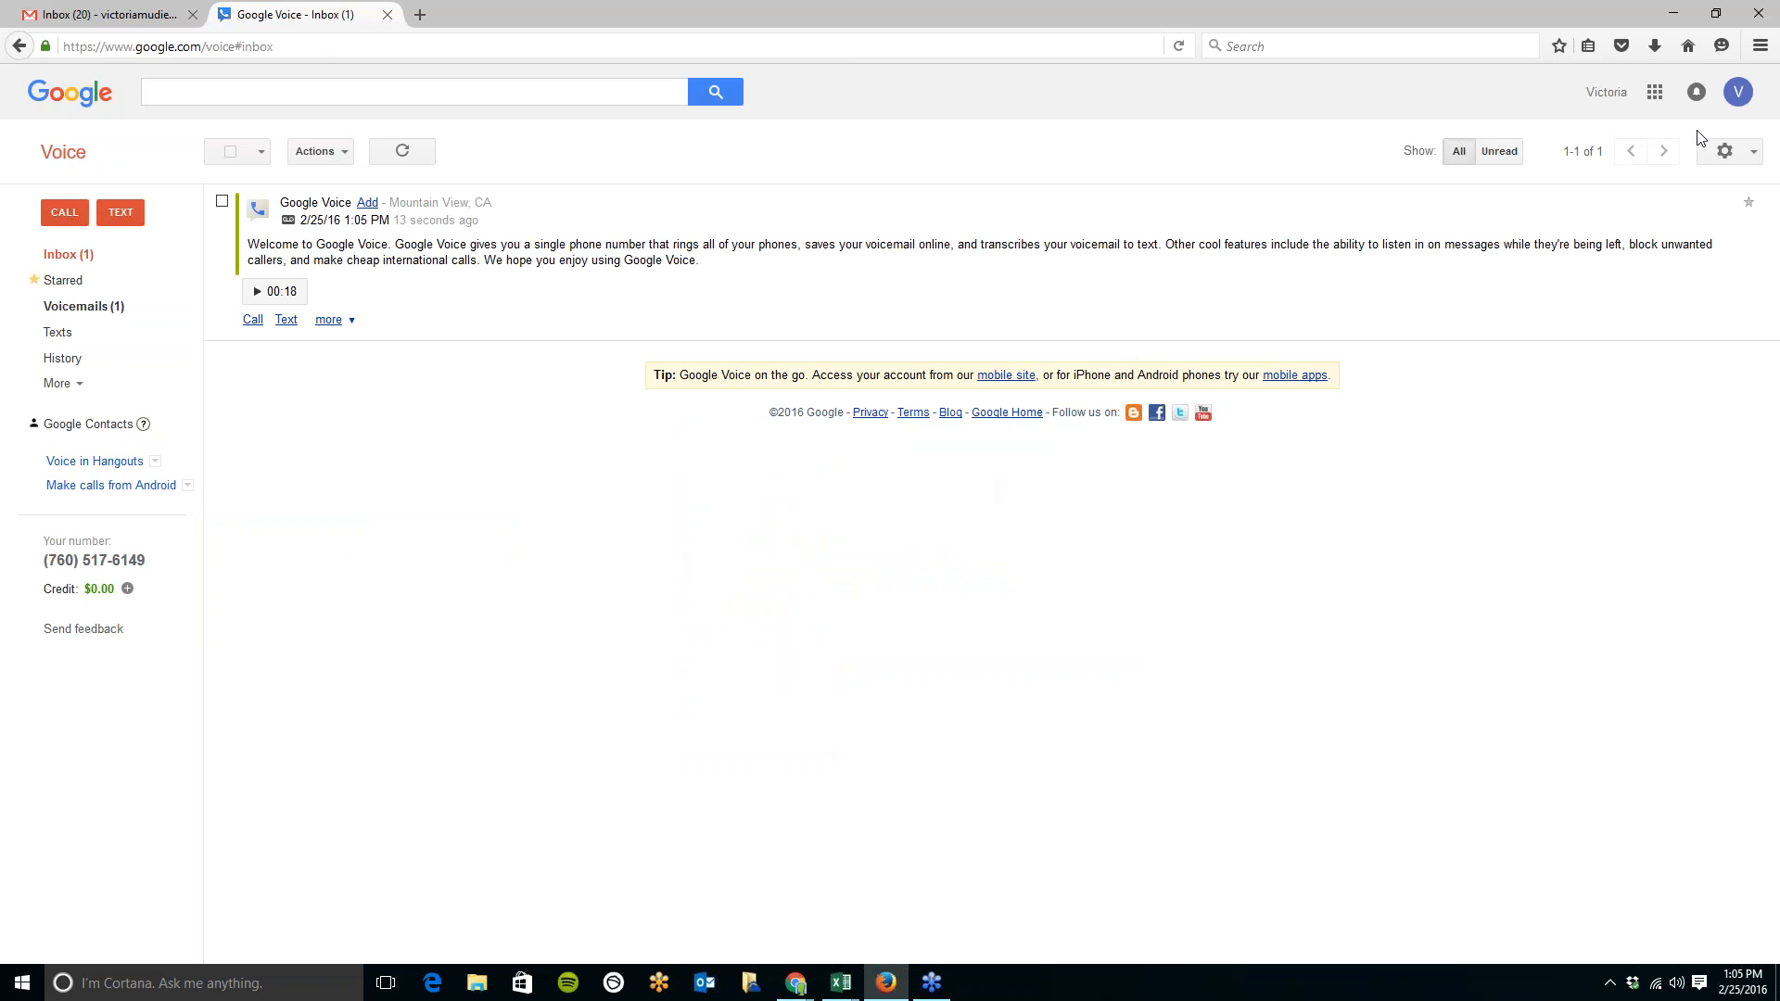
{"action": "mouse_move", "coordinate": [110, 171]}
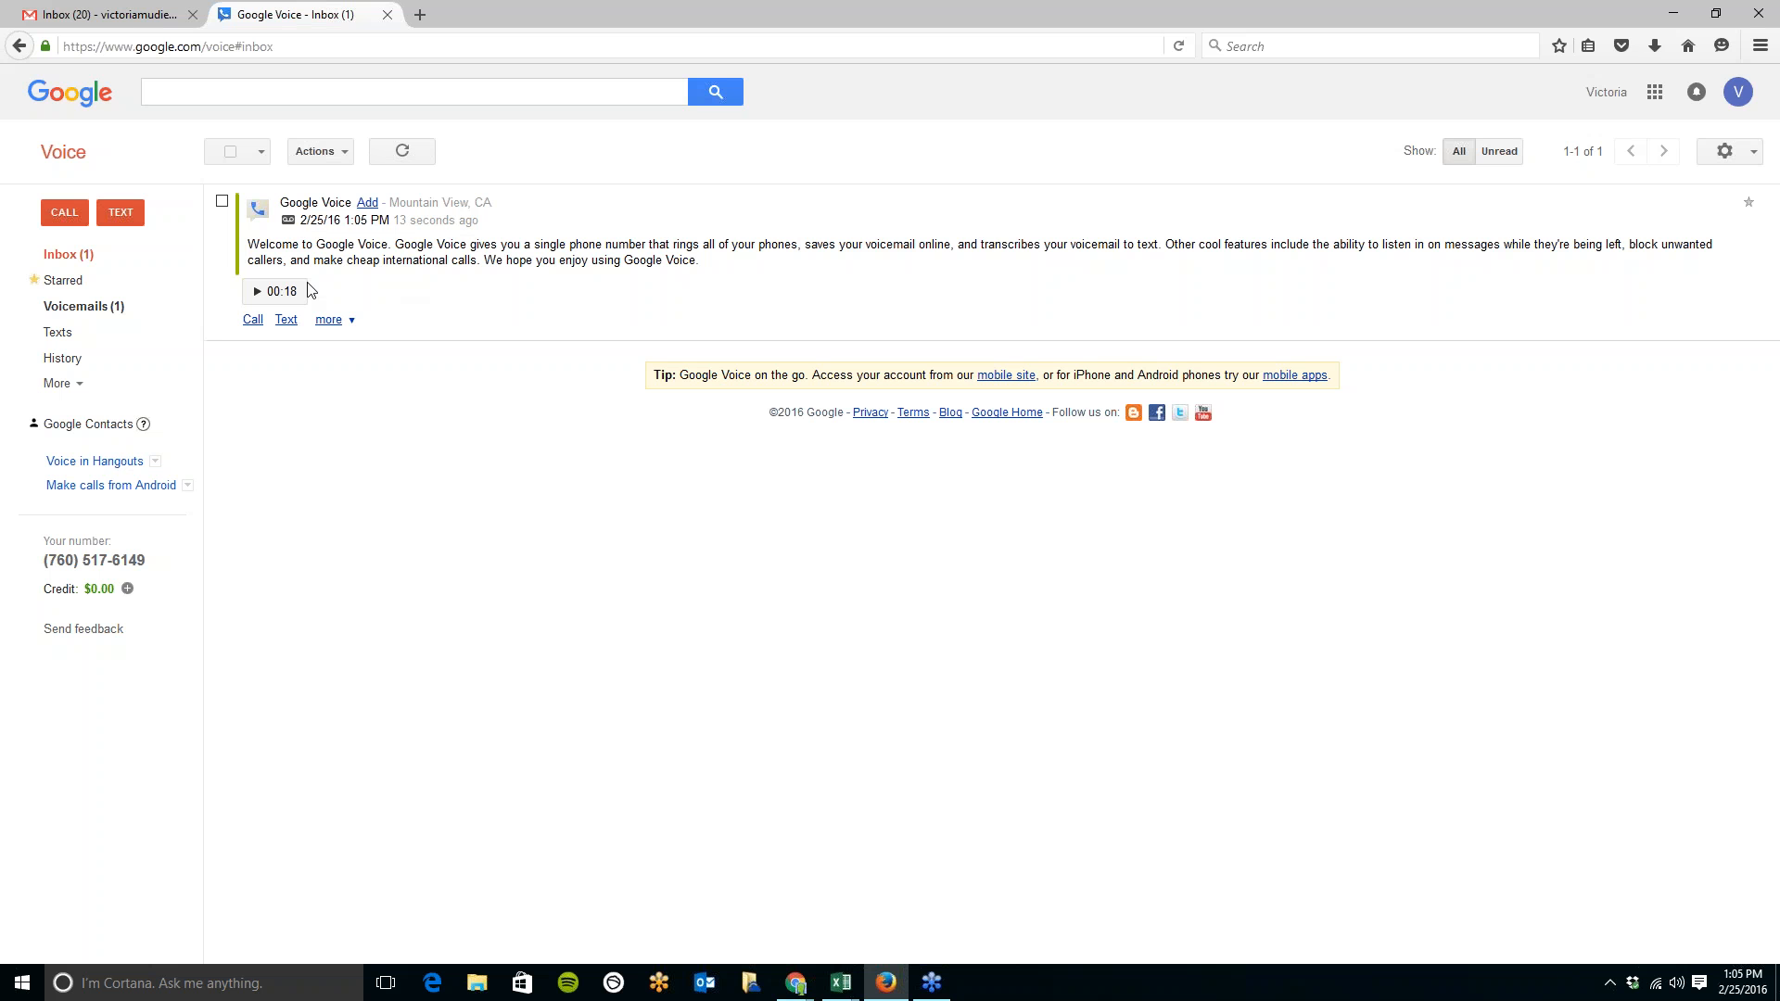
{"action": "mouse_move", "coordinate": [253, 319]}
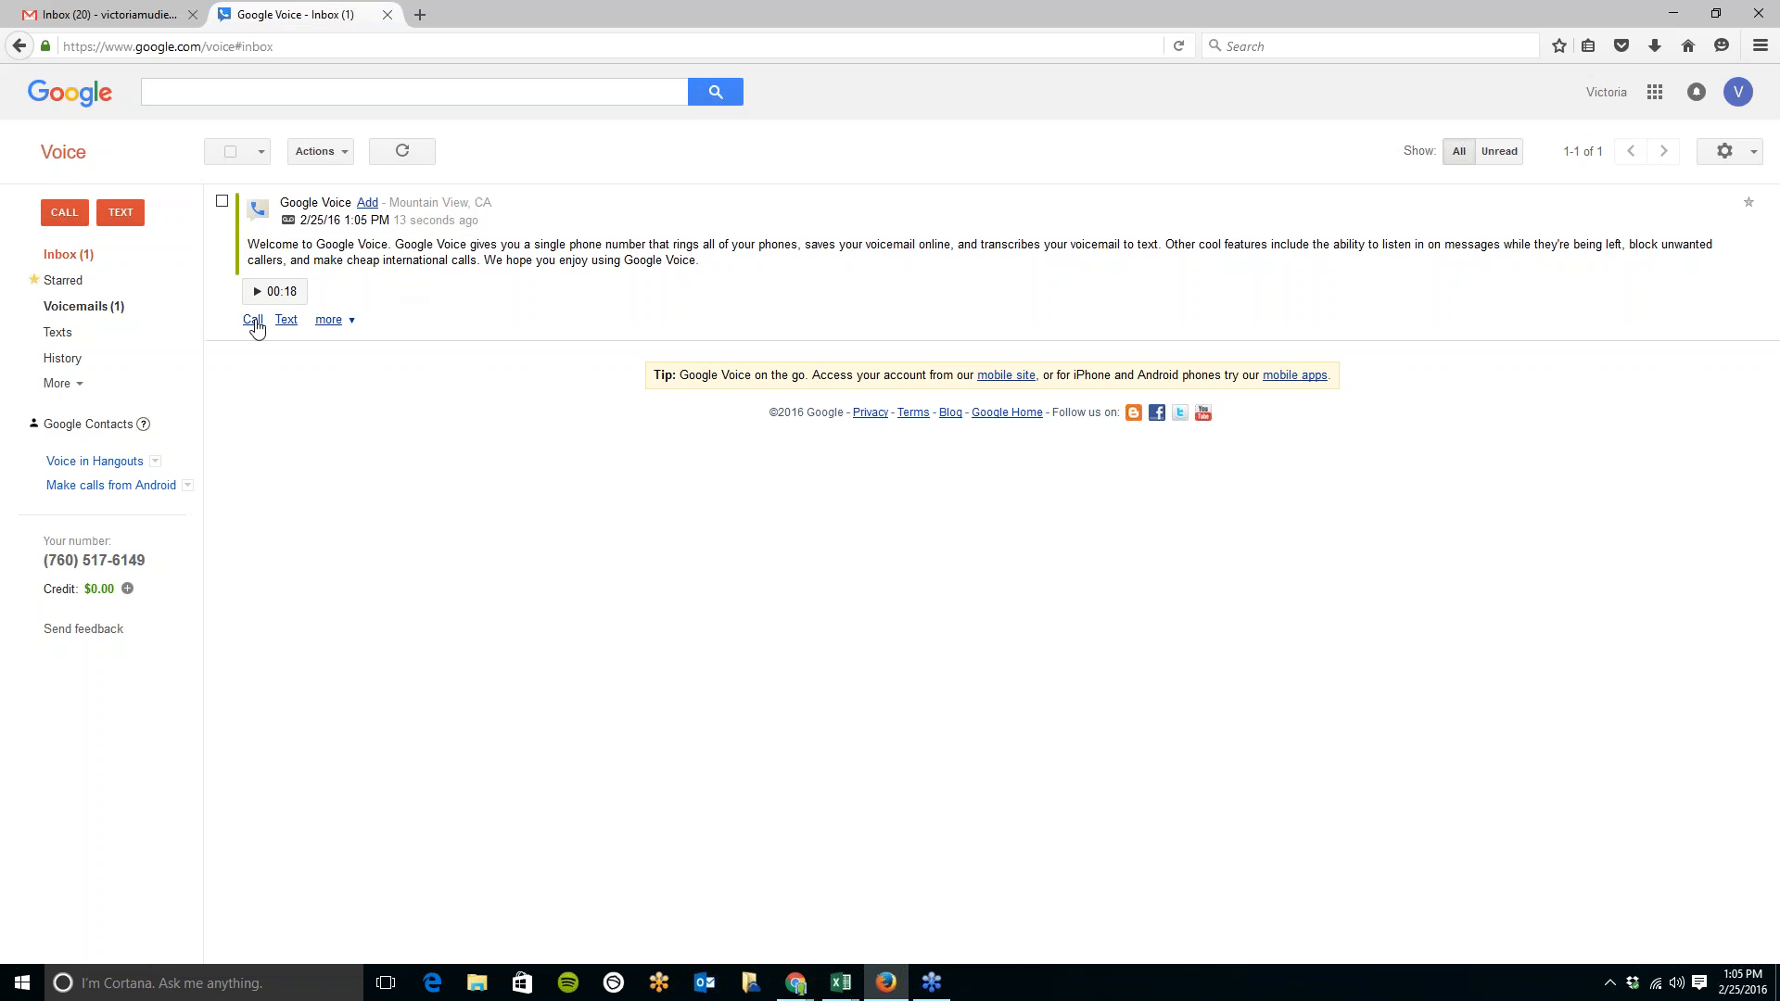
{"action": "mouse_move", "coordinate": [256, 331]}
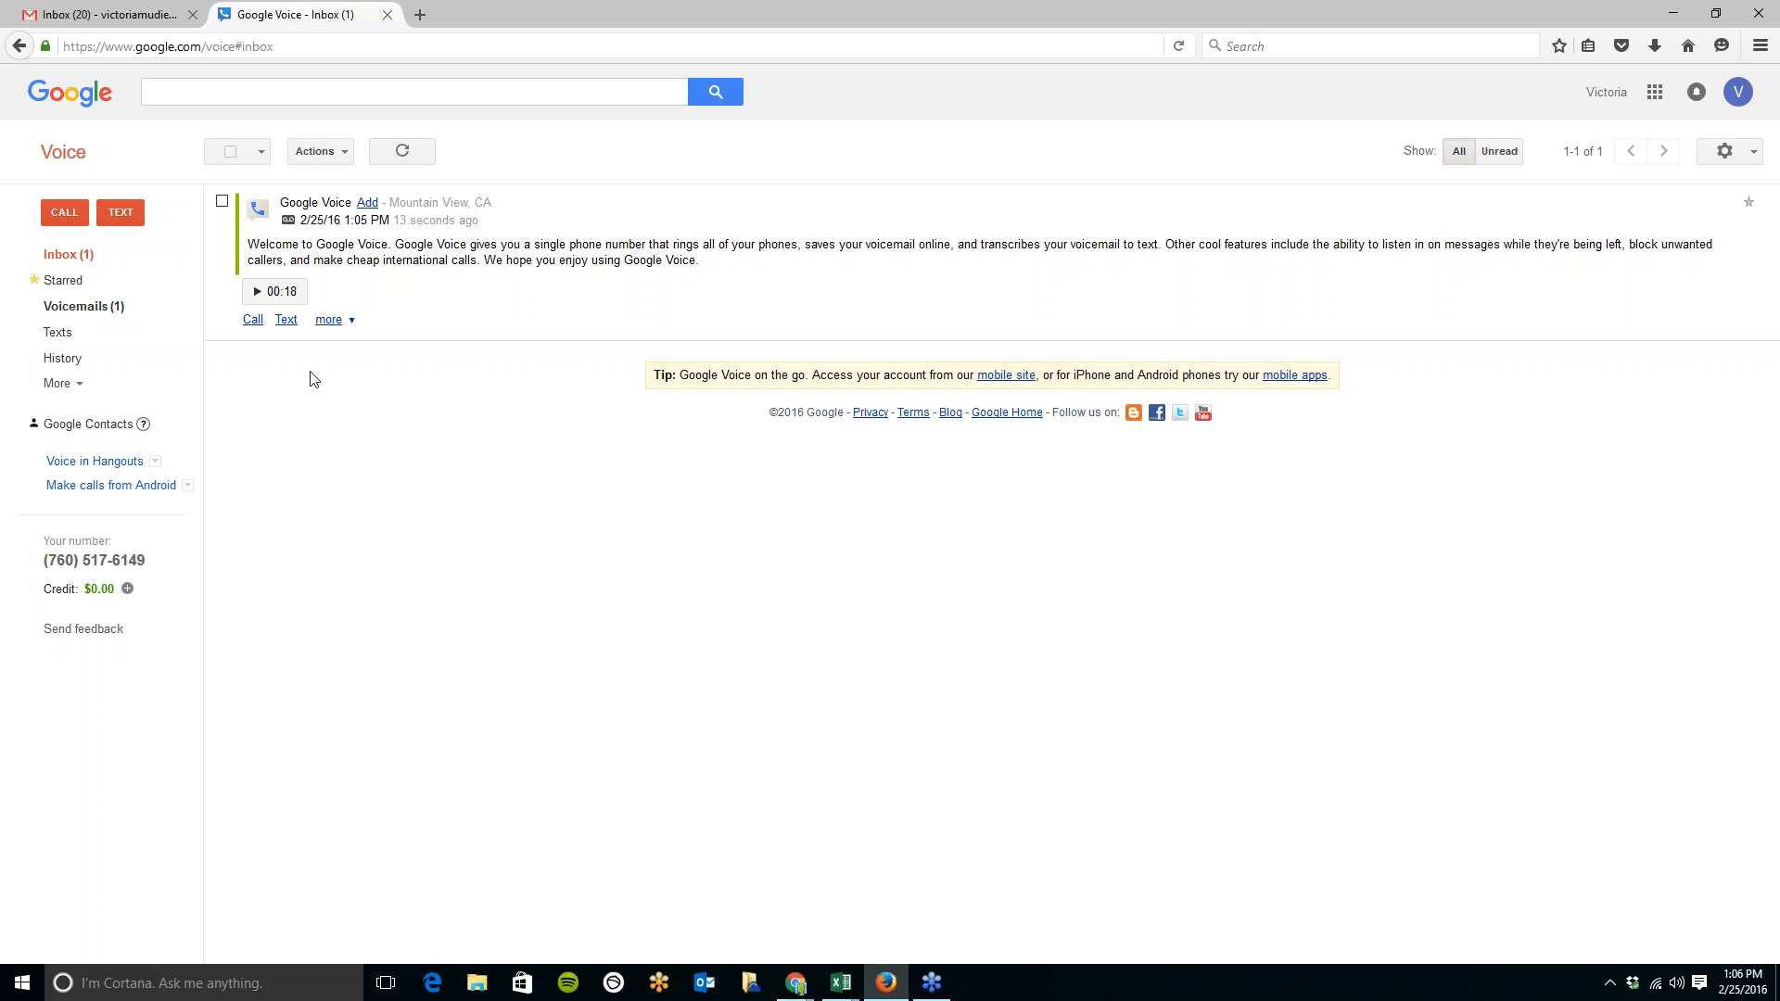
{"action": "left_click", "coordinate": [64, 212]}
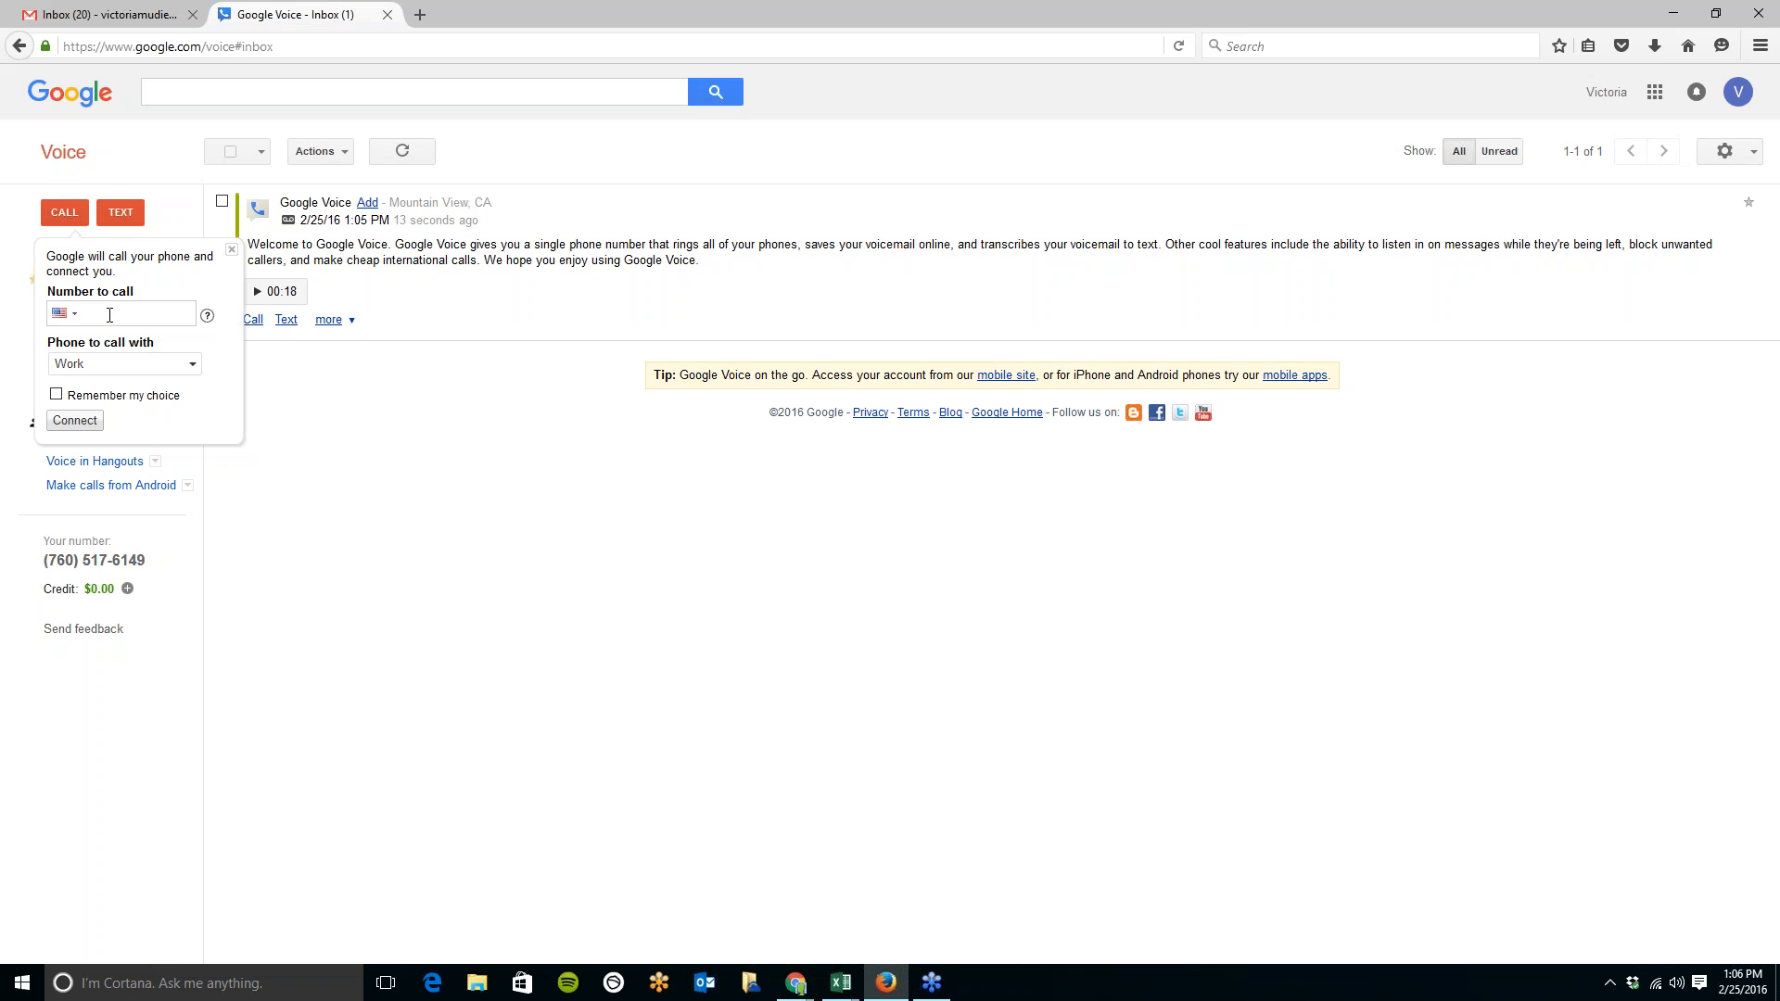
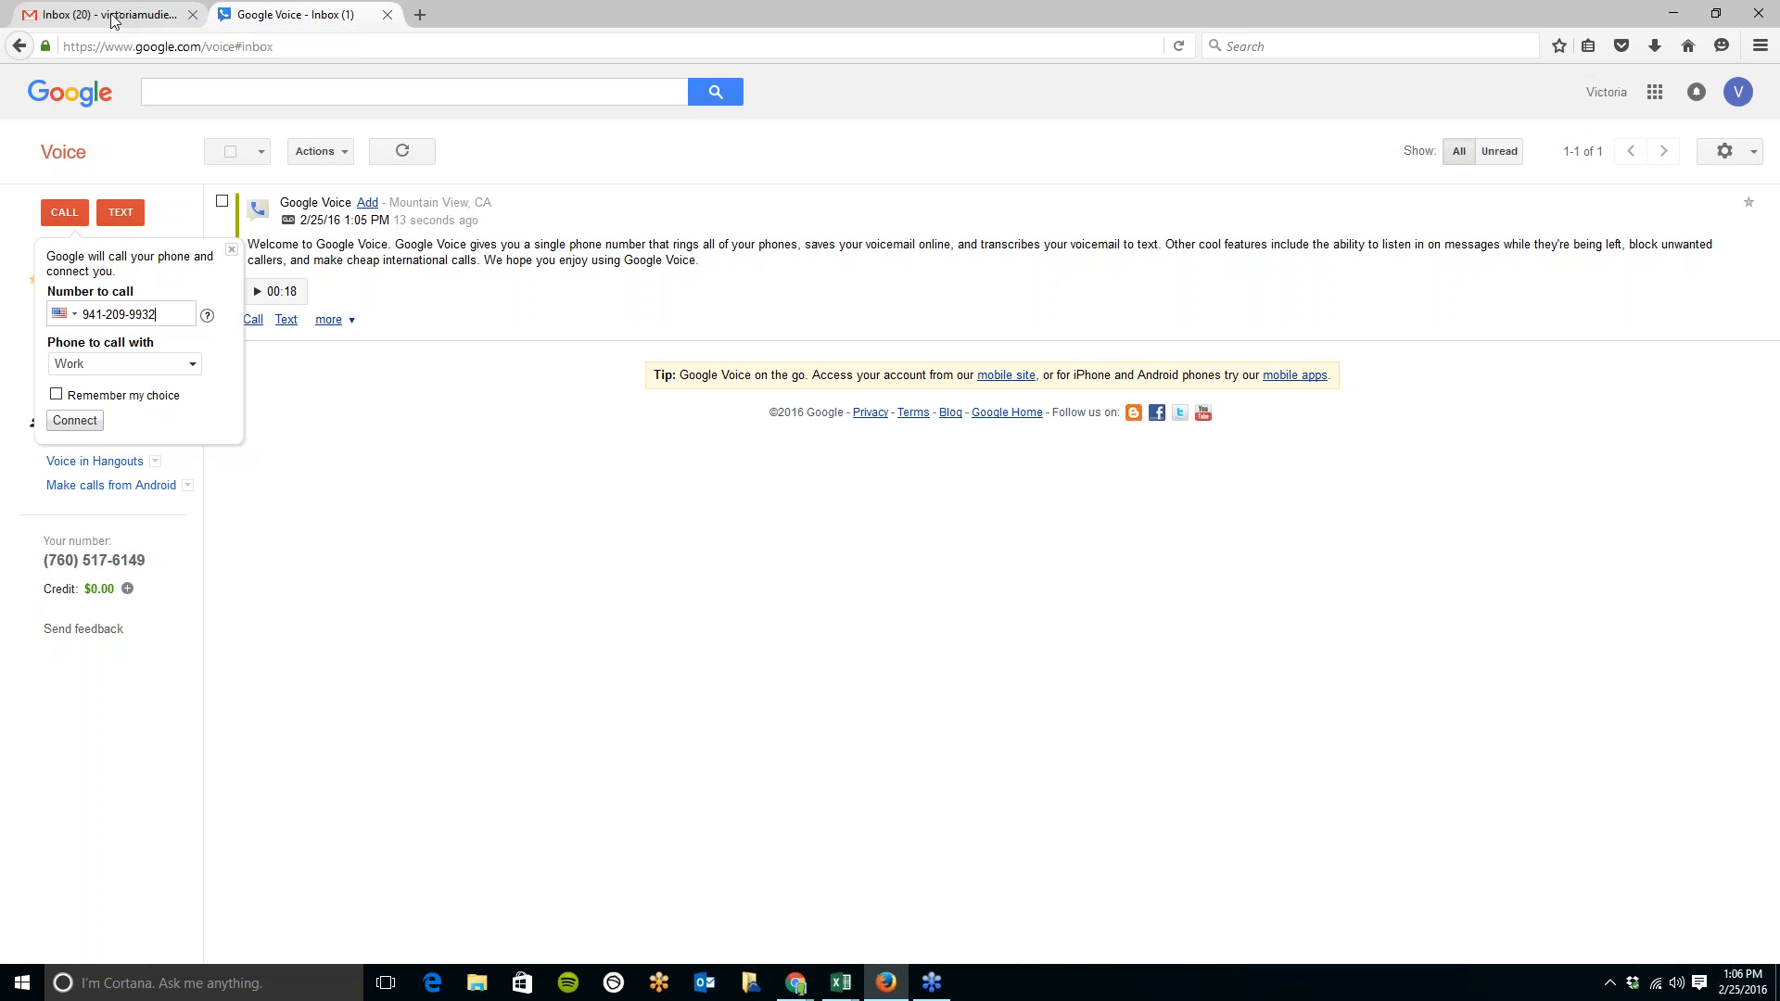
{"action": "mouse_move", "coordinate": [1223, 157]}
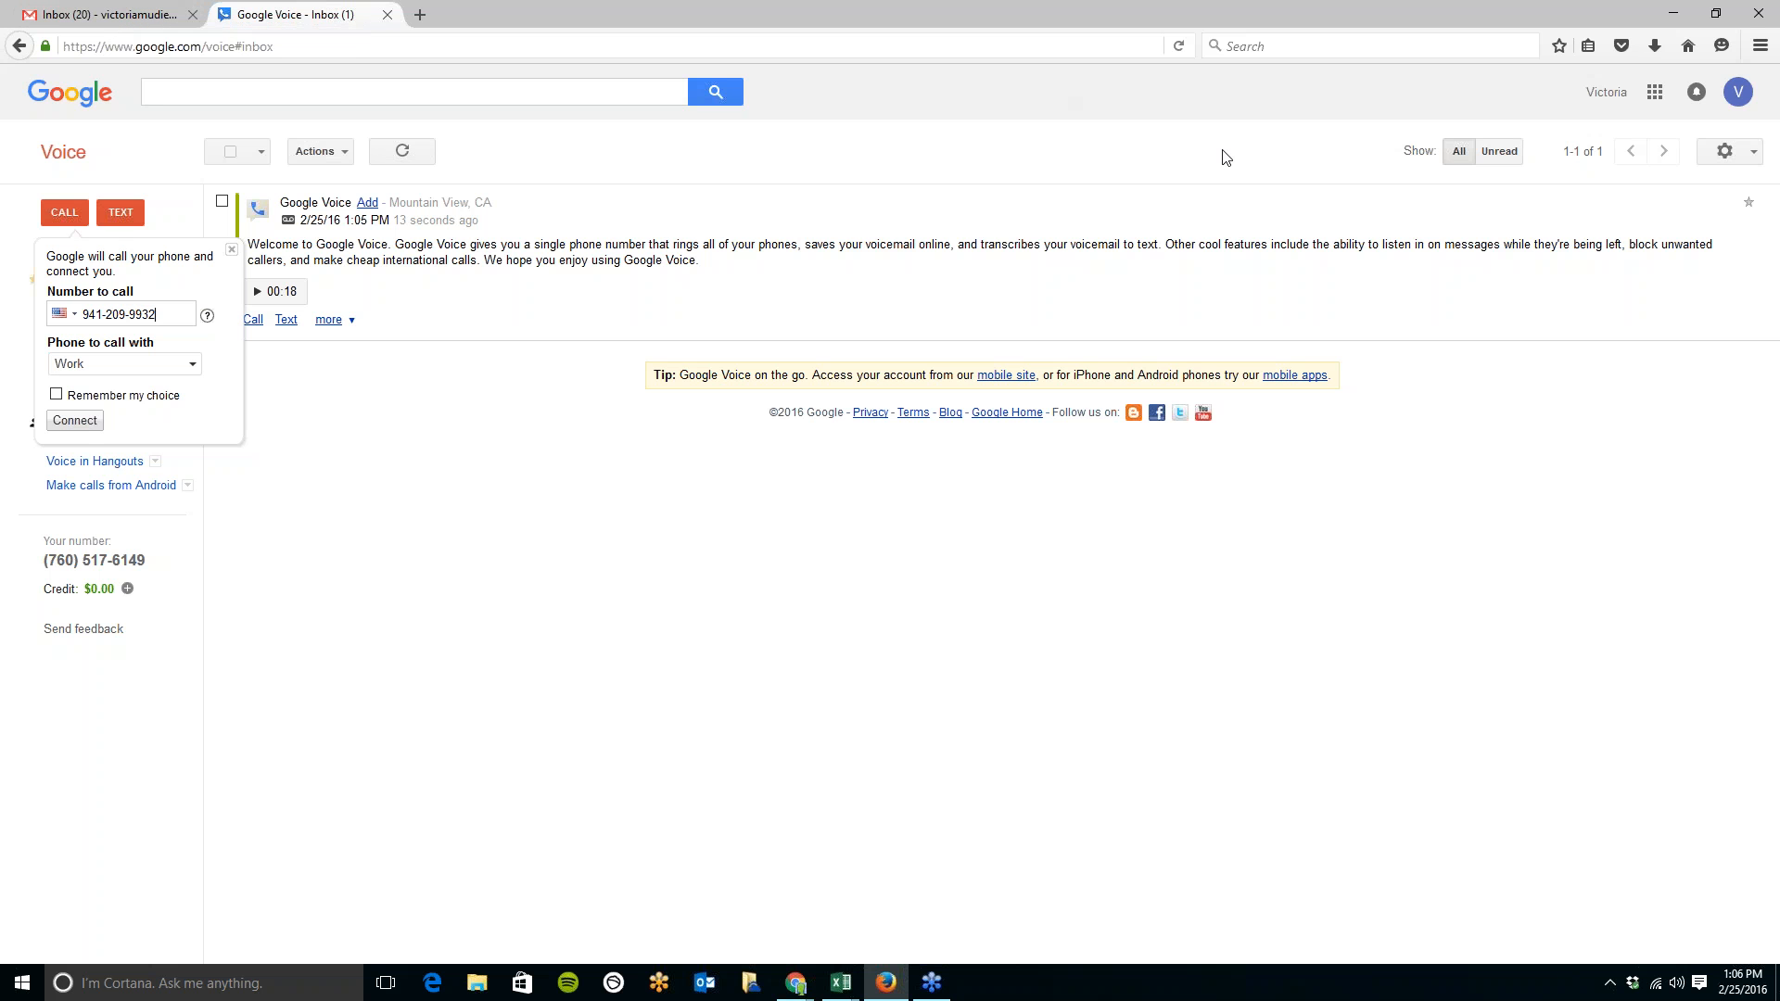
{"action": "left_click", "coordinate": [102, 14]}
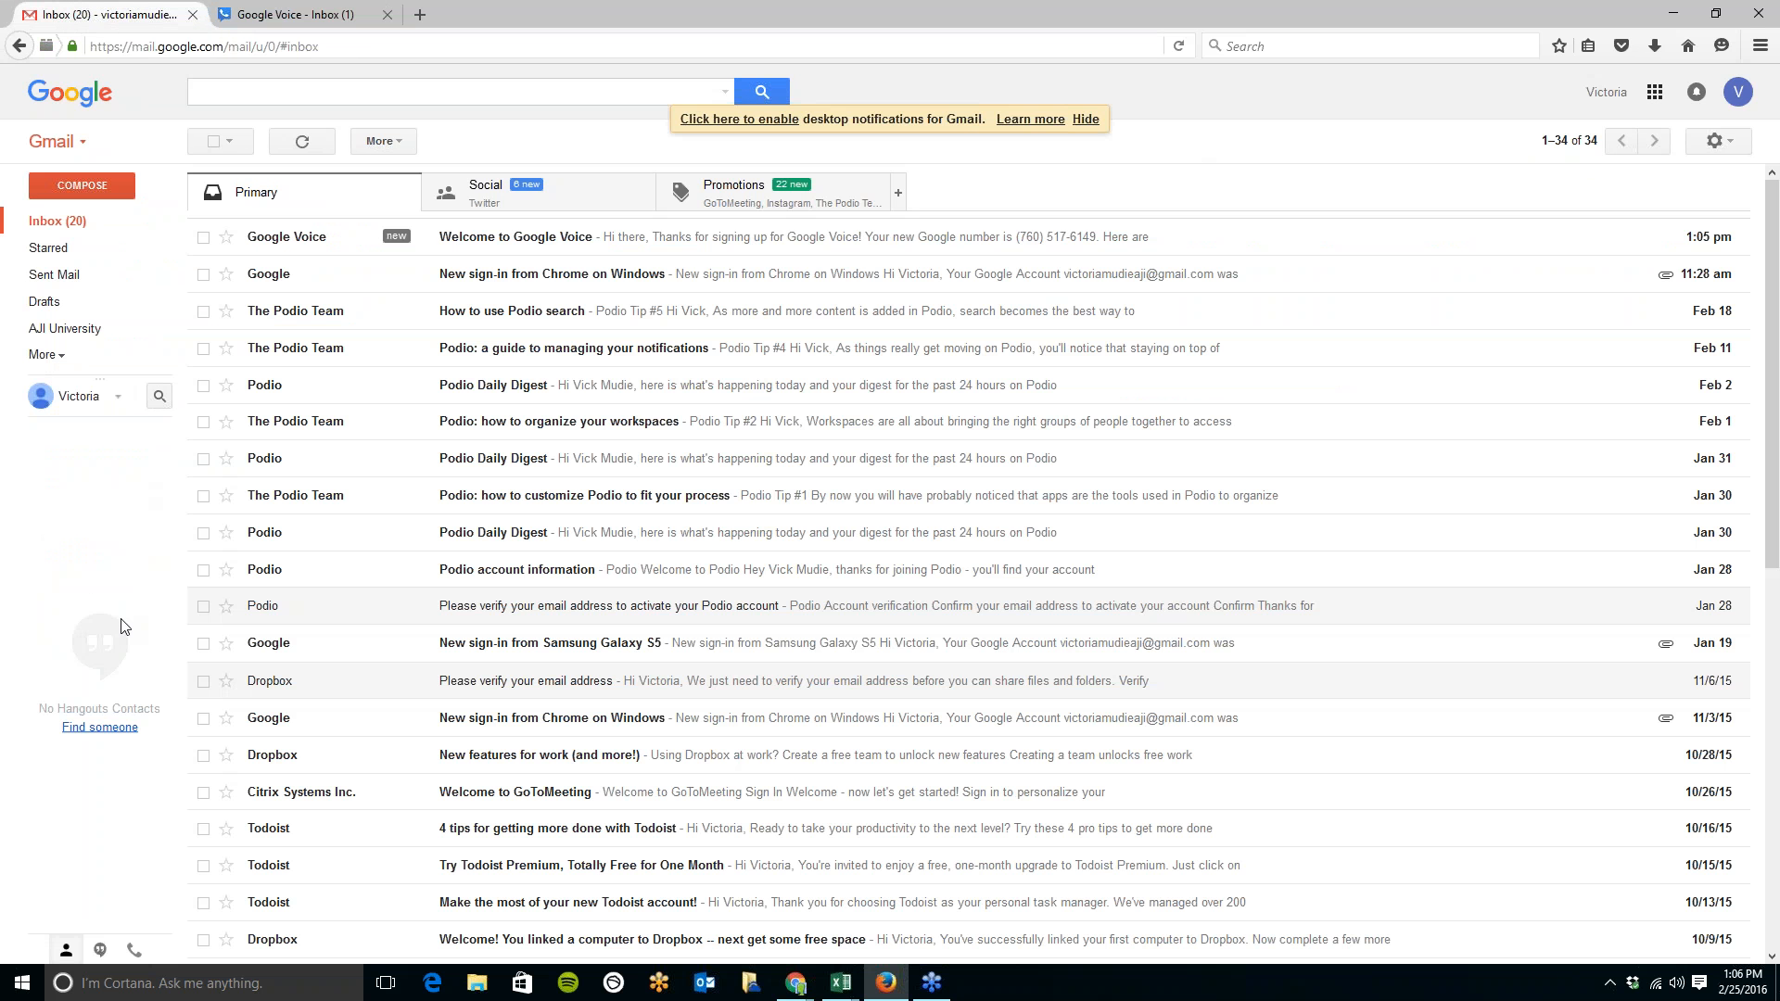
{"action": "mouse_move", "coordinate": [133, 949]}
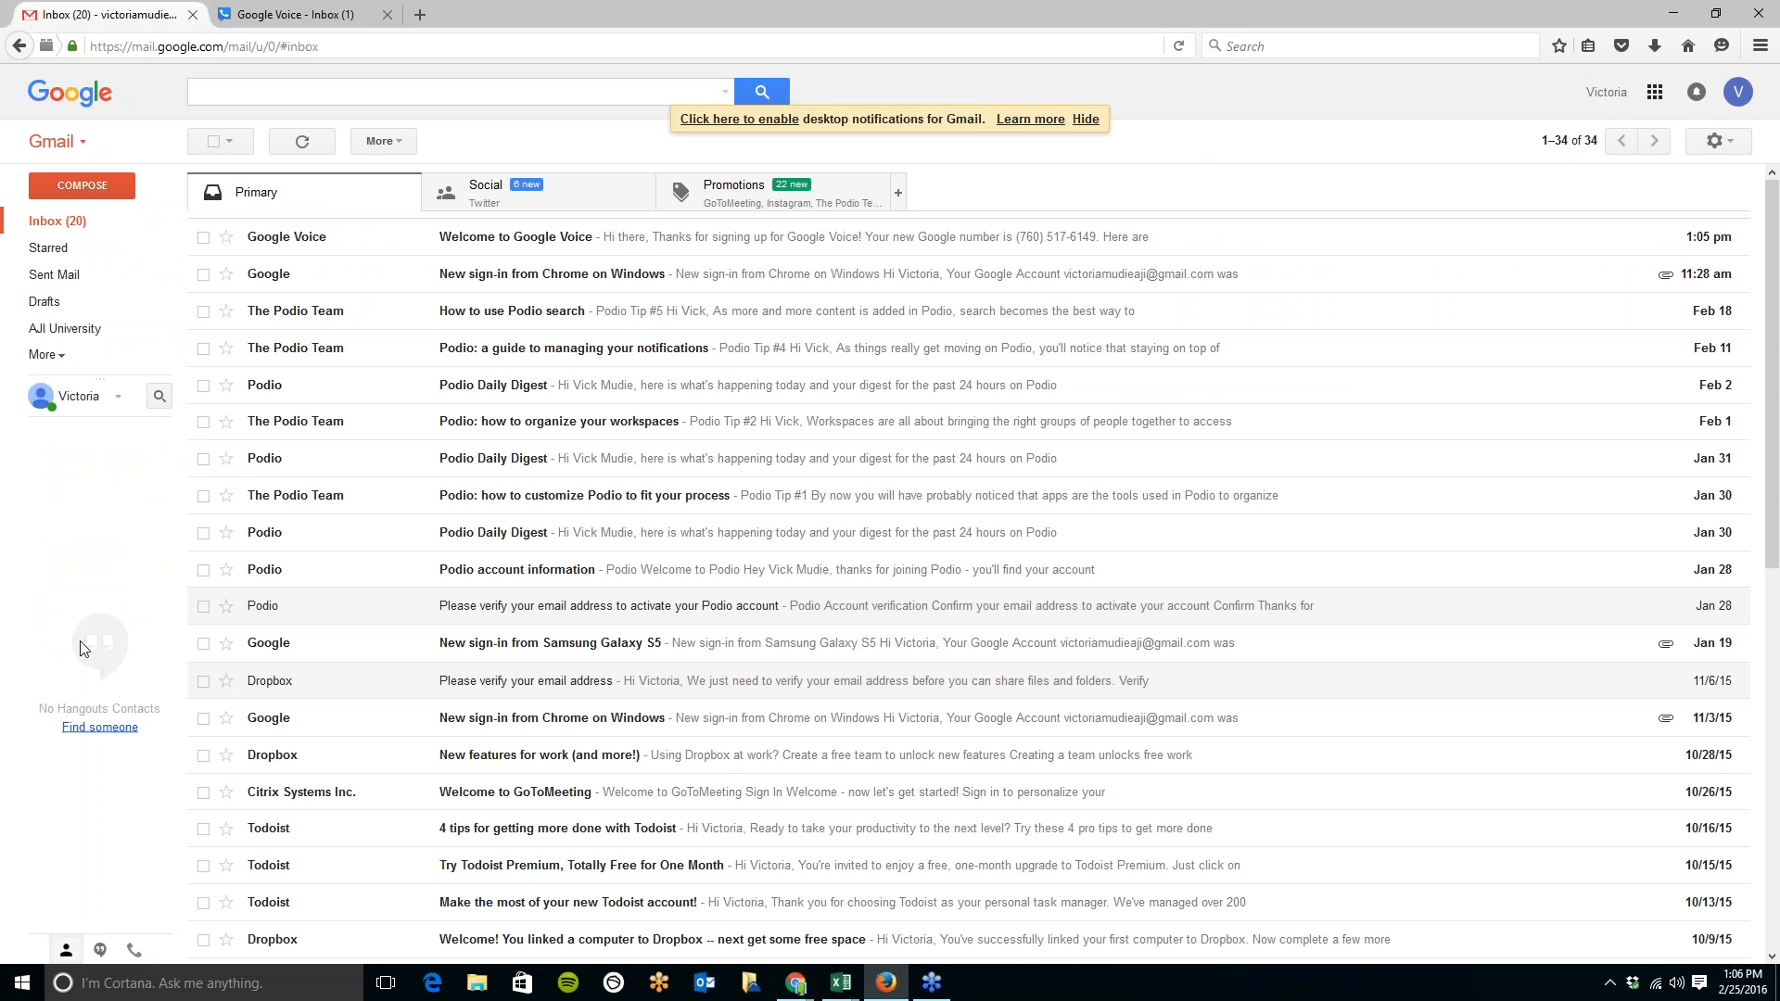
{"action": "mouse_move", "coordinate": [133, 951]}
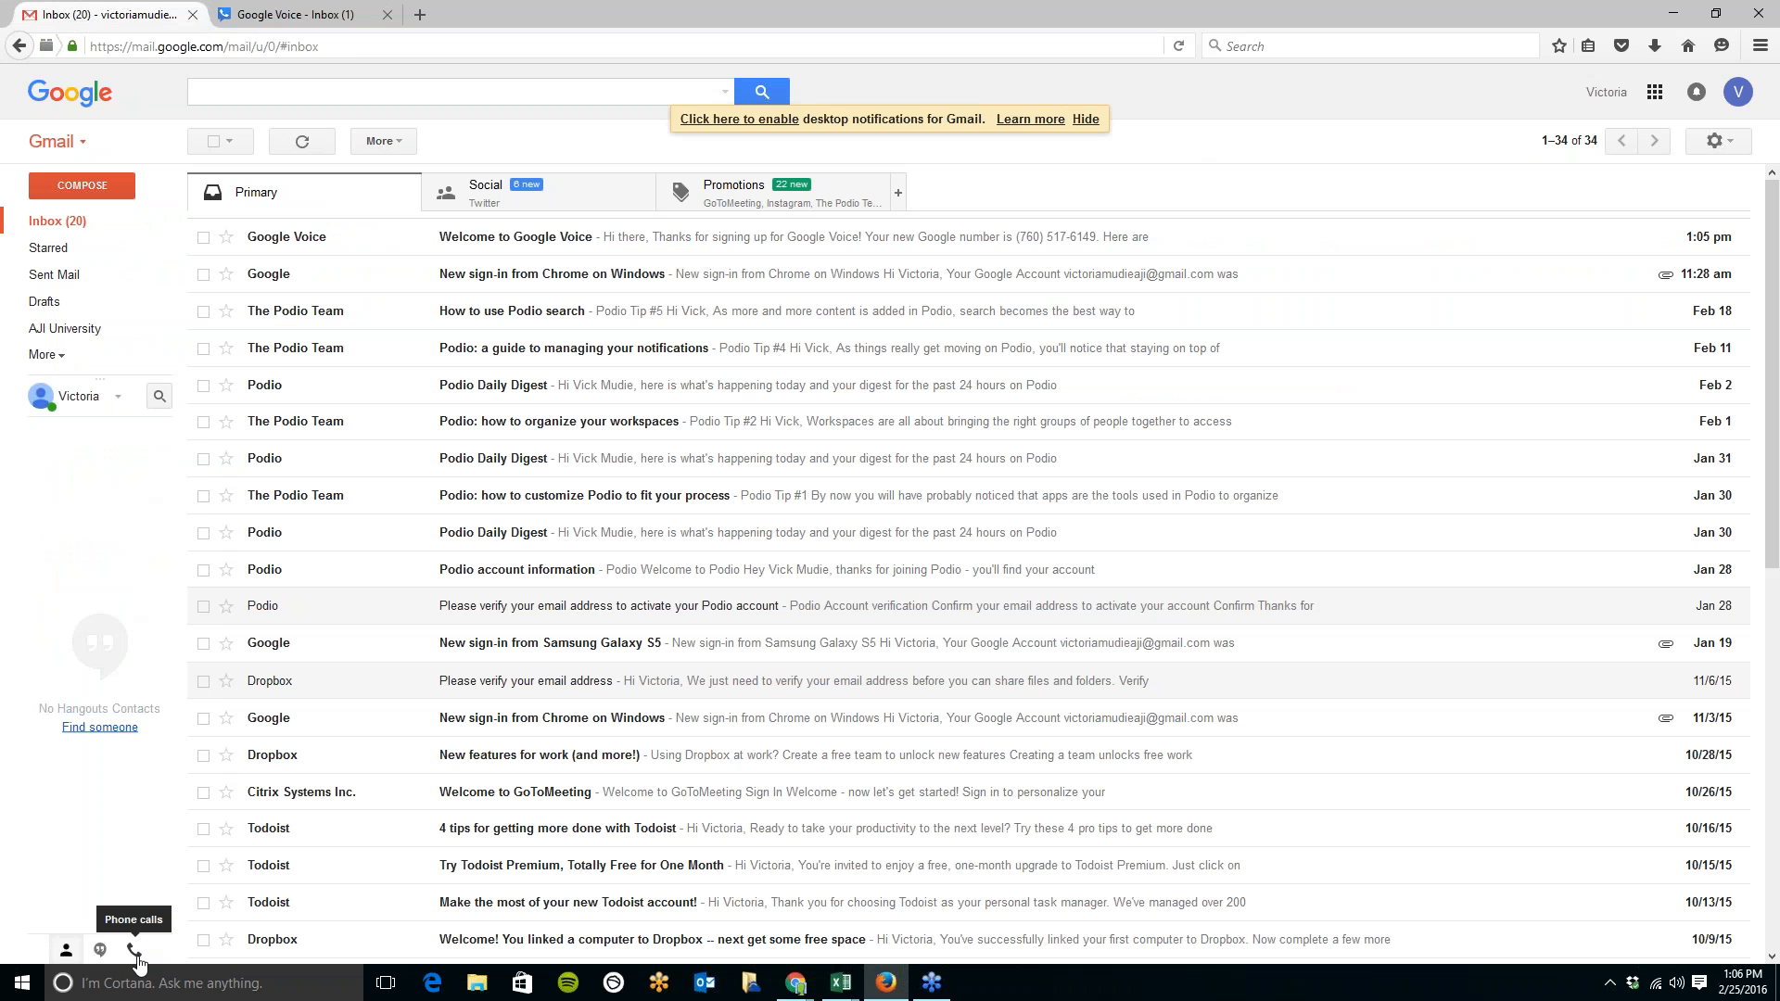
{"action": "left_click", "coordinate": [132, 950]}
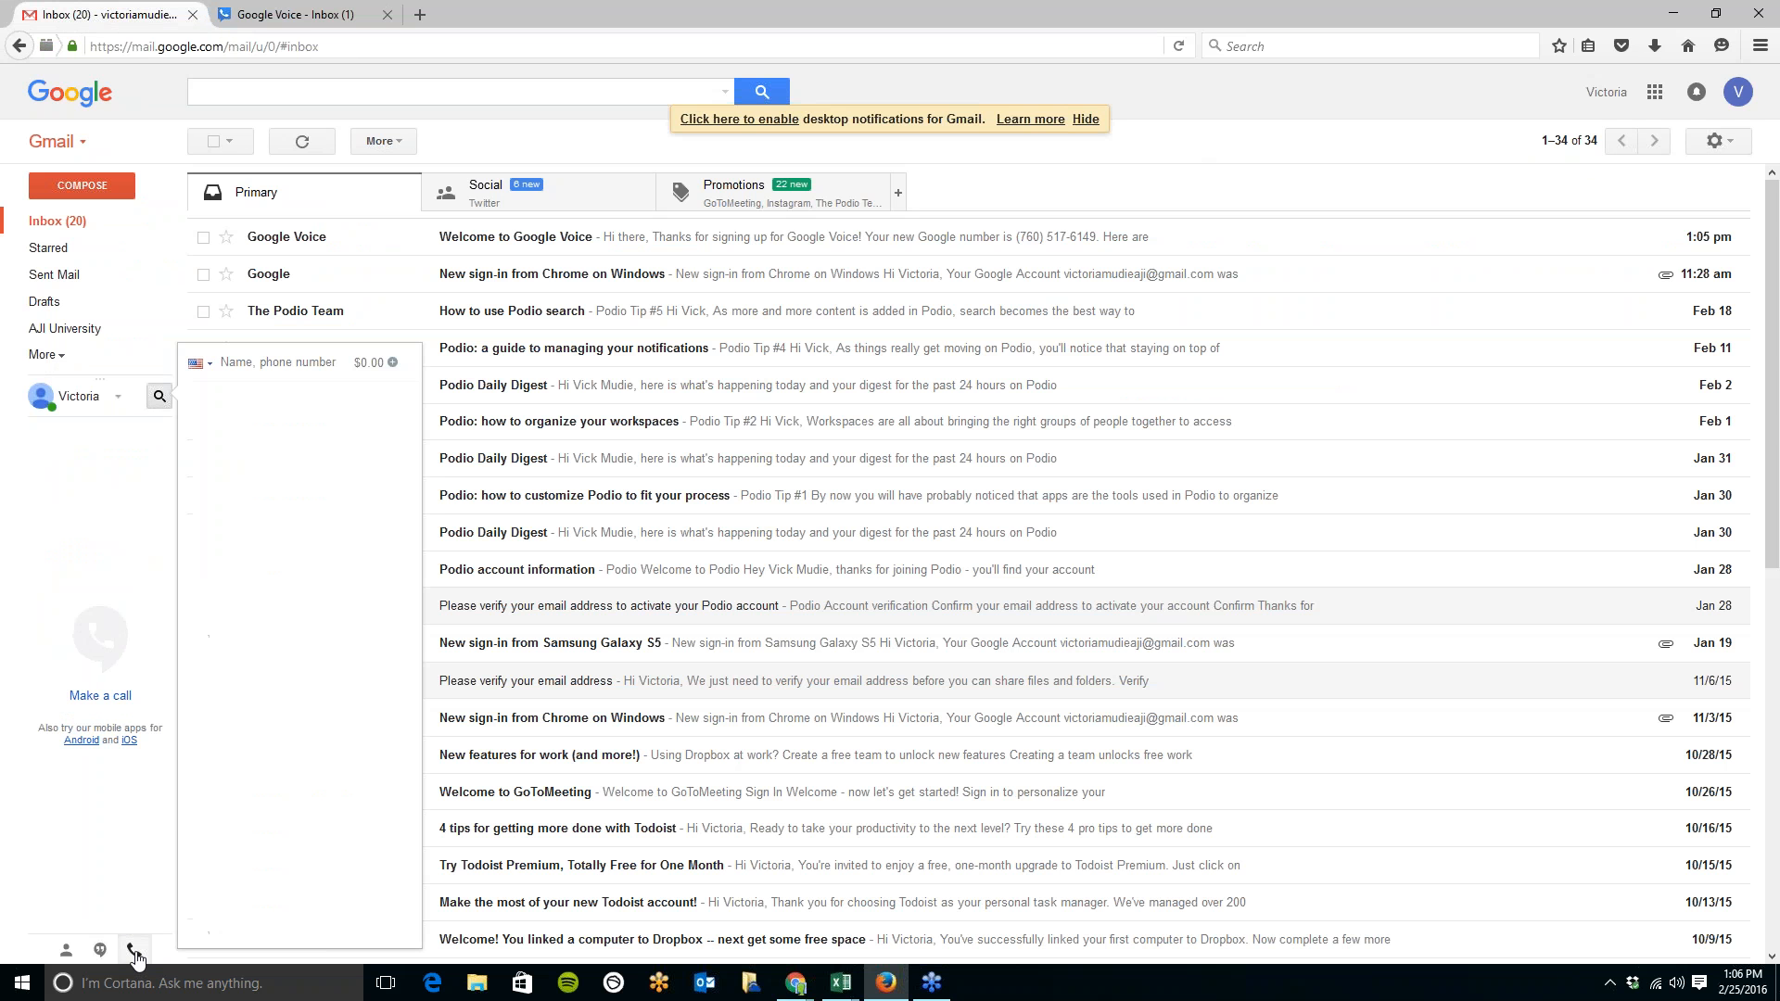
{"action": "mouse_move", "coordinate": [263, 383]}
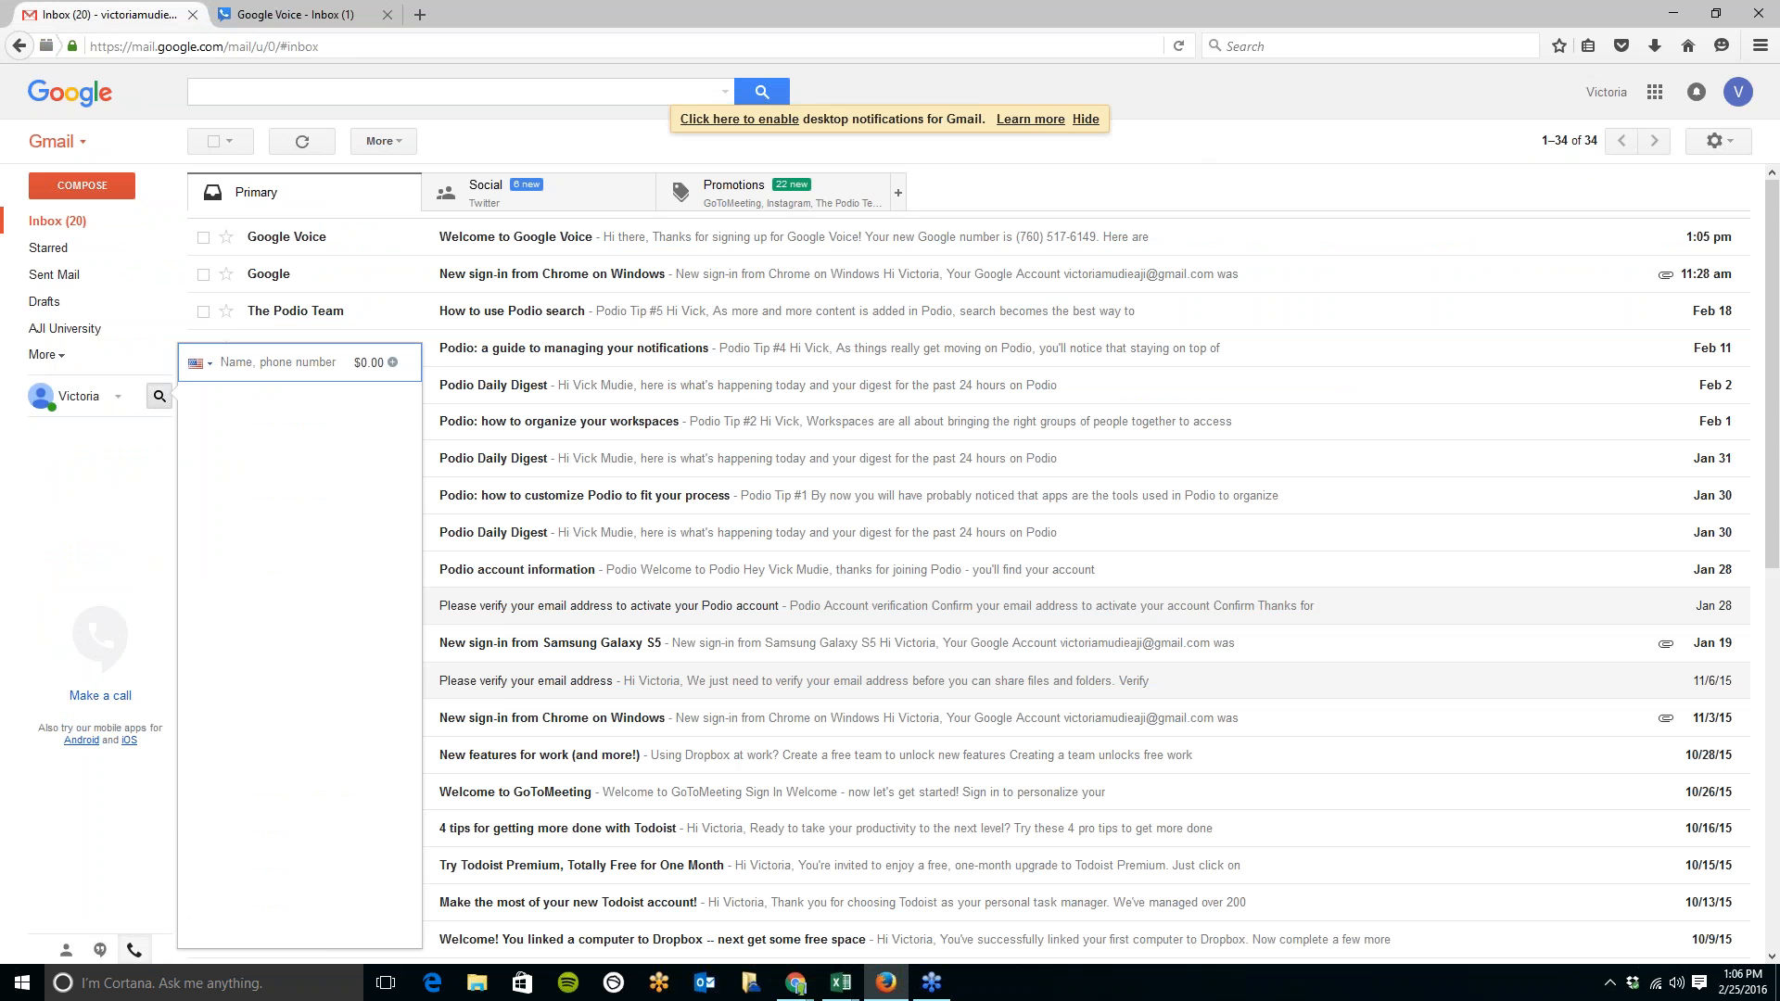
{"action": "type", "text": "941-209-99"}
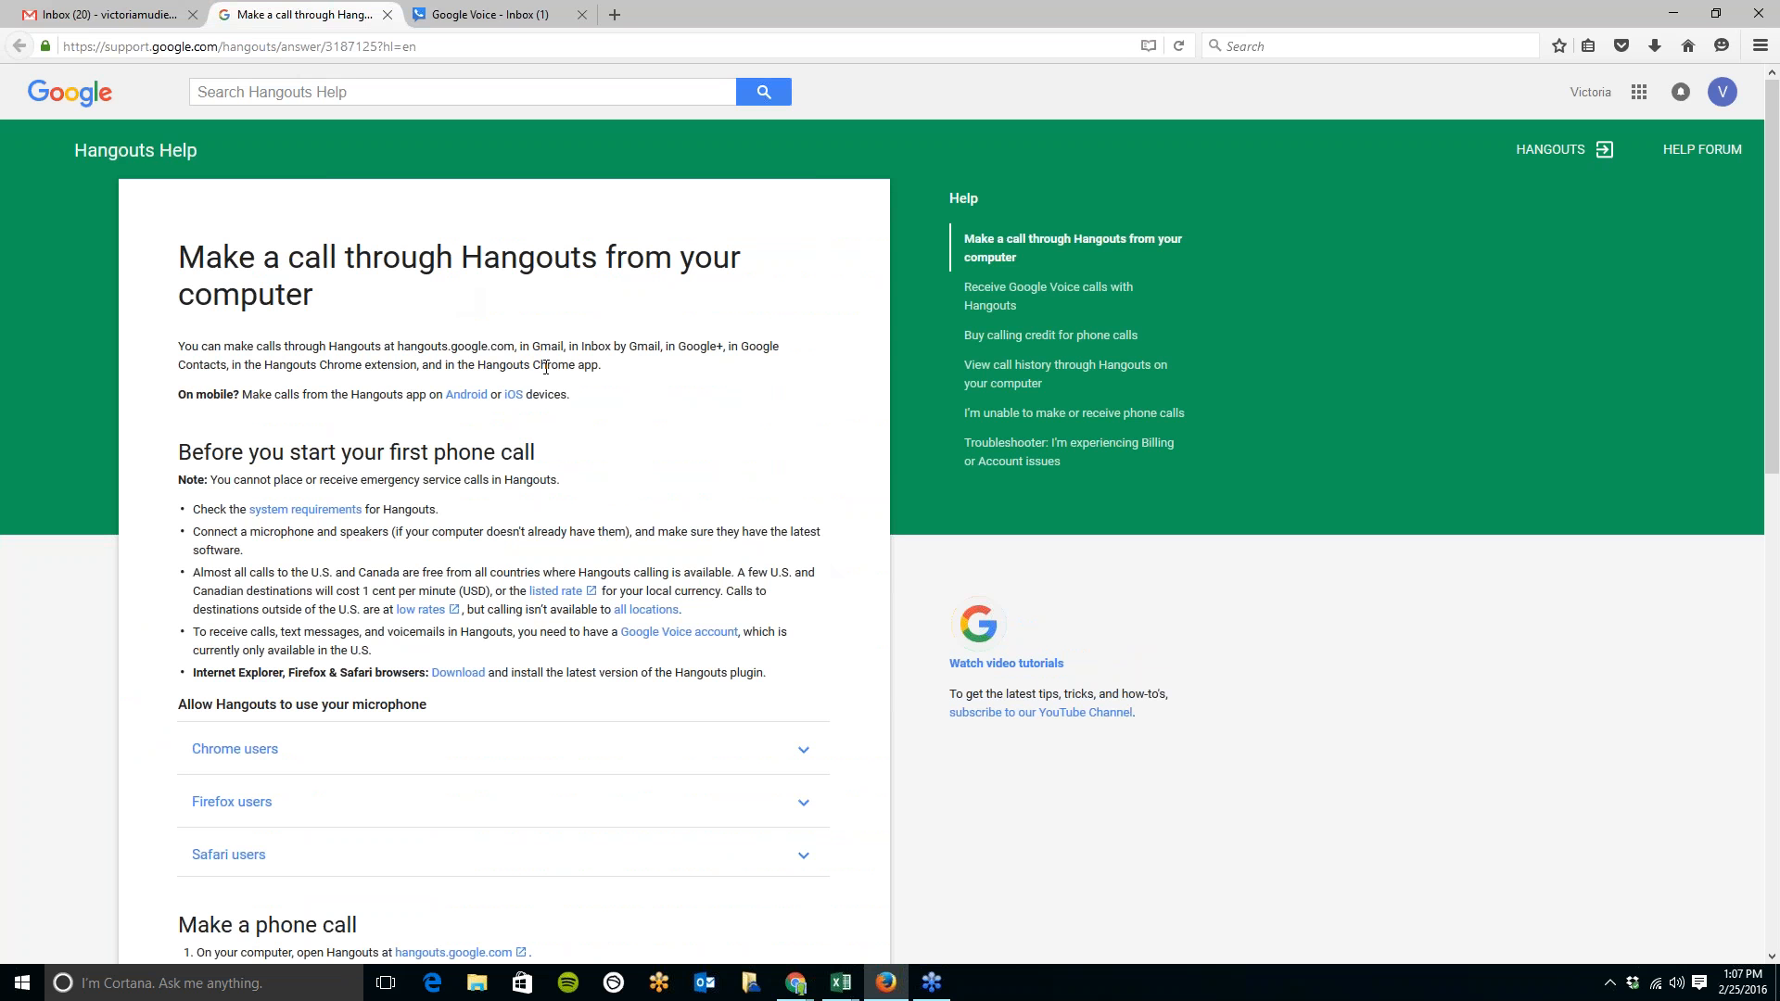
{"action": "mouse_move", "coordinate": [610, 343]}
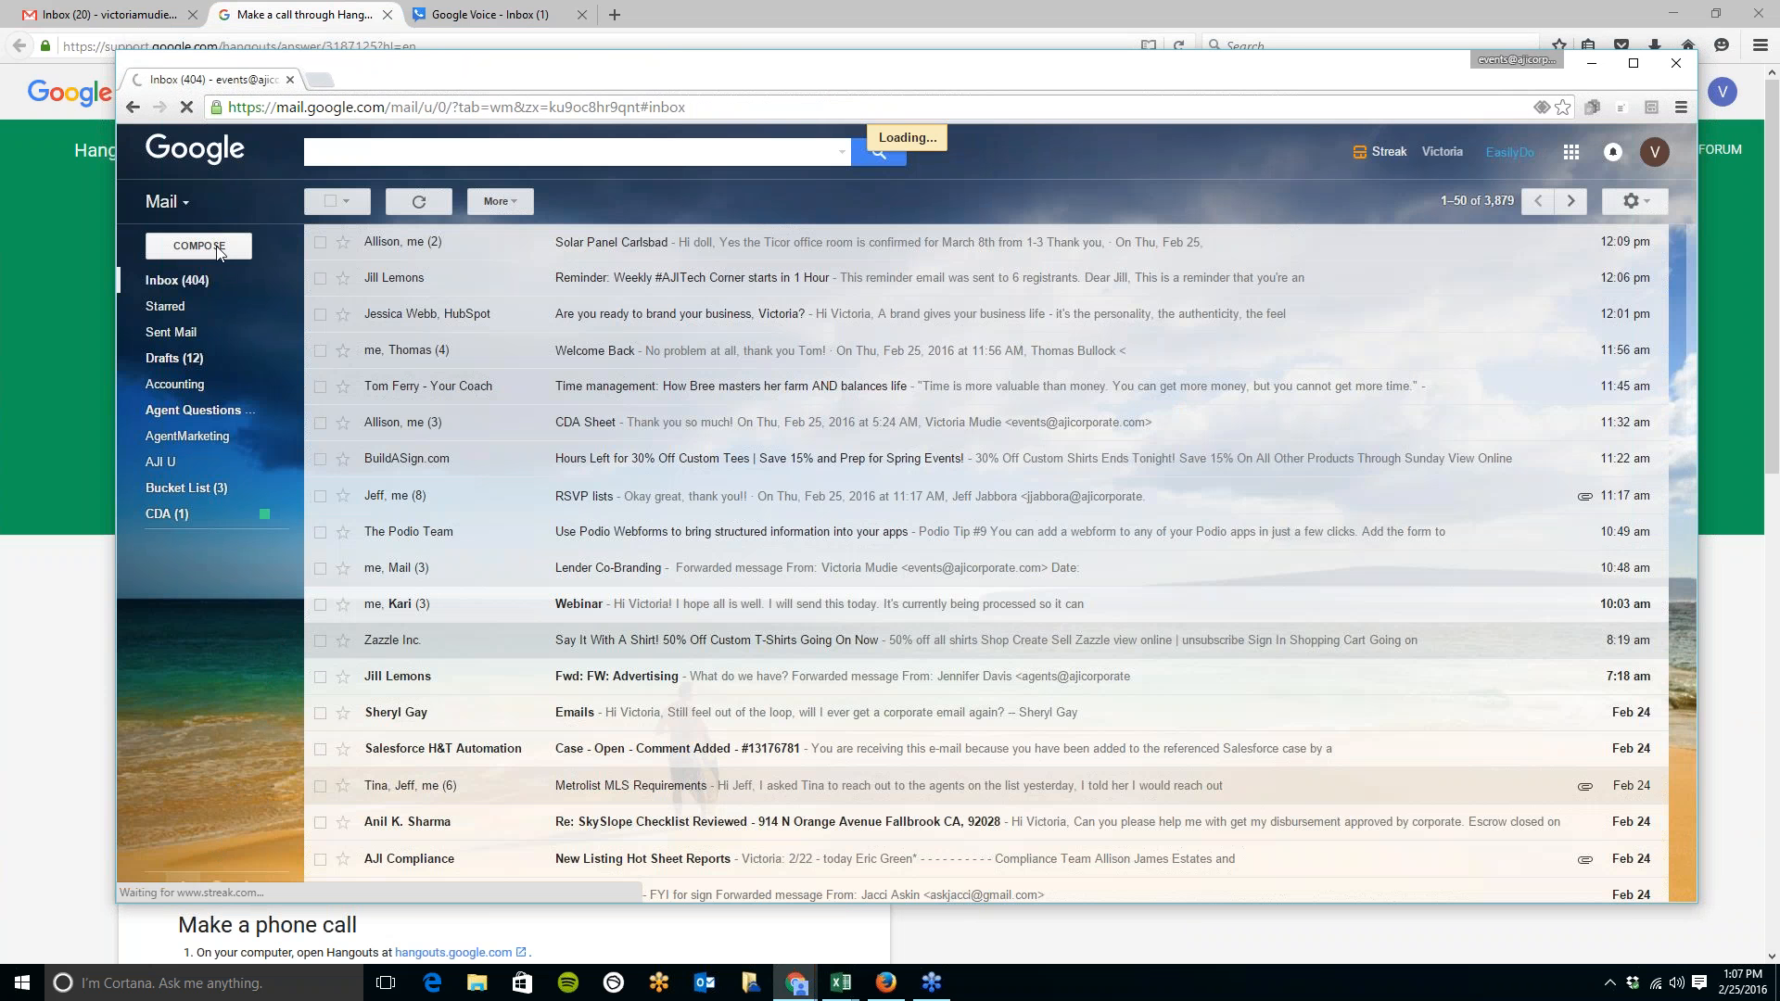
{"action": "left_click", "coordinate": [197, 245]}
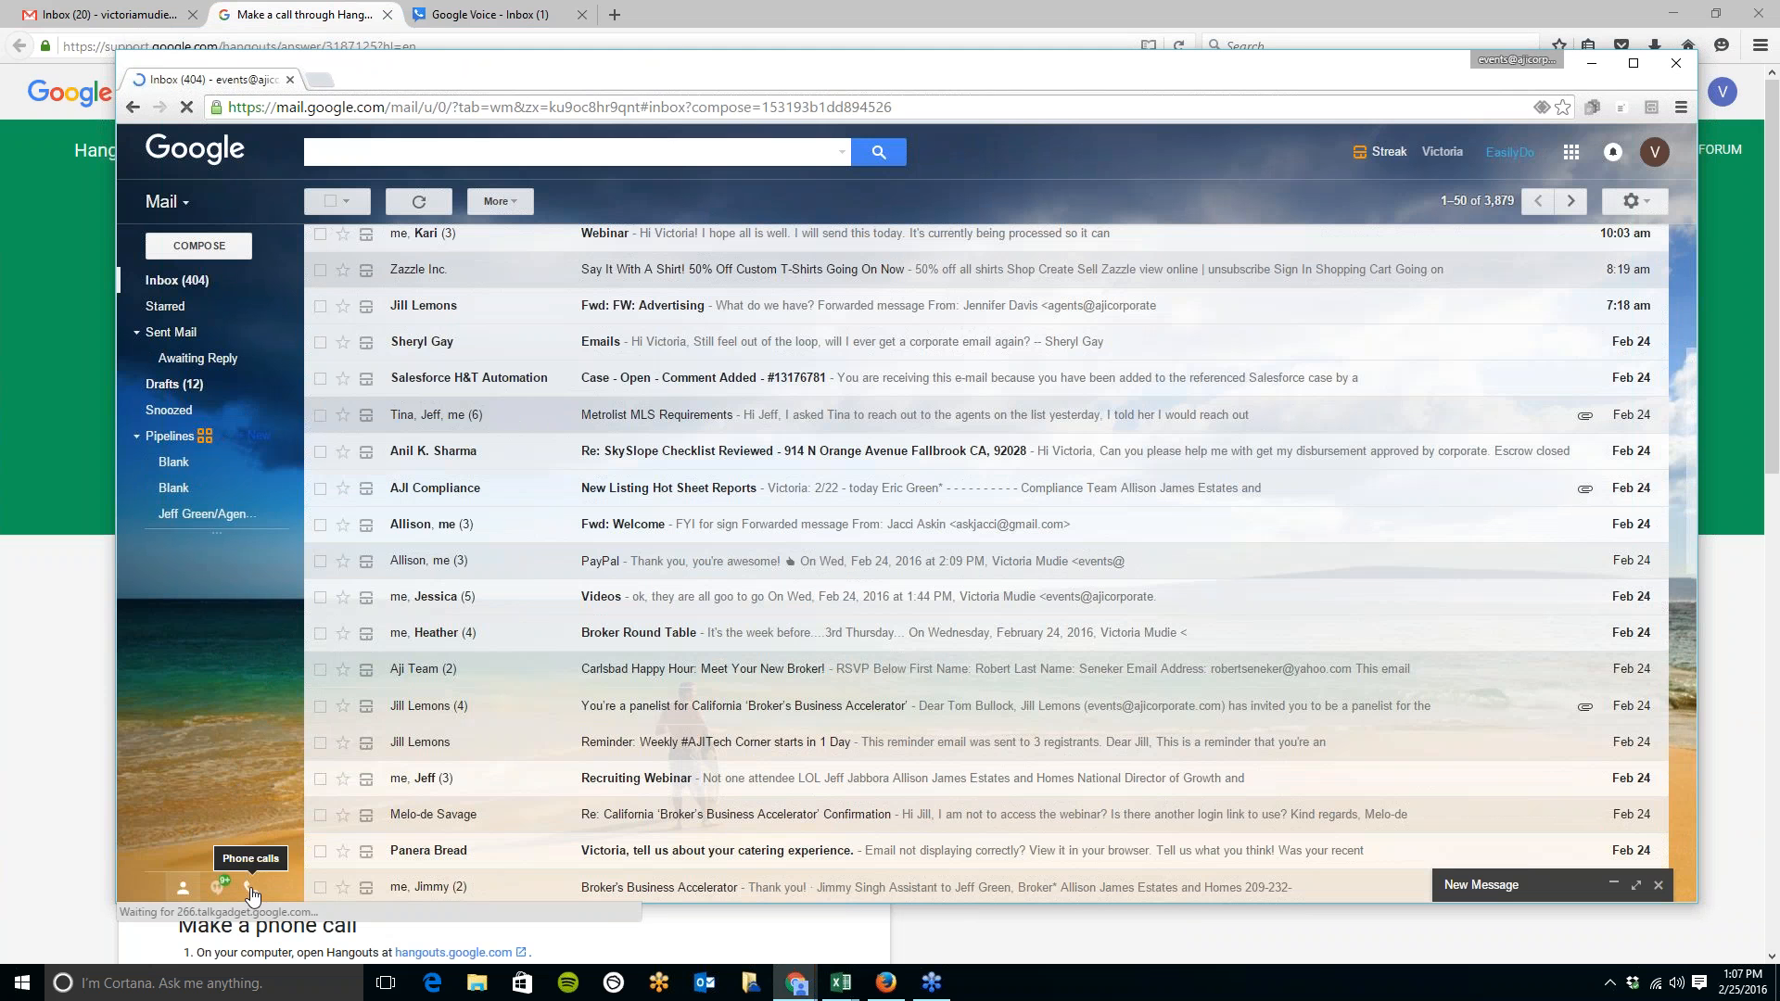
{"action": "left_click", "coordinate": [223, 887]}
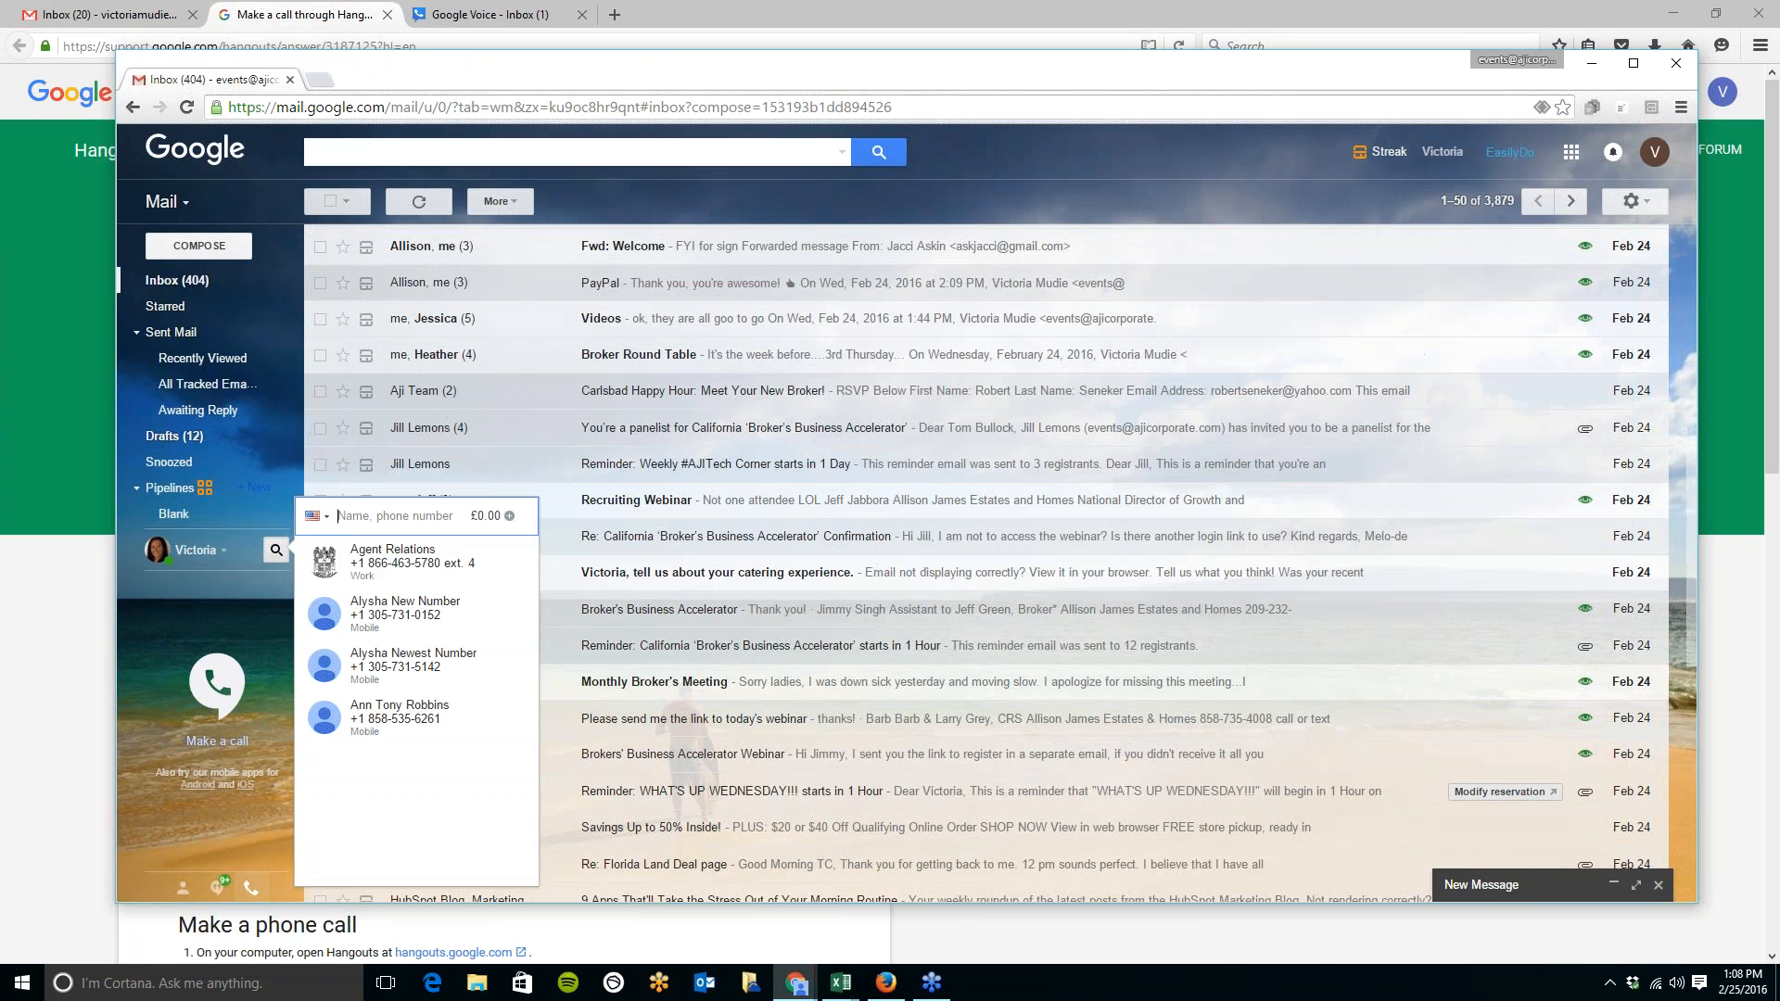
{"action": "type", "text": "941-209-"}
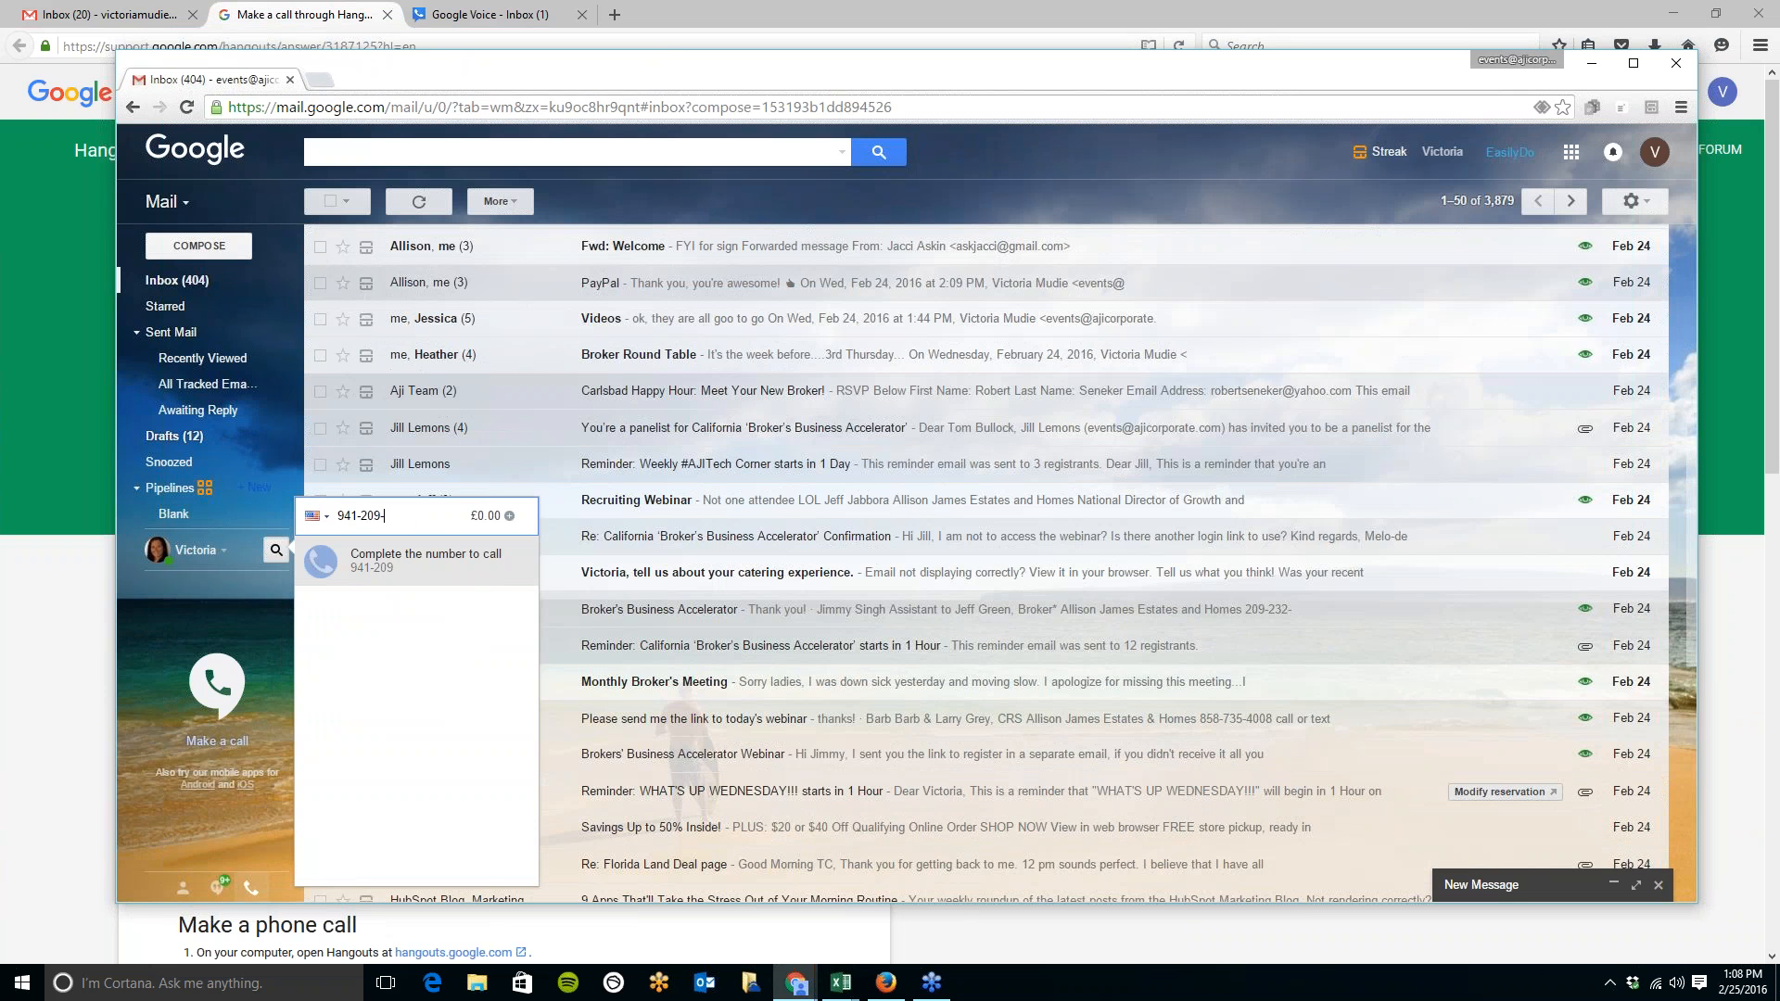
{"action": "left_click", "coordinate": [426, 560]}
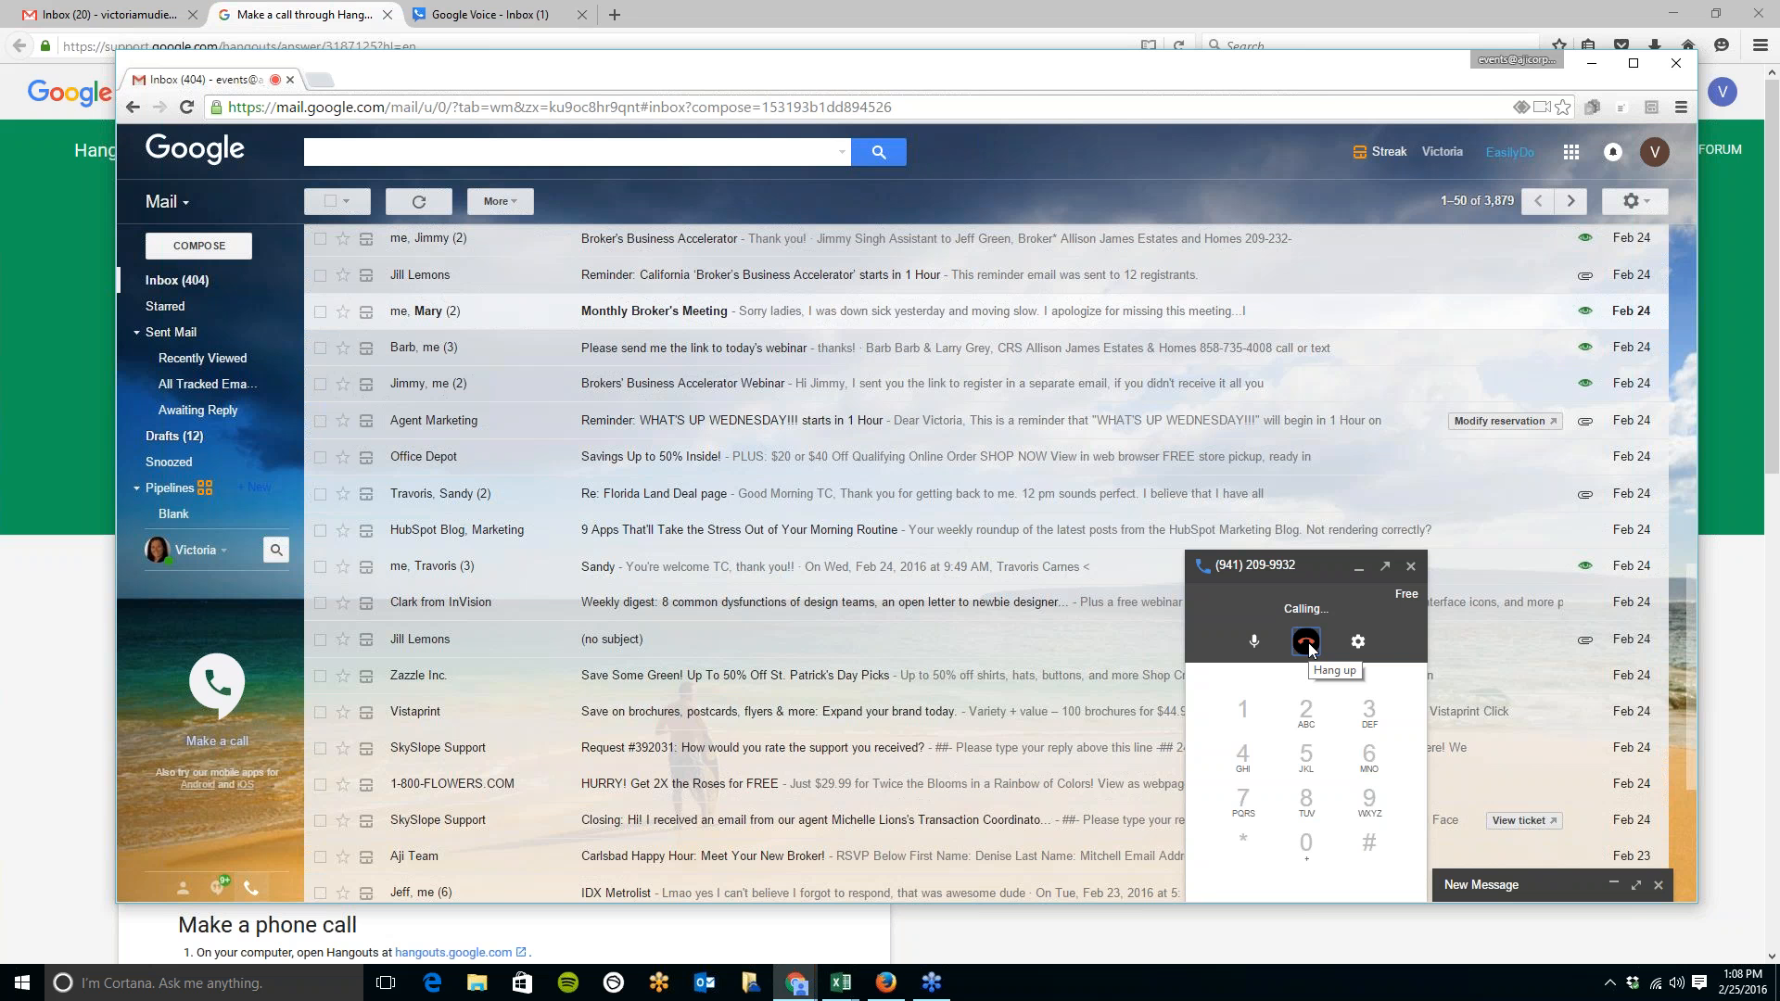
{"action": "left_click", "coordinate": [1305, 641]}
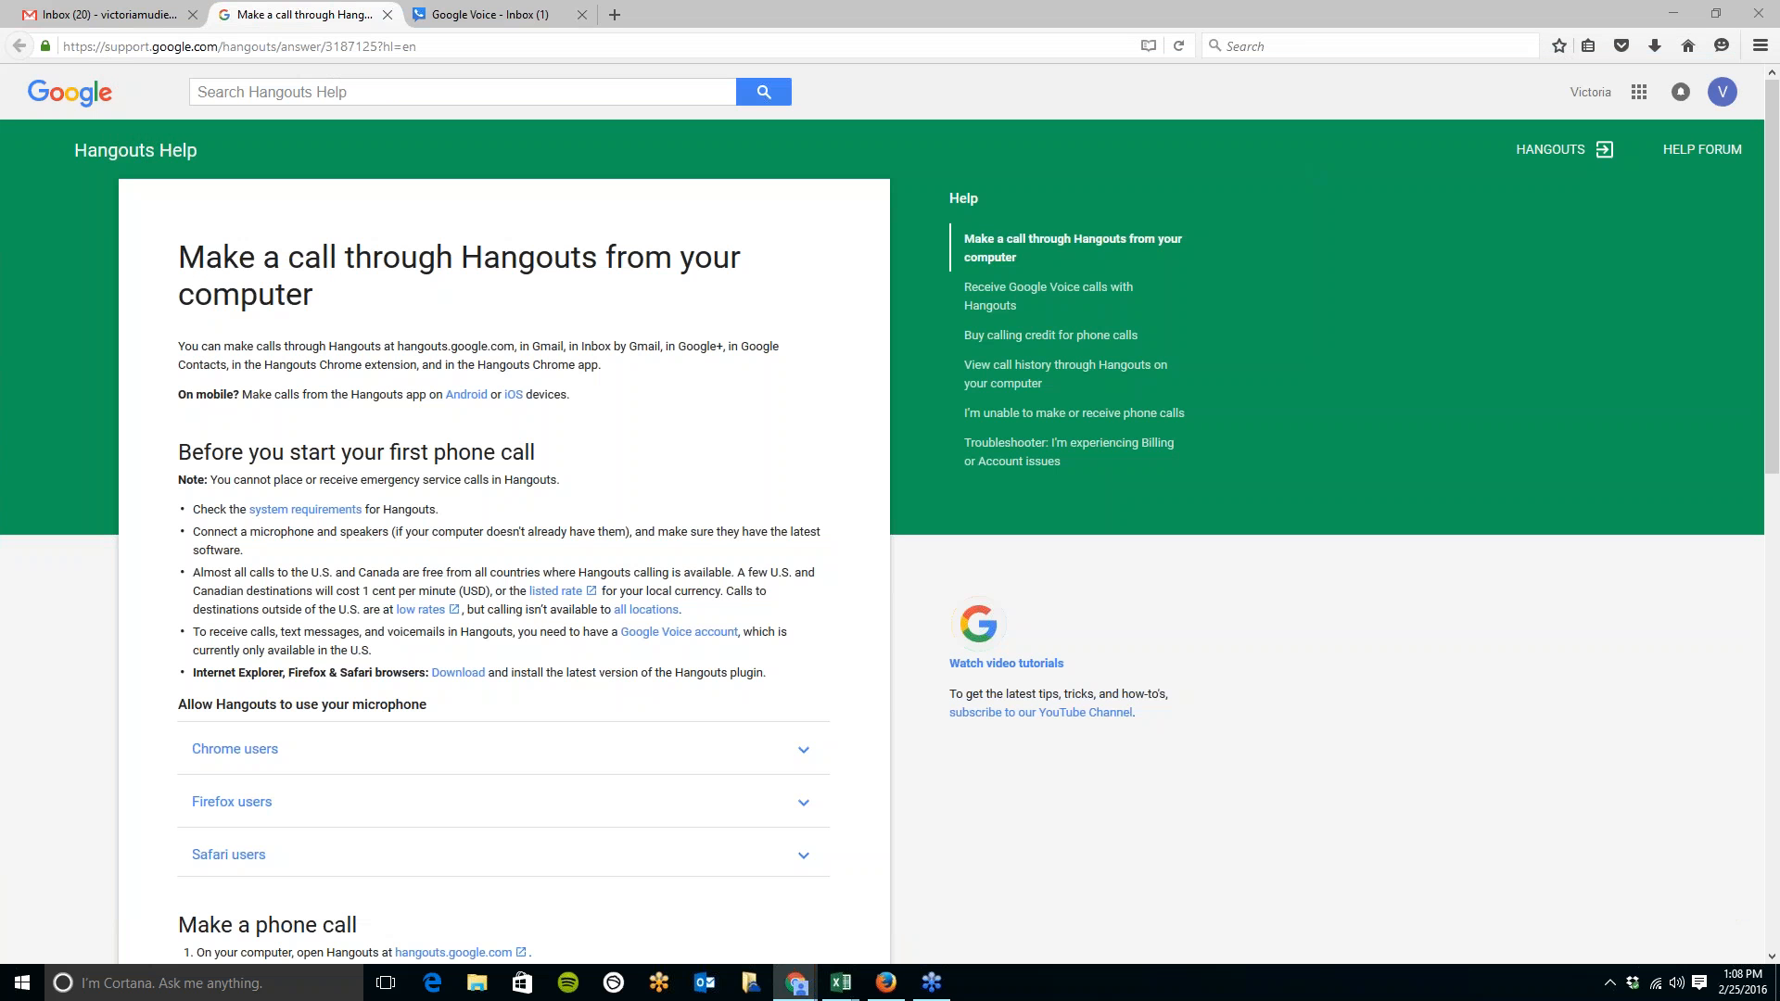
{"action": "mouse_move", "coordinate": [1218, 196]}
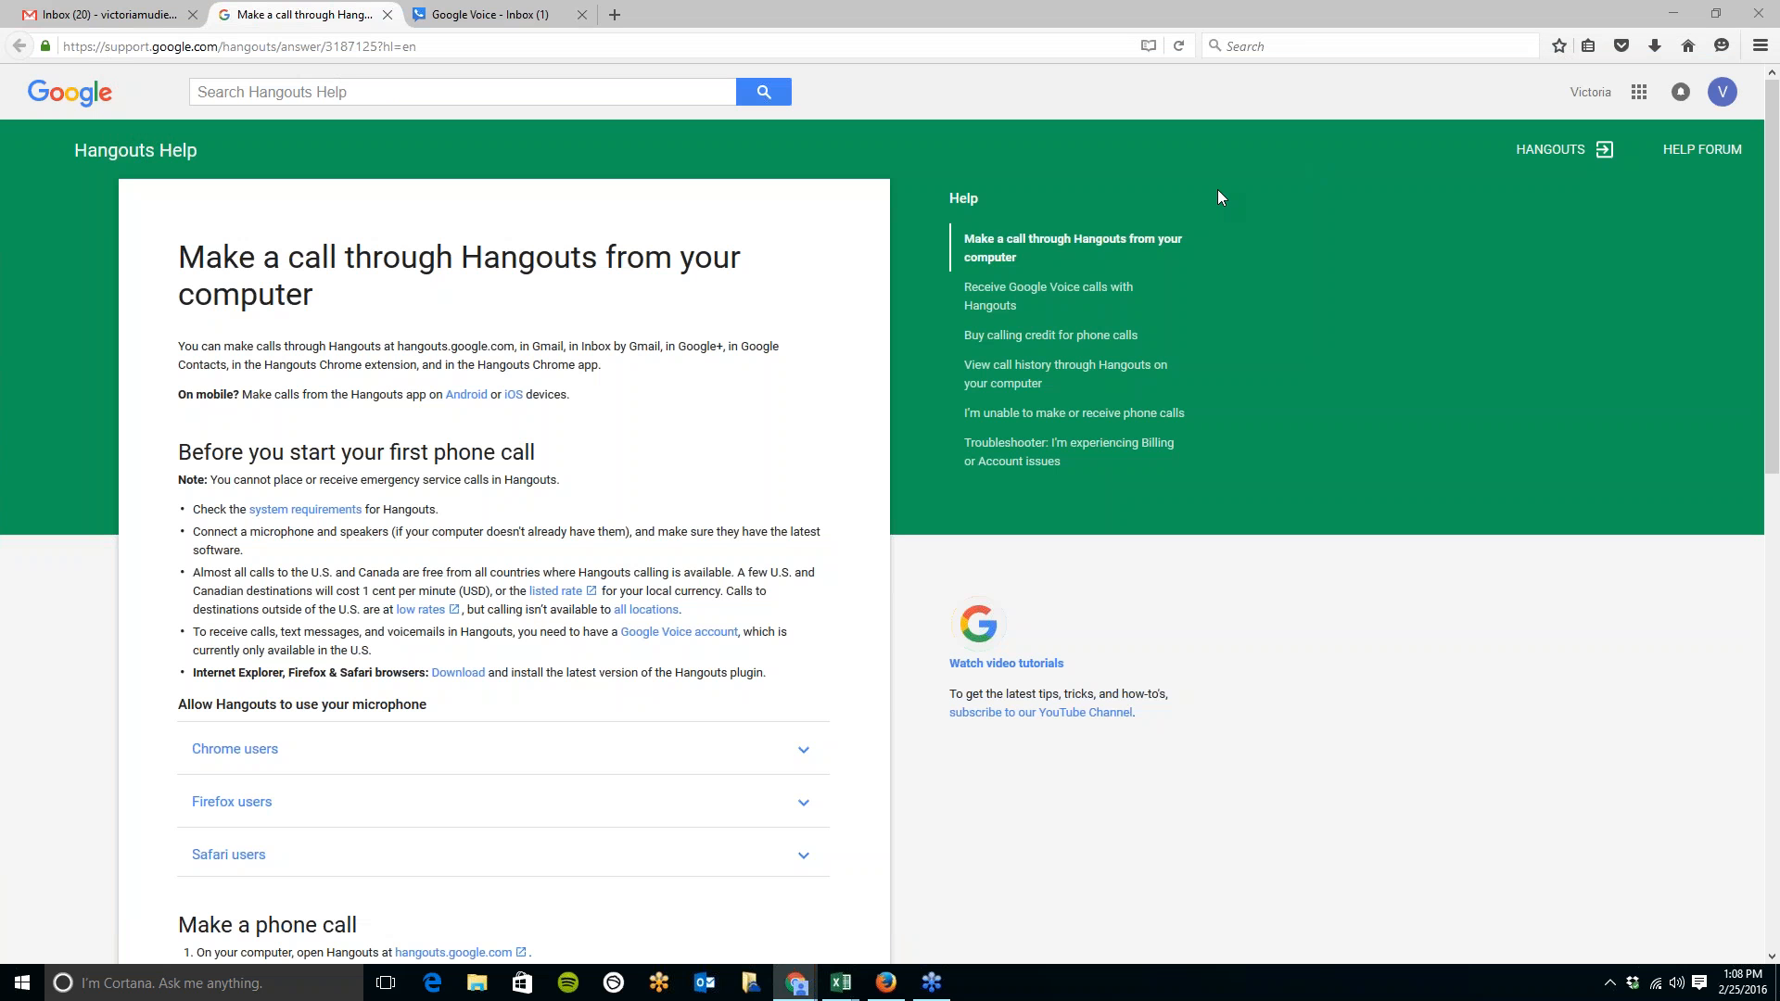
- Switch from the Hangouts Help call article back to the Gmail inbox tab
{"action": "left_click", "coordinate": [102, 14]}
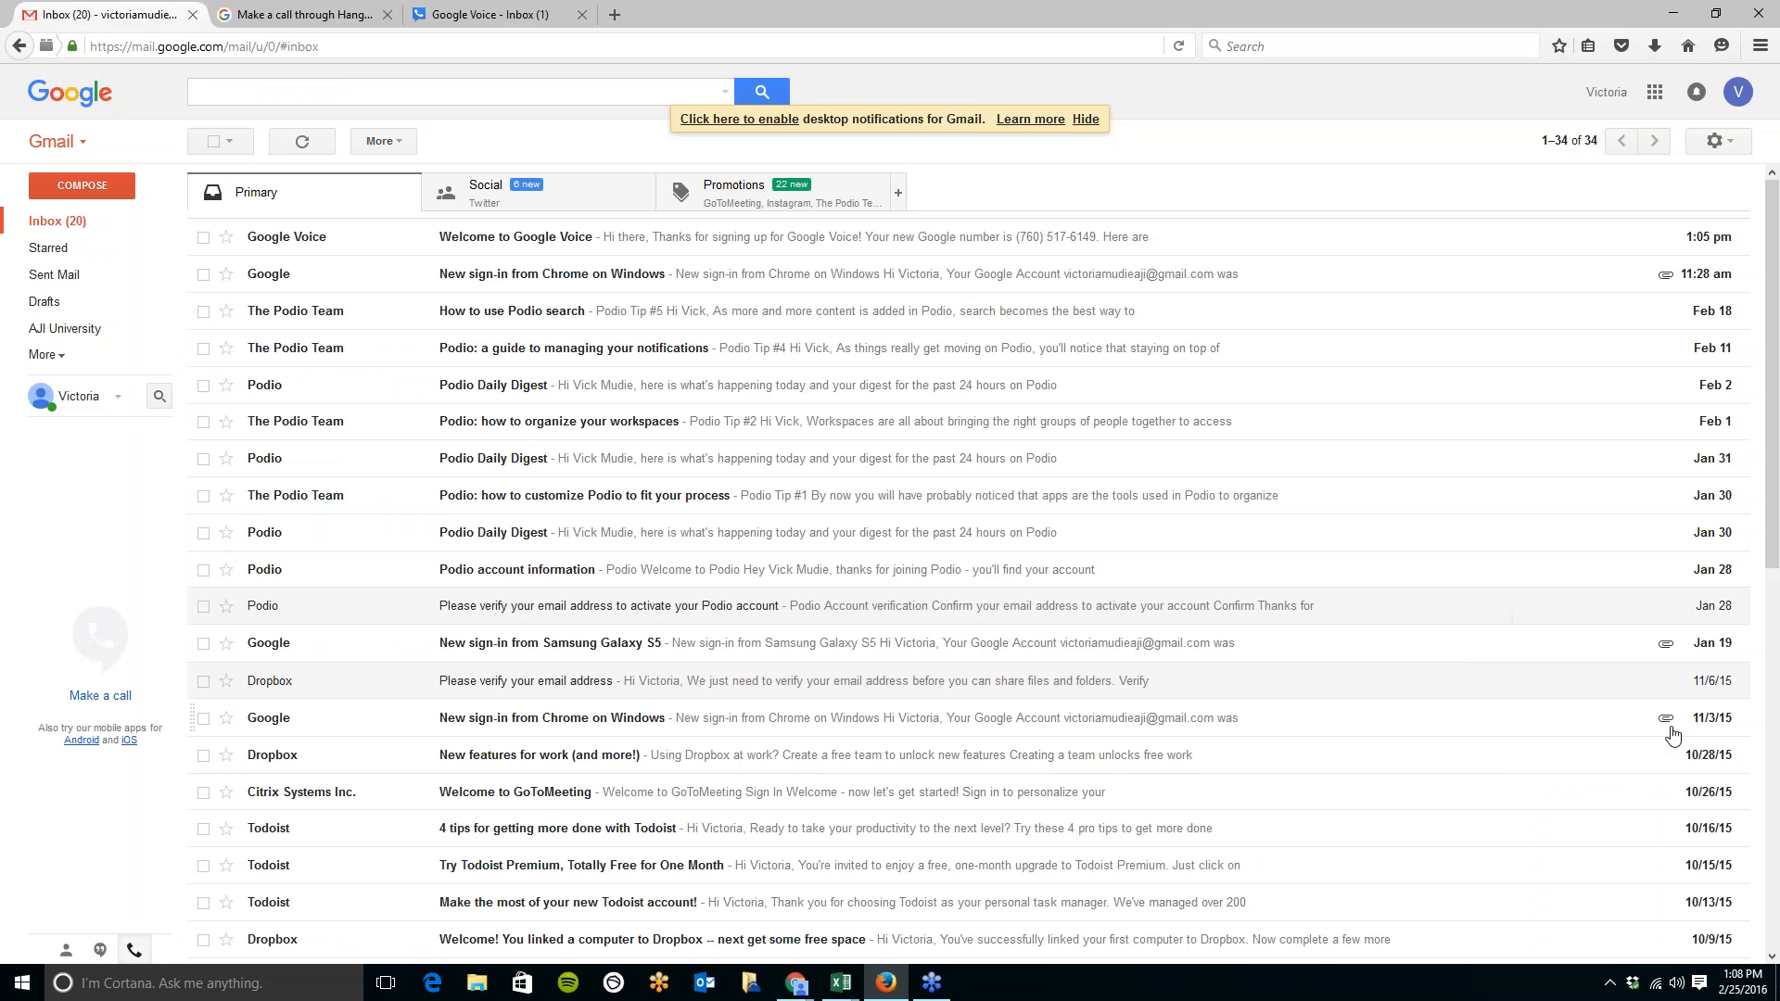
{"action": "mouse_move", "coordinate": [1277, 132]}
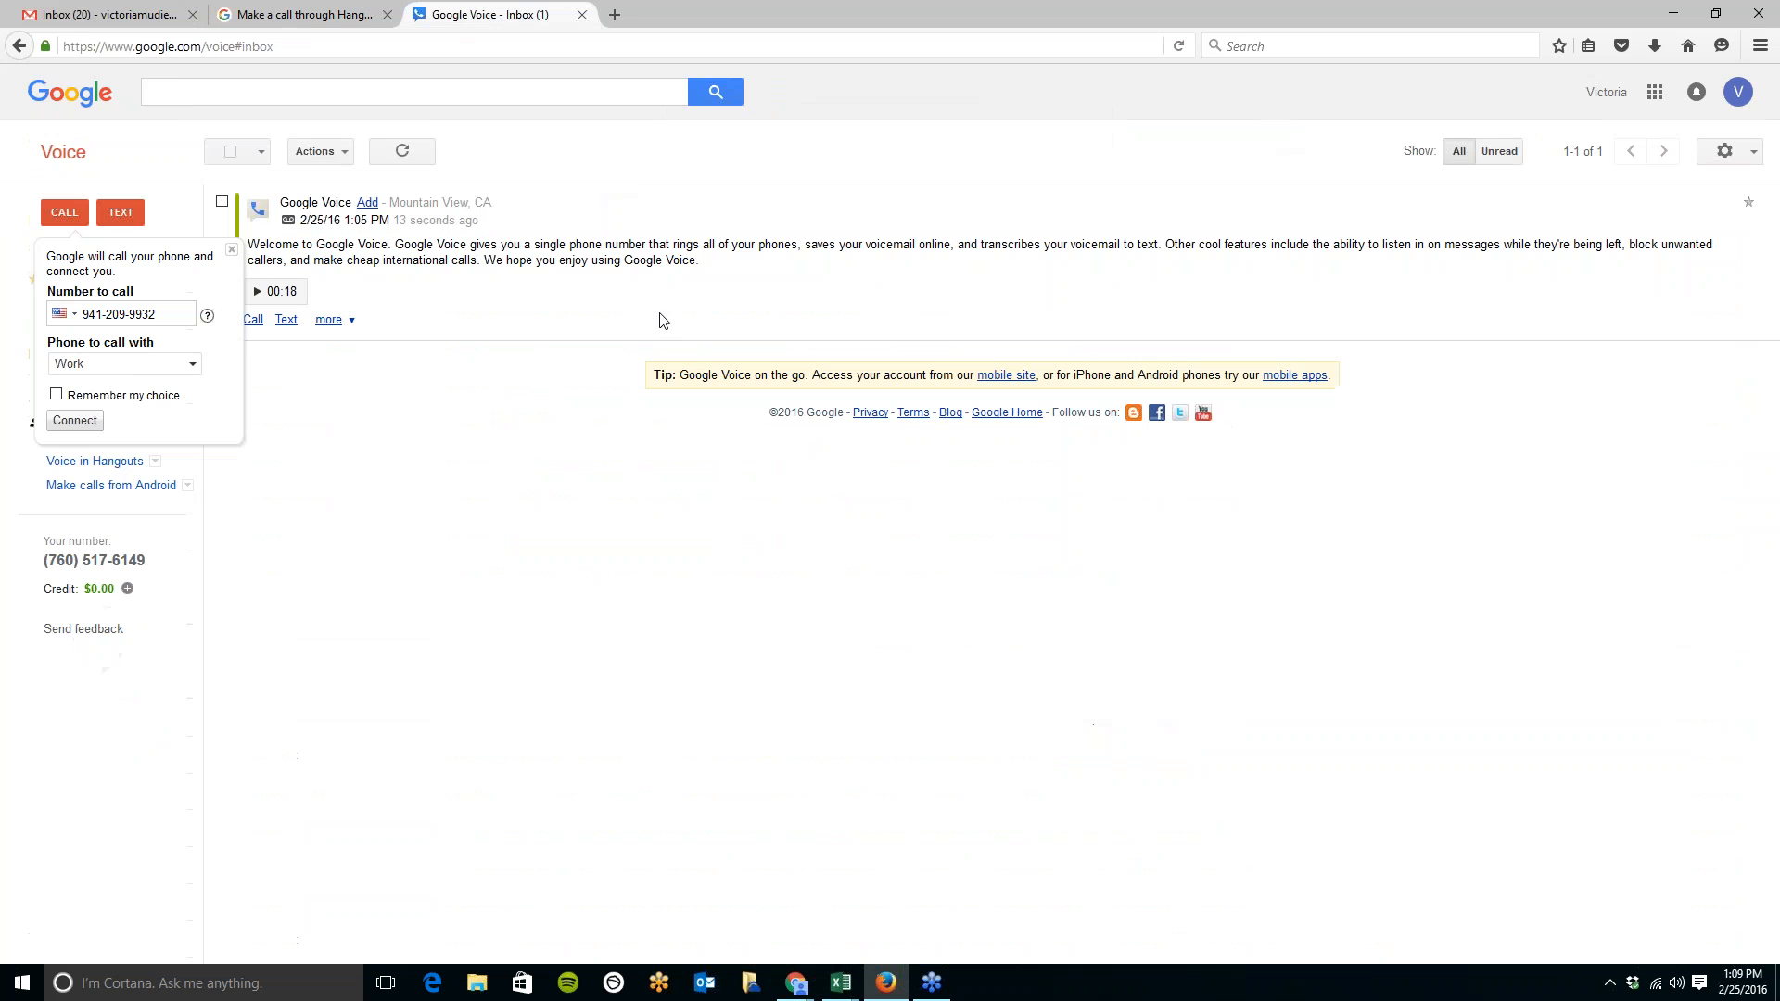
- Dismiss the Google Voice call popup without connecting a call
{"action": "left_click", "coordinate": [232, 248]}
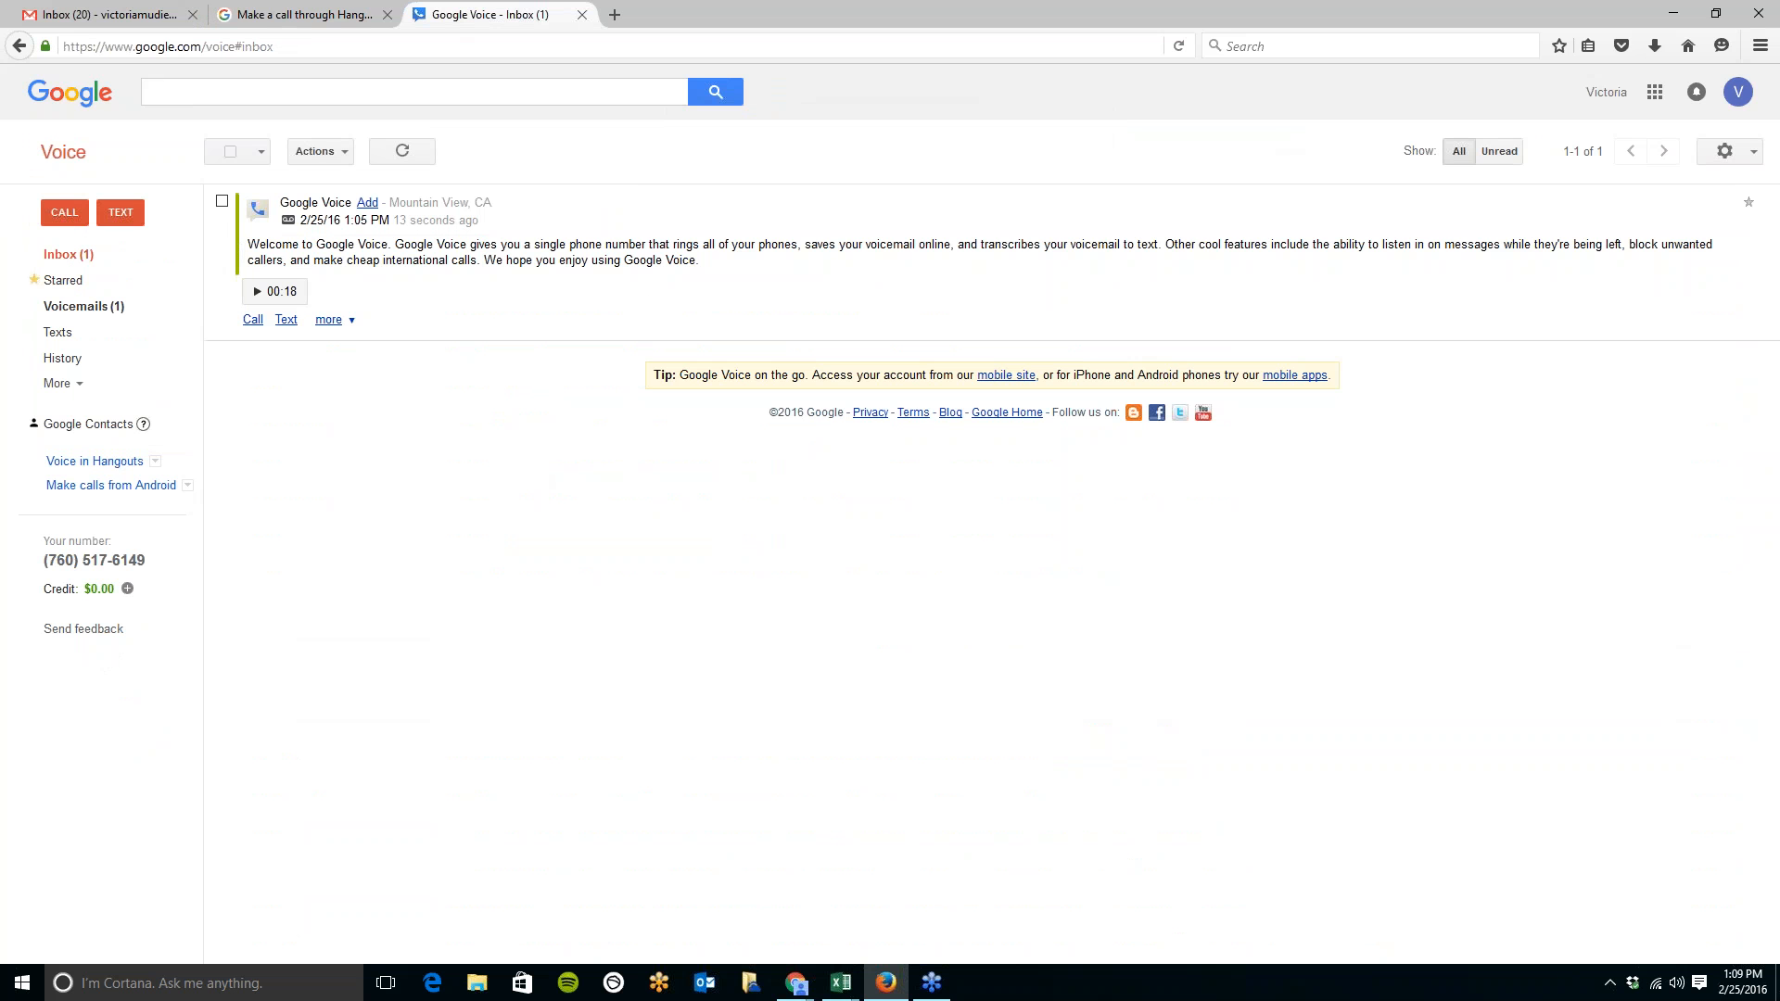
{"action": "mouse_move", "coordinate": [520, 480]}
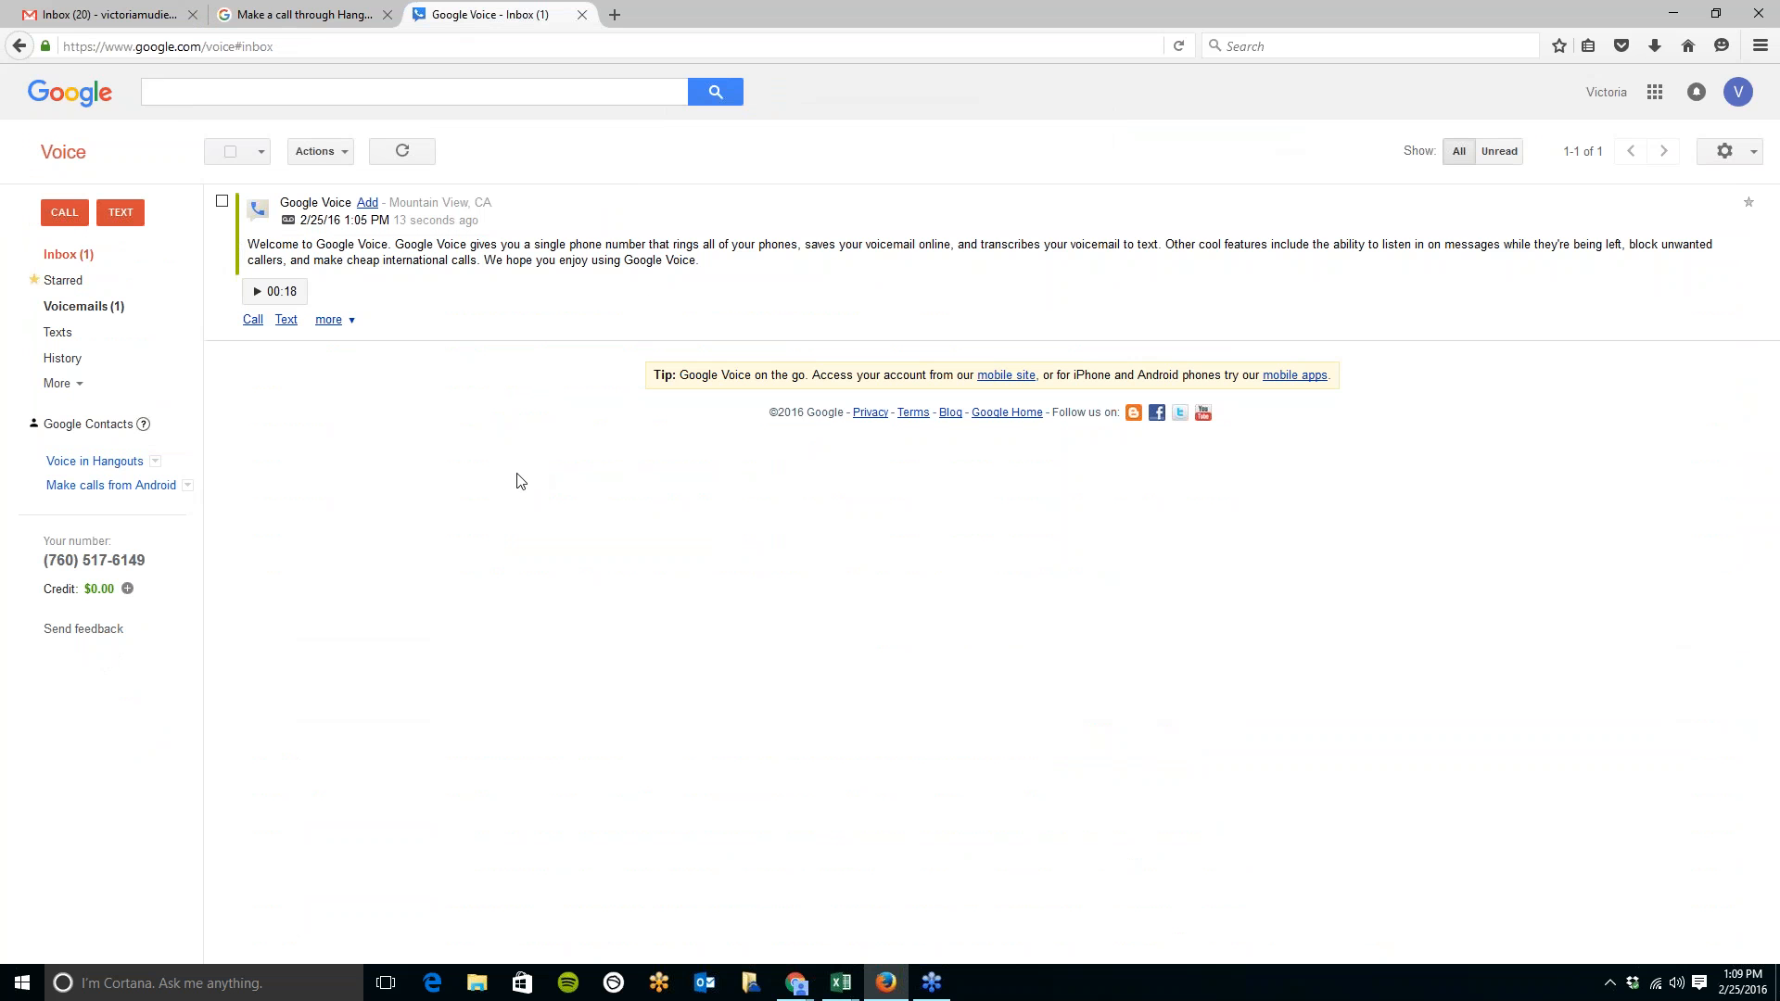
{"action": "mouse_move", "coordinate": [1147, 592]}
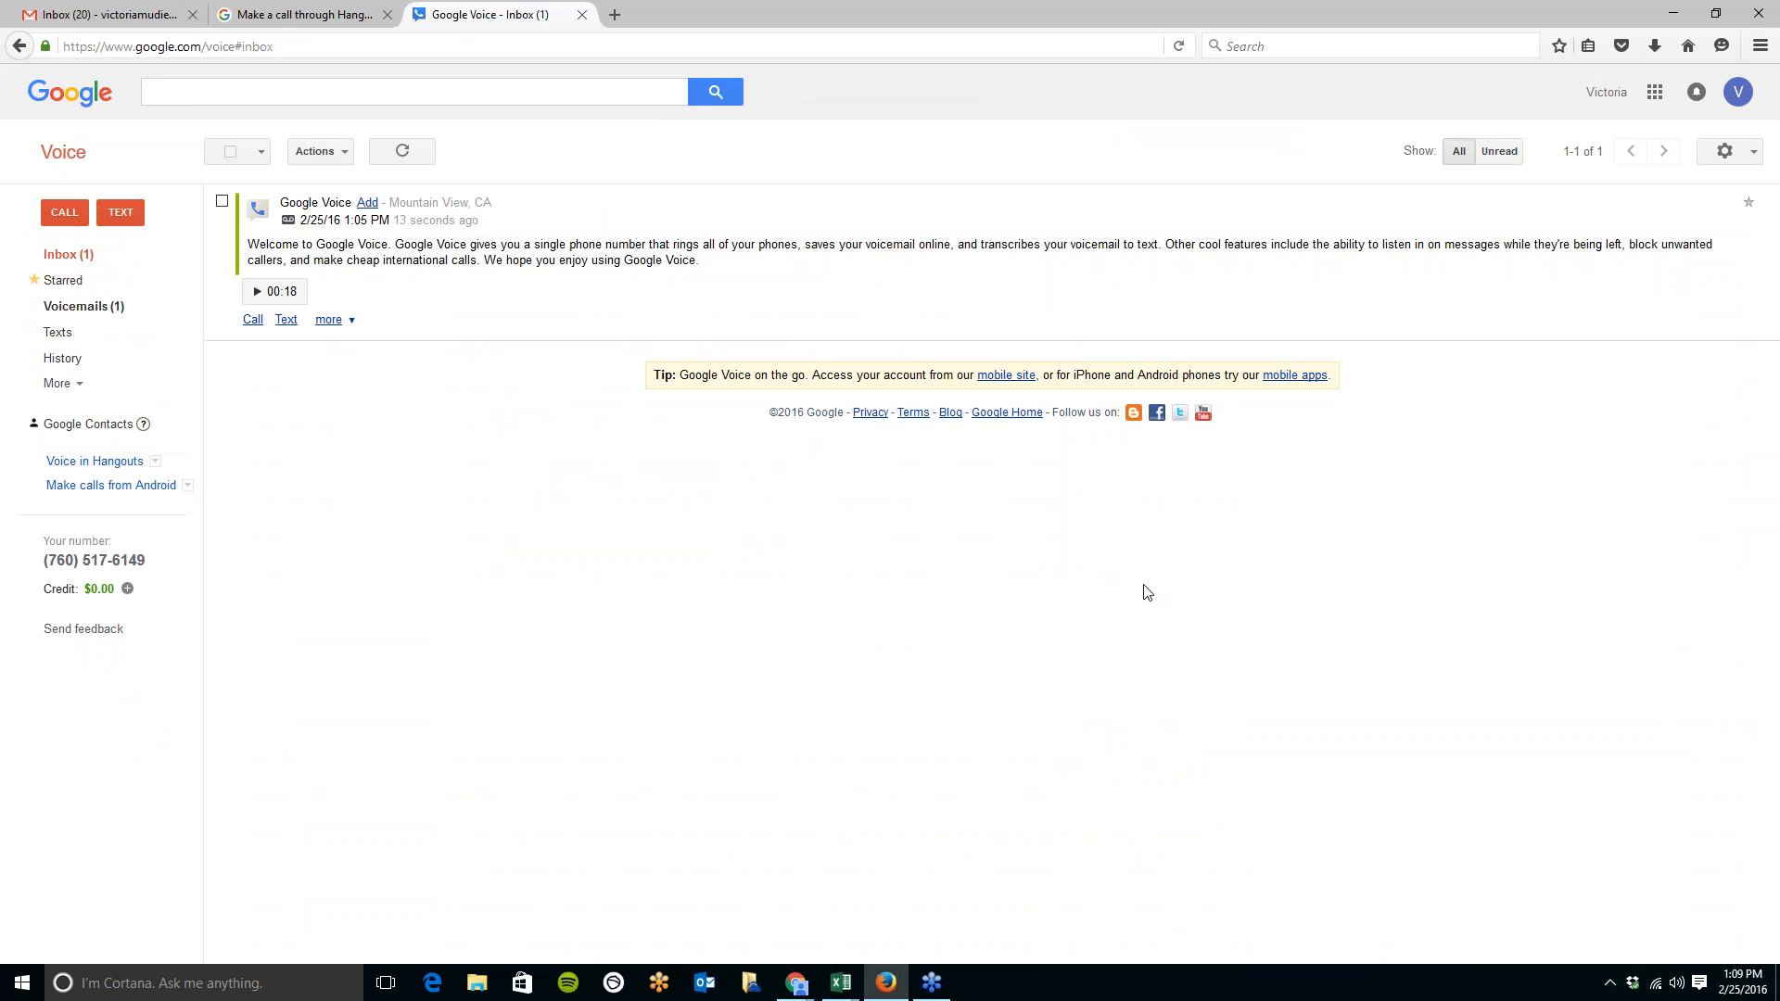